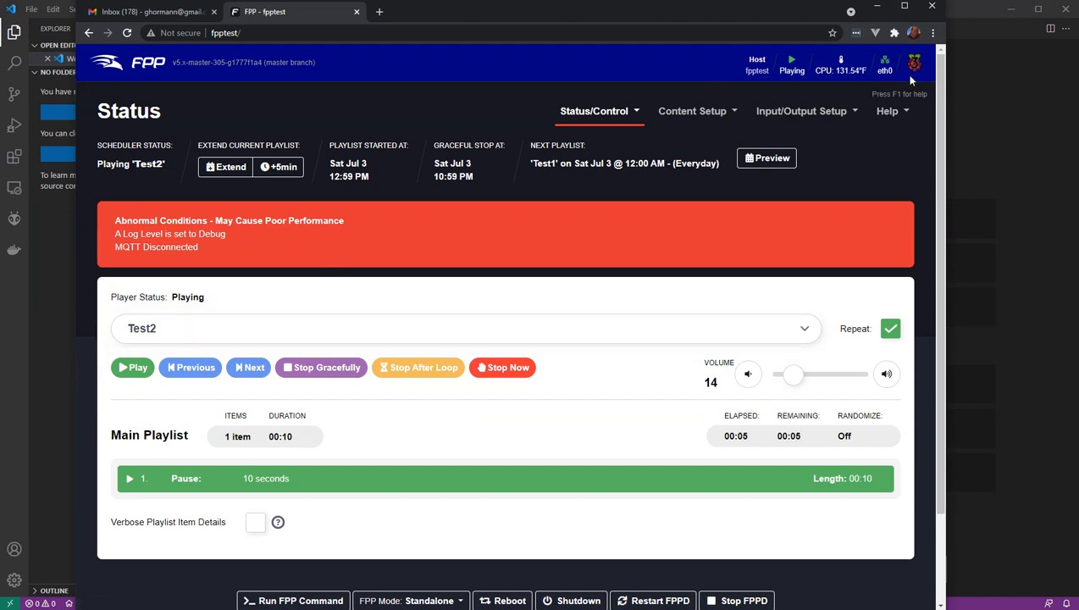
pyautogui.moveTo(981, 81)
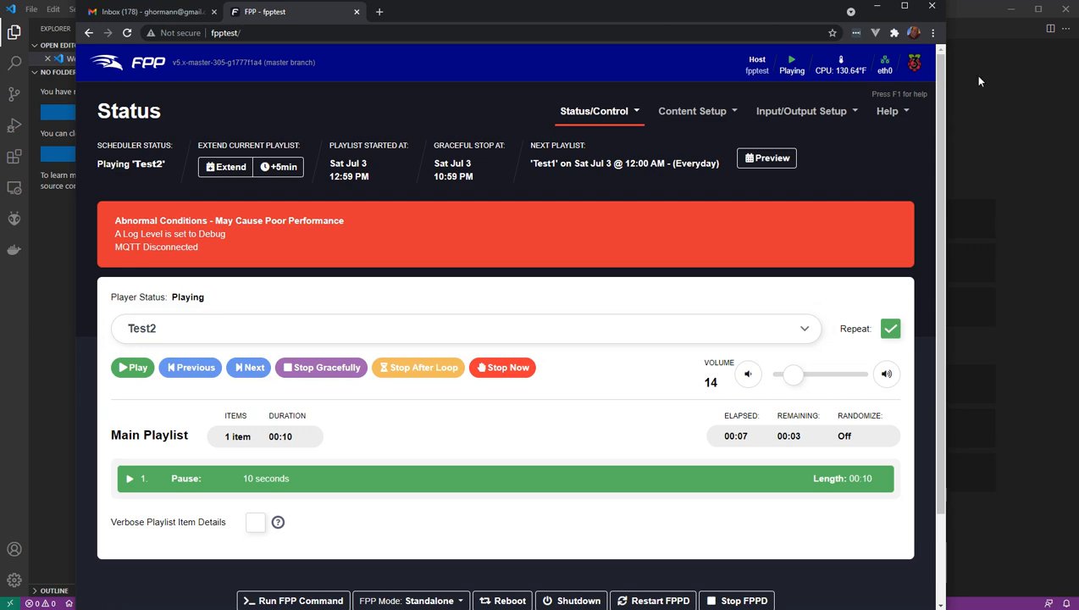
# - Launch the SSH Shell from FPP's Help menu and log in as fpp
pyautogui.press('alt+tab')
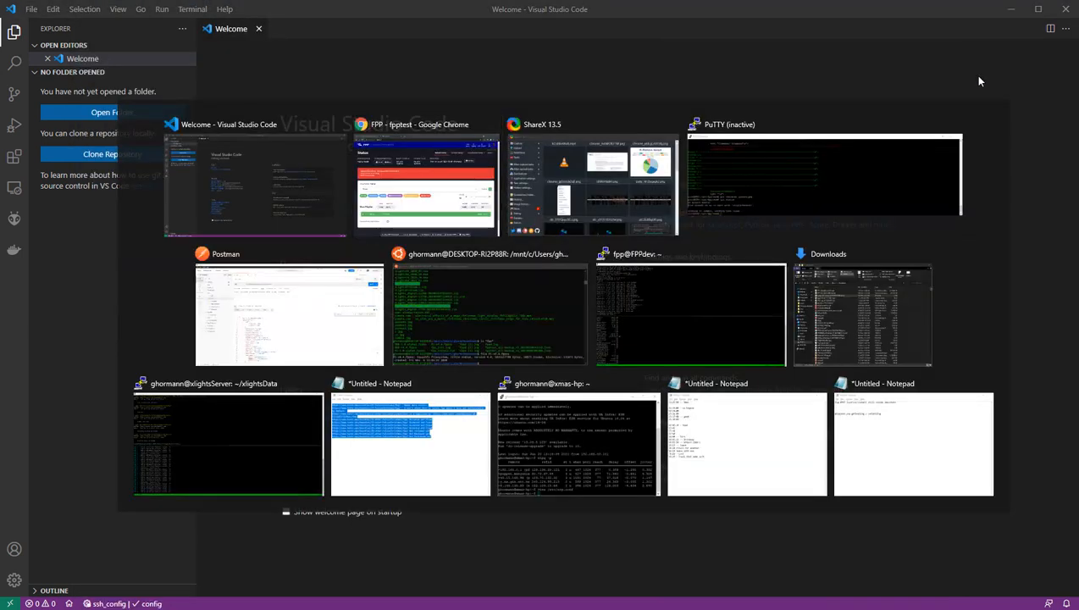
pyautogui.click(425, 183)
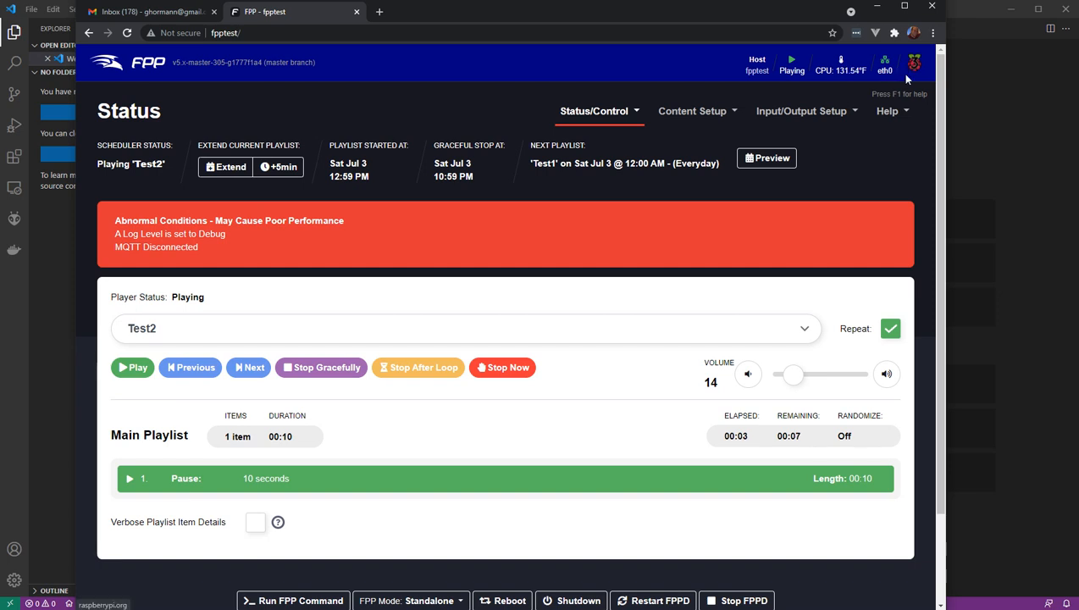
pyautogui.moveTo(912, 71)
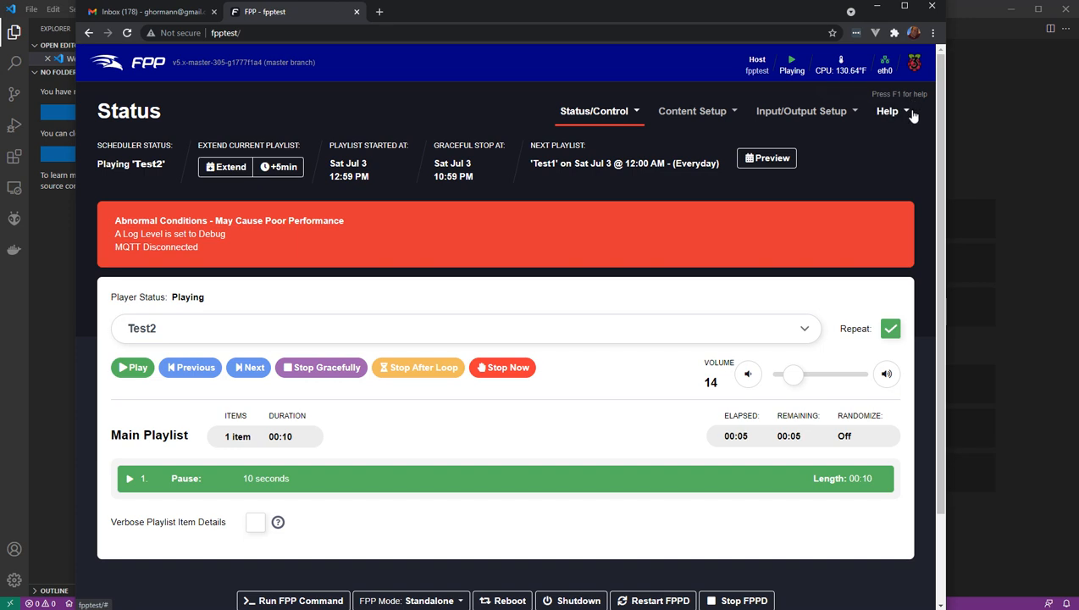
pyautogui.moveTo(730, 159)
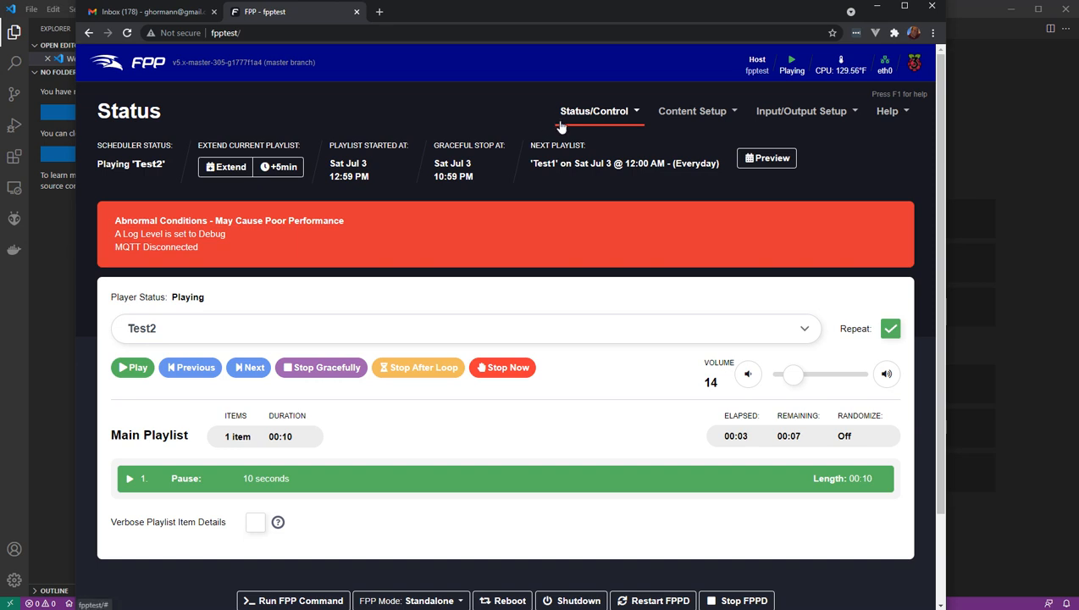
pyautogui.moveTo(339, 47)
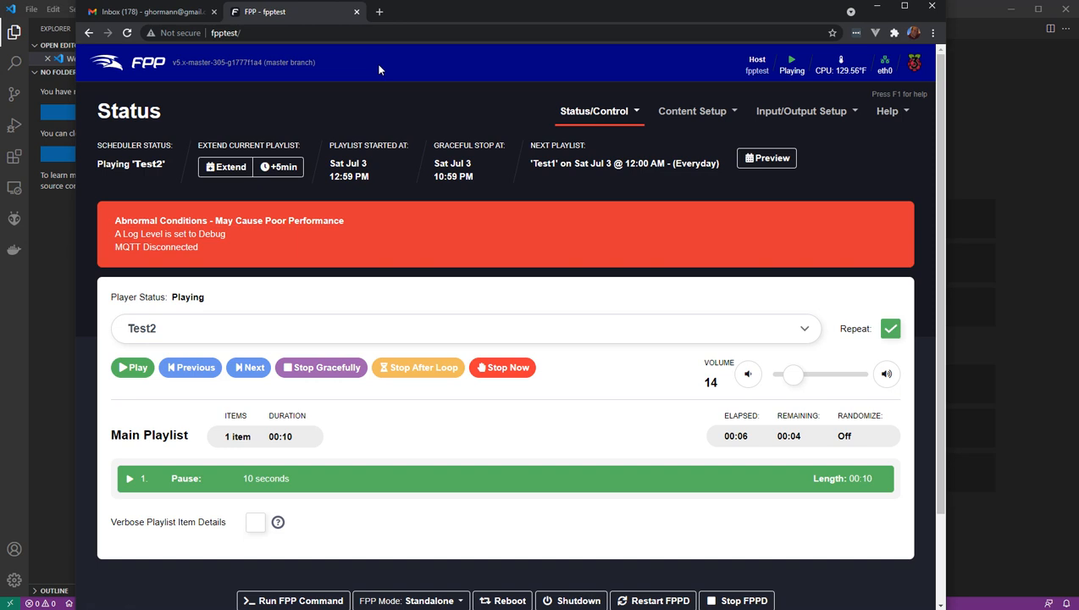
pyautogui.moveTo(891, 112)
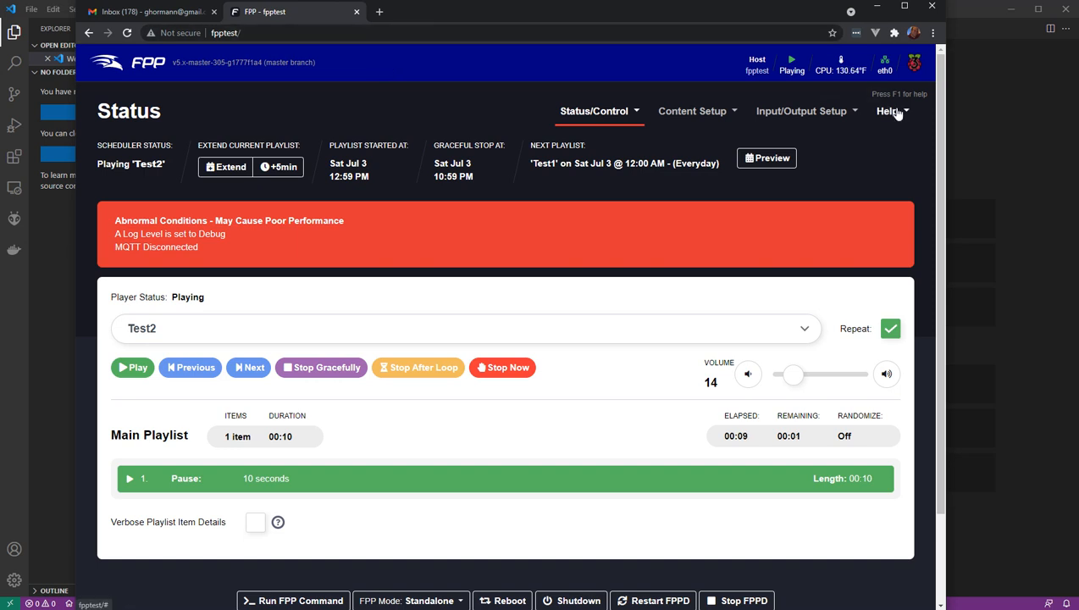
pyautogui.click(887, 112)
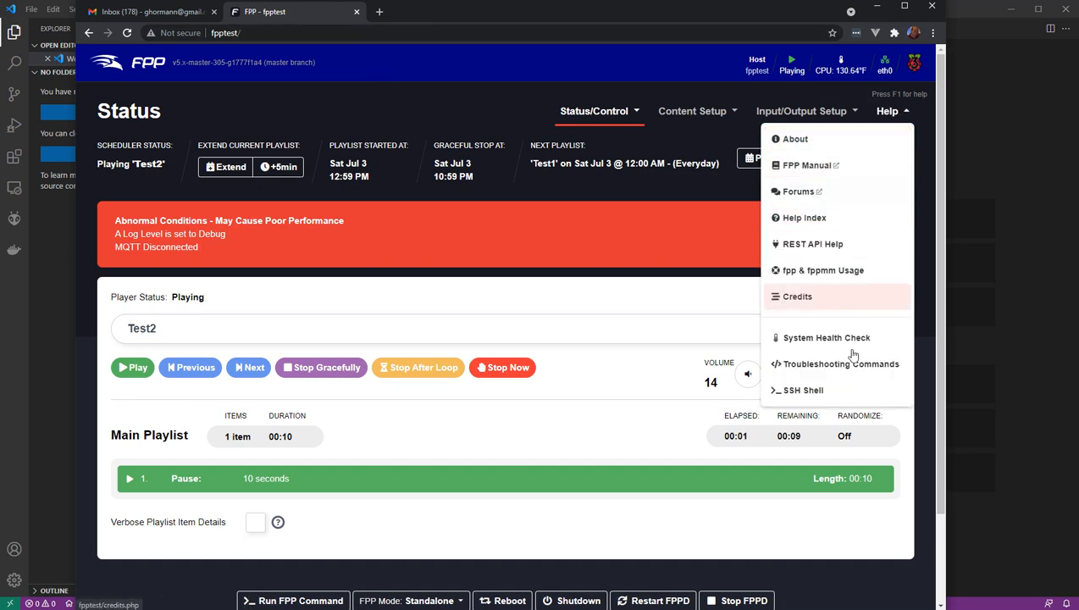
pyautogui.moveTo(859, 362)
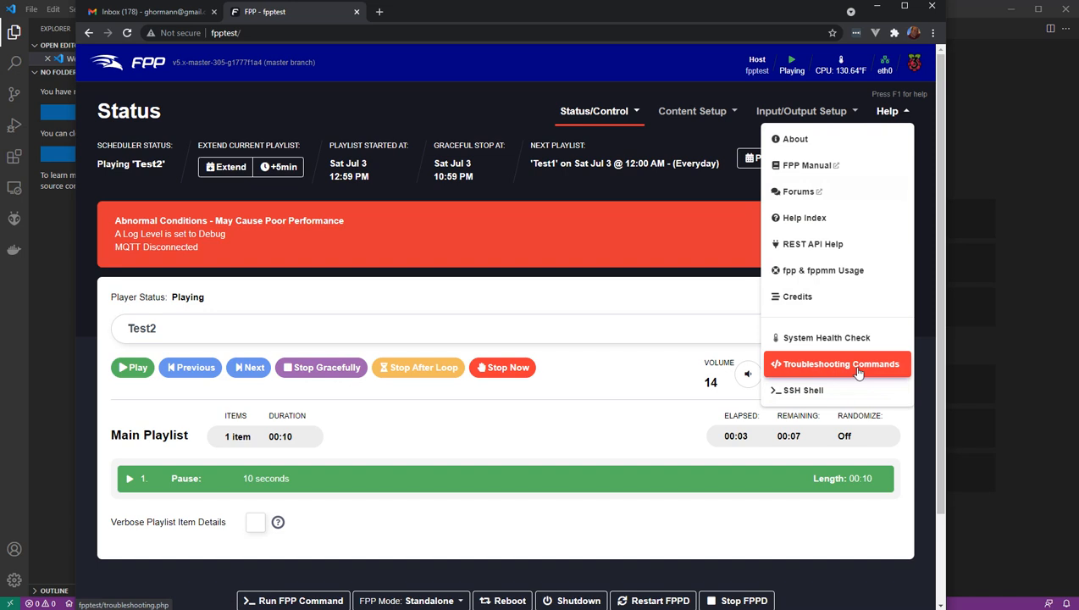
pyautogui.moveTo(854, 390)
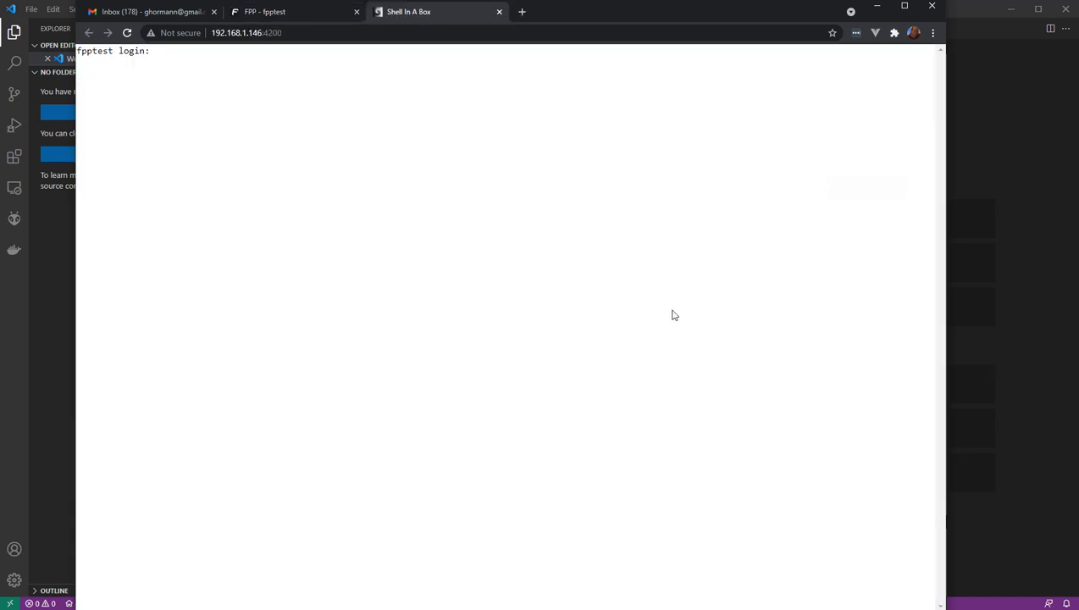
pyautogui.moveTo(607, 162)
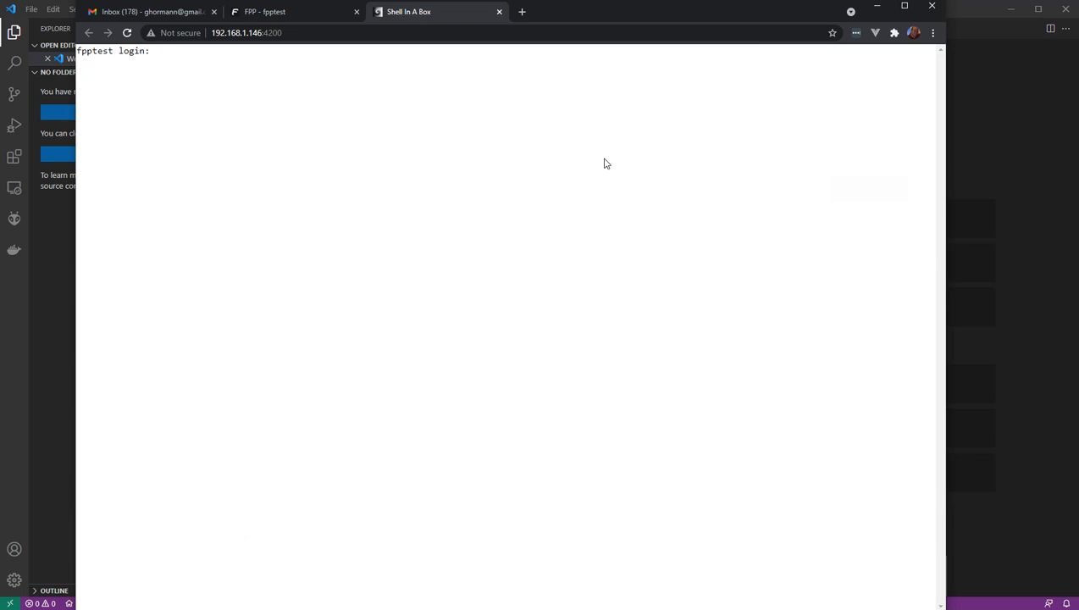
pyautogui.write('fpp')
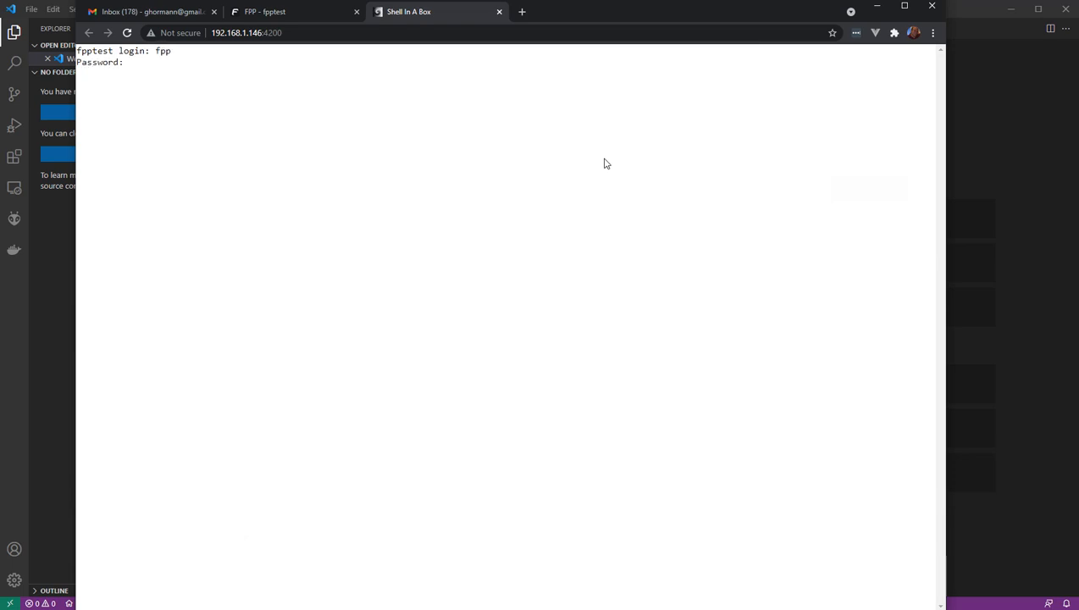
pyautogui.press('Return')
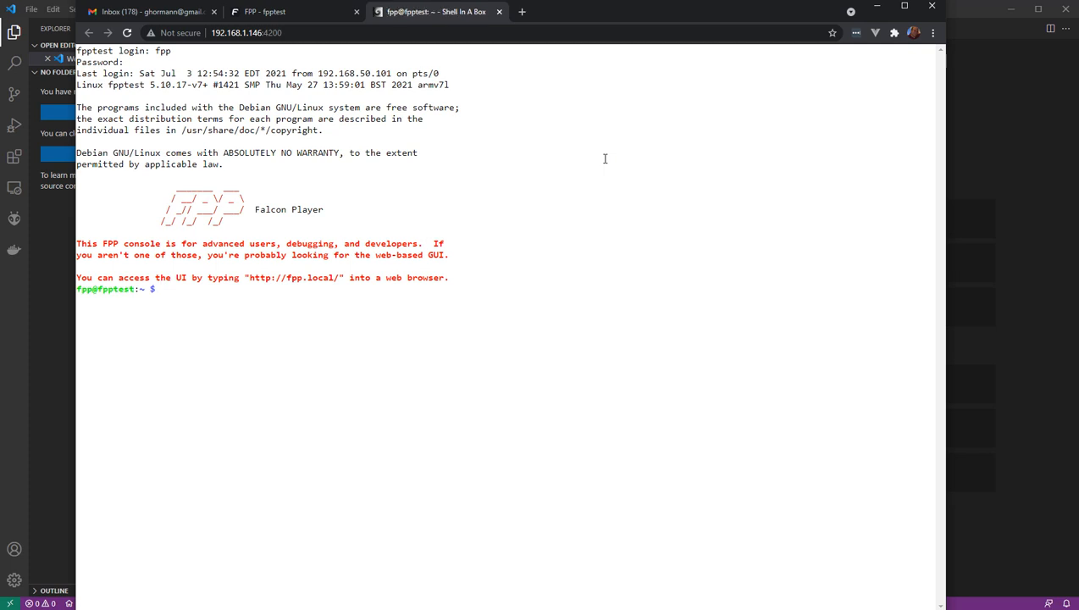
# - List the /opt/fpp folder, then show its detailed listing with ls -l
pyautogui.write('ls /opt/fpp')
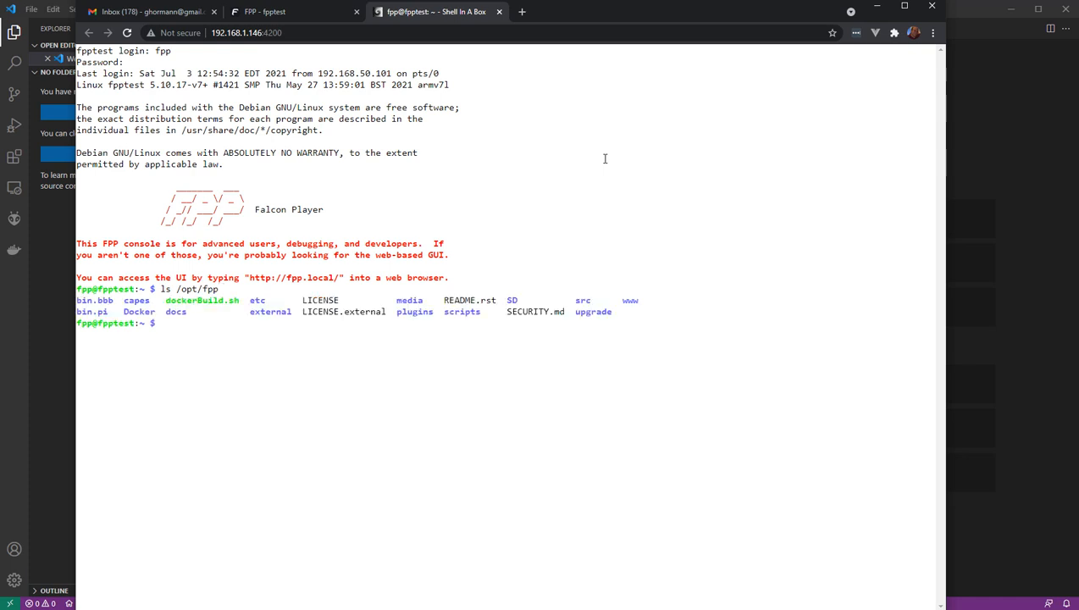
pyautogui.write('ls -l /opt/fpp')
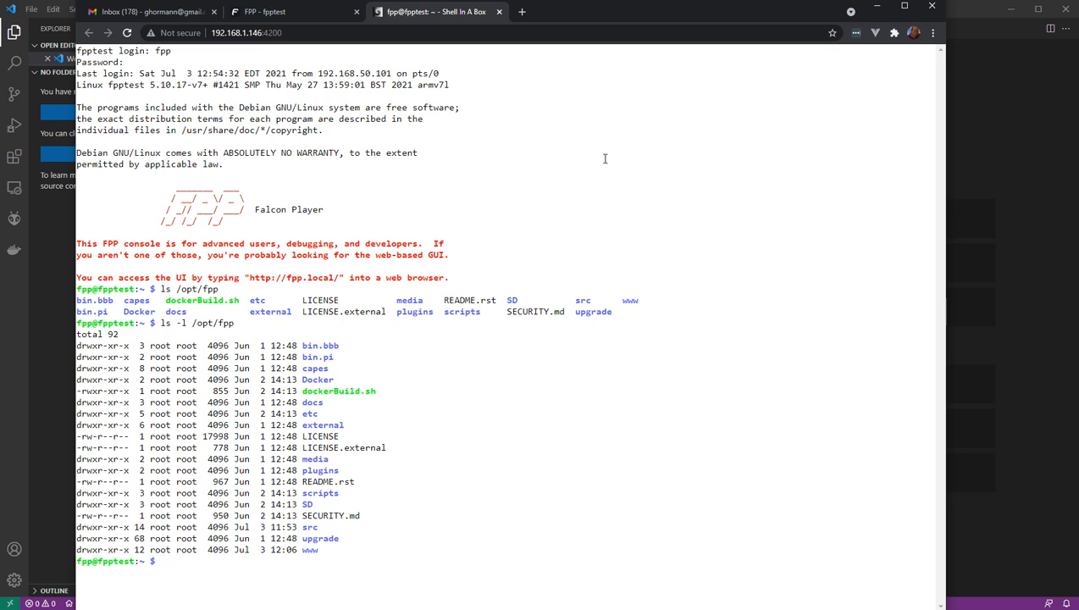
# - Clear the screen and reset the root password with sudo passwd root
pyautogui.write('cle')
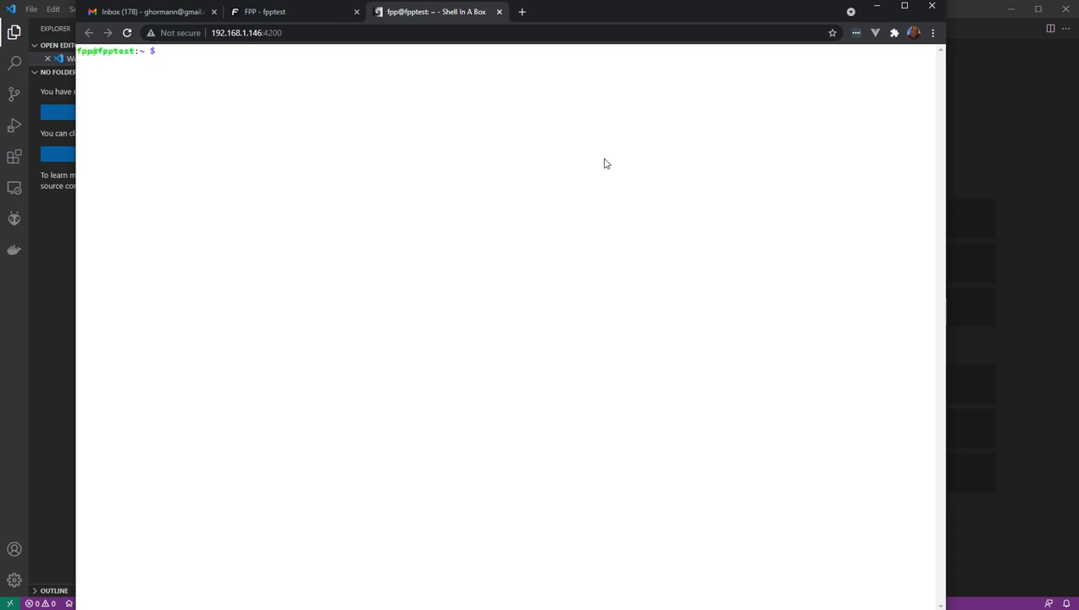
pyautogui.write('sudo')
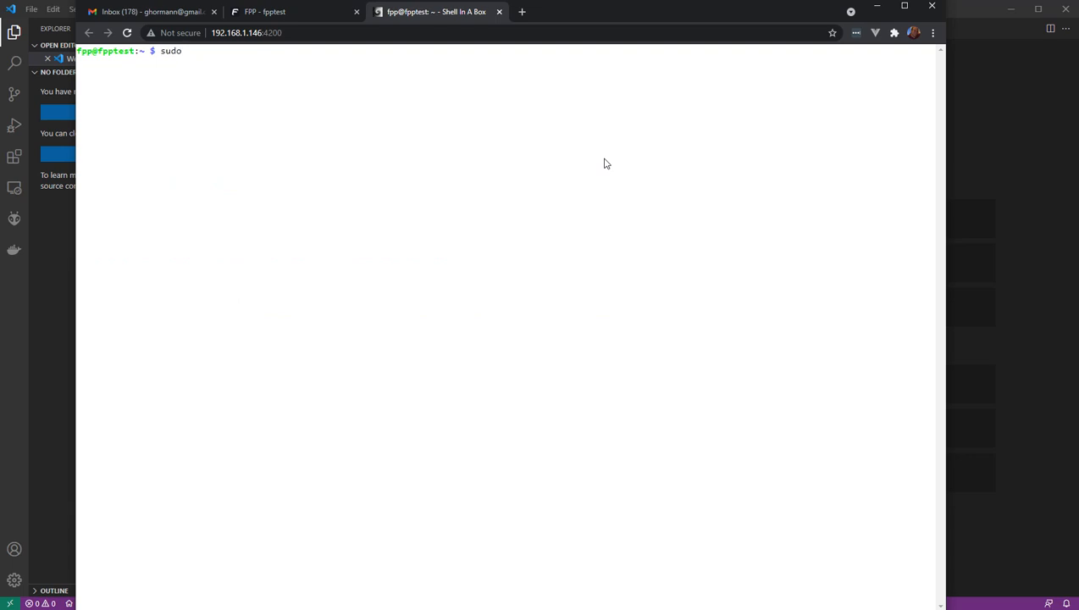
pyautogui.write('passwd')
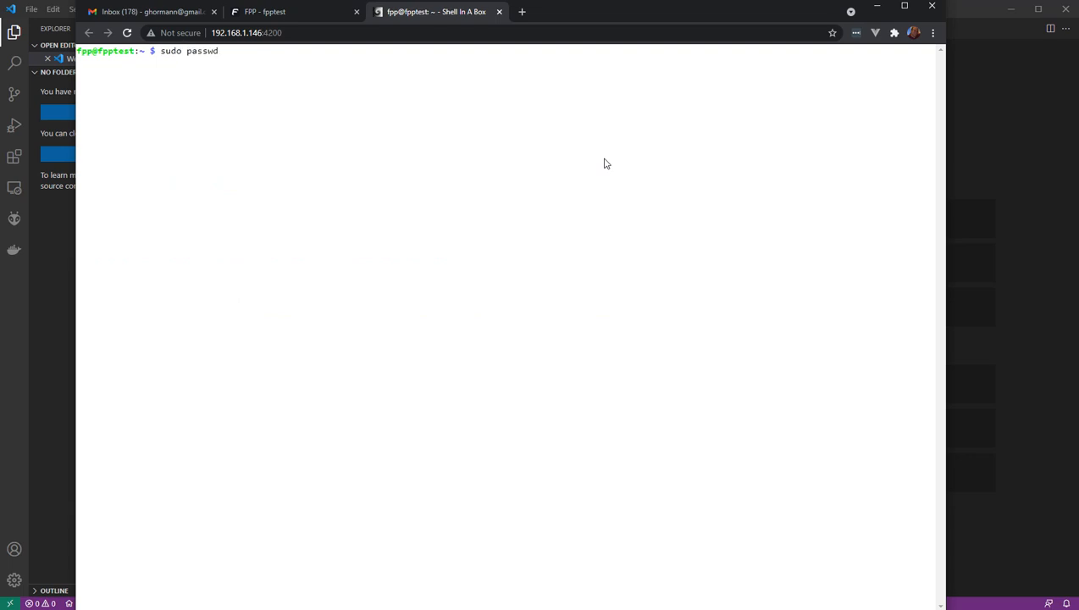
pyautogui.write('root')
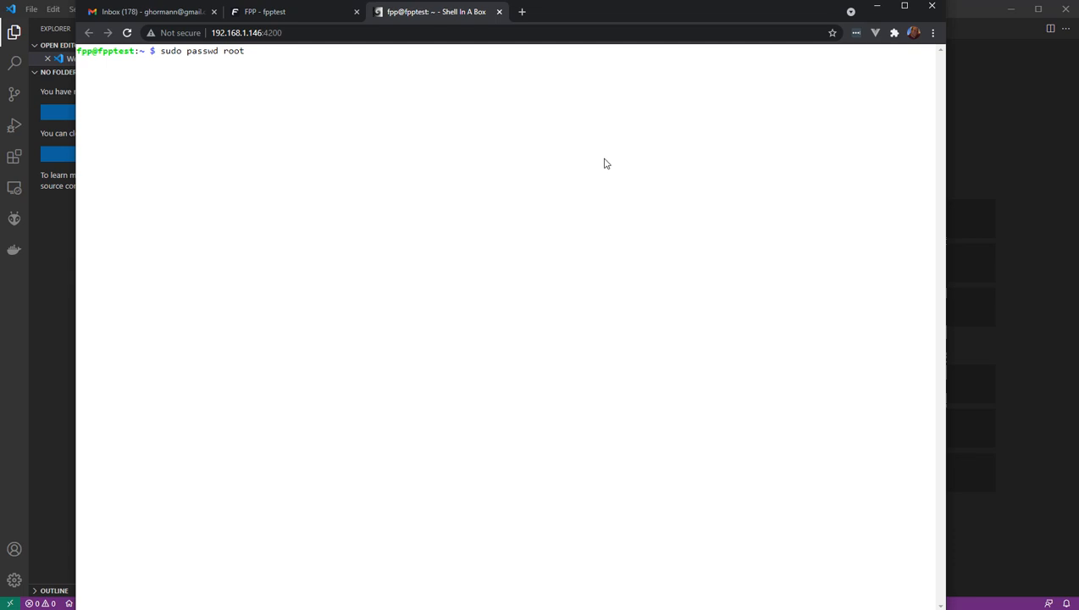
pyautogui.press('Return')
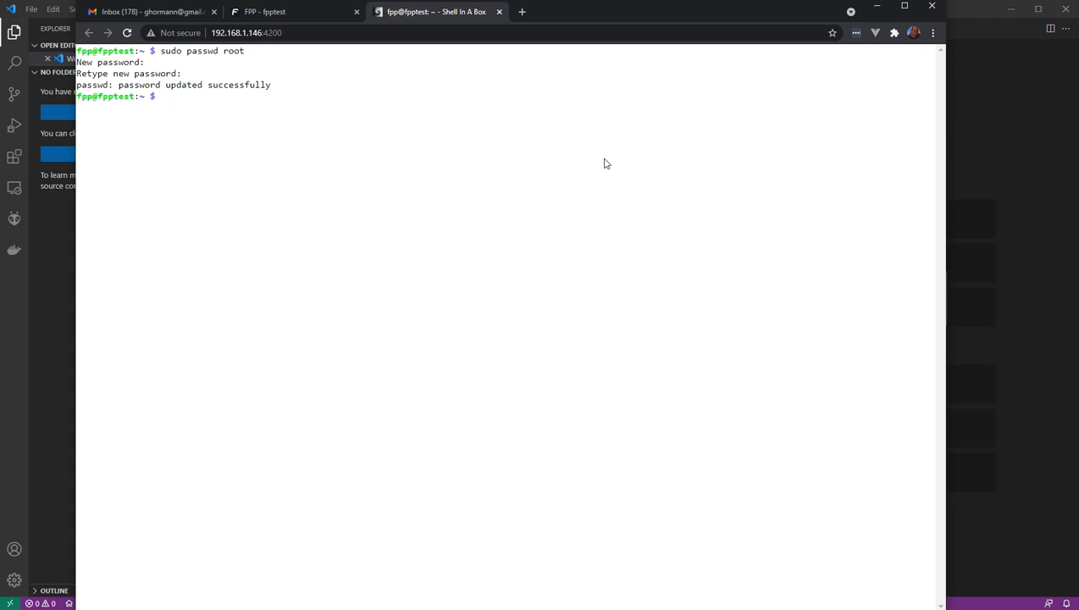
# - Move into /etc/ssh and list its config and key files
pyautogui.write('cd /etc/')
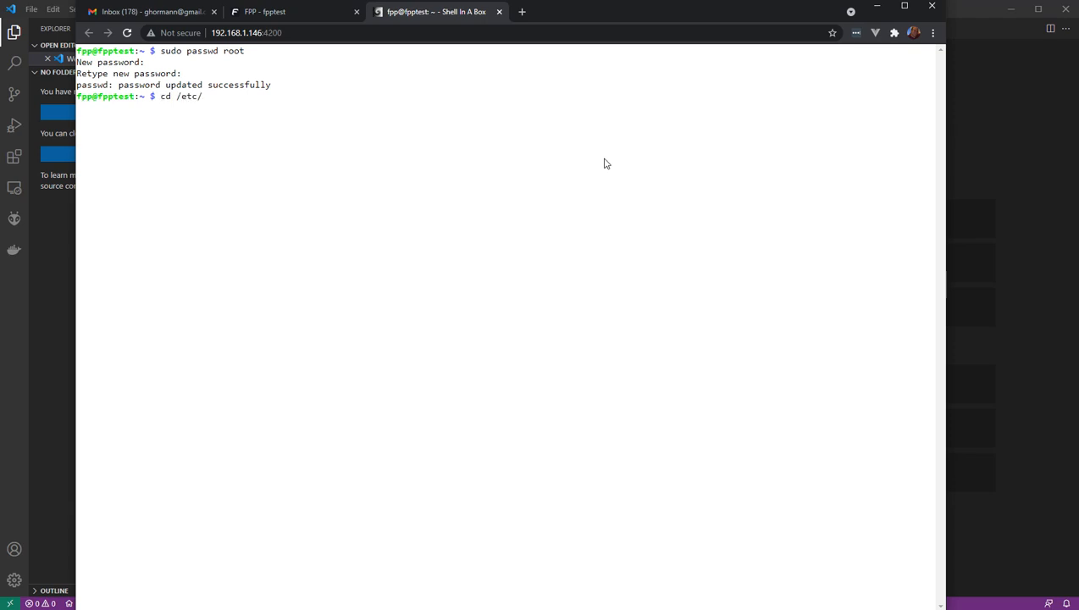
pyautogui.write('ss')
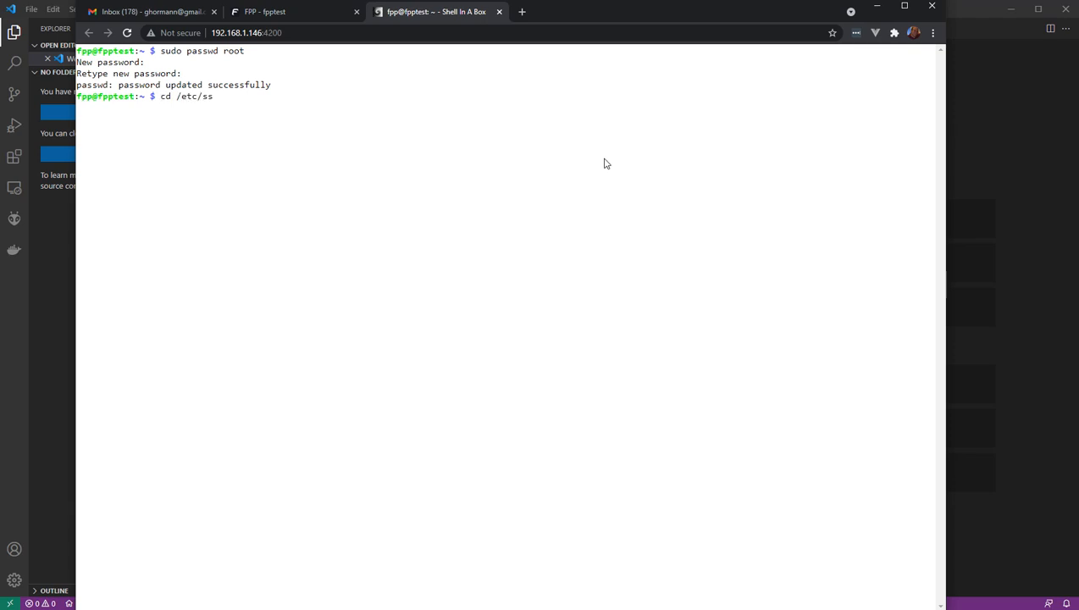
pyautogui.write('d')
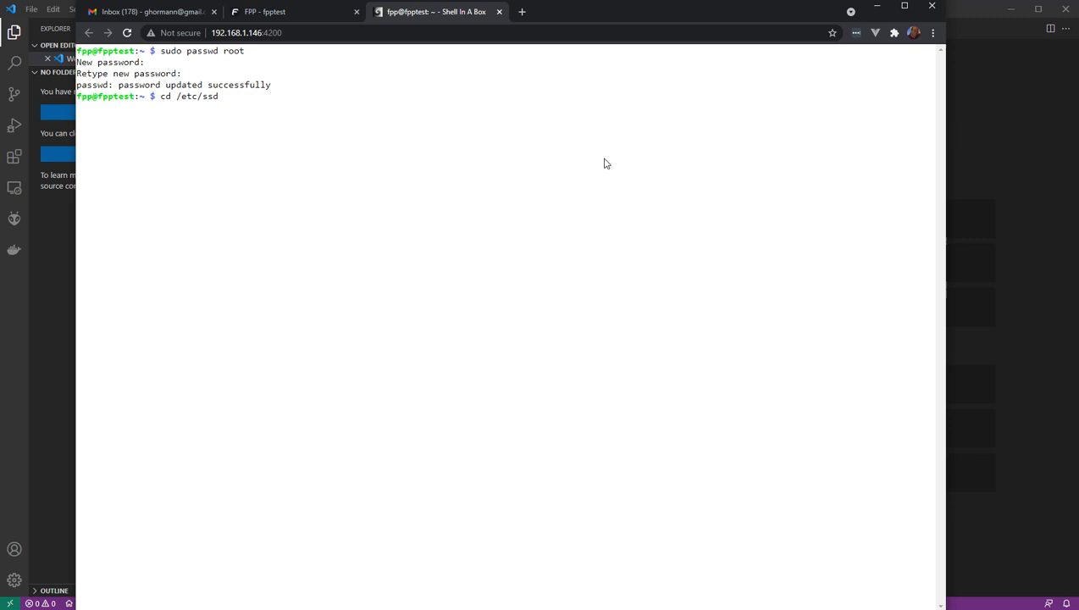
pyautogui.press('Return')
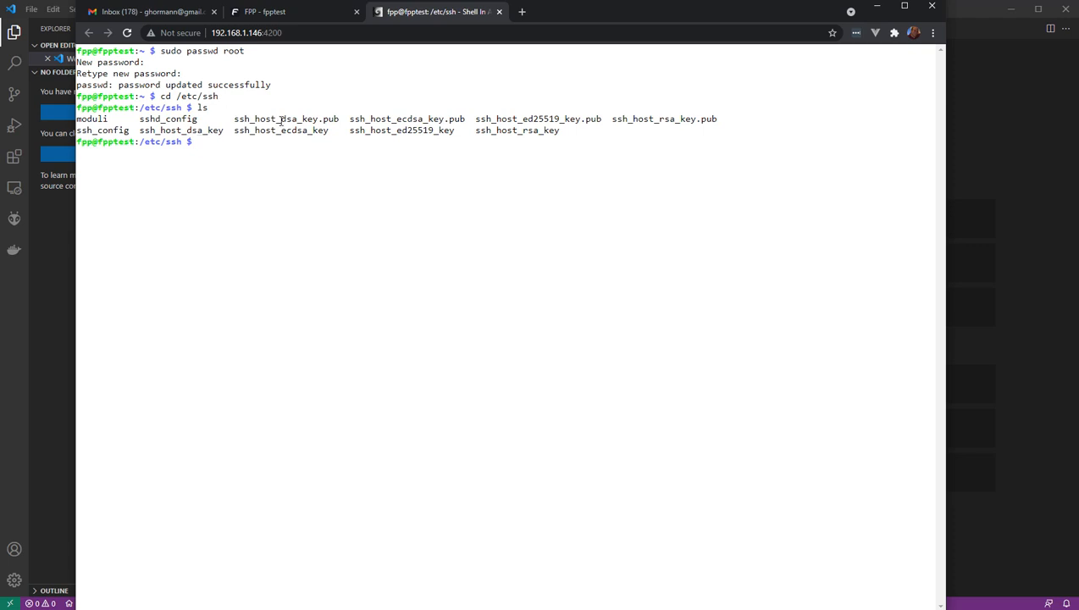
pyautogui.moveTo(487, 132)
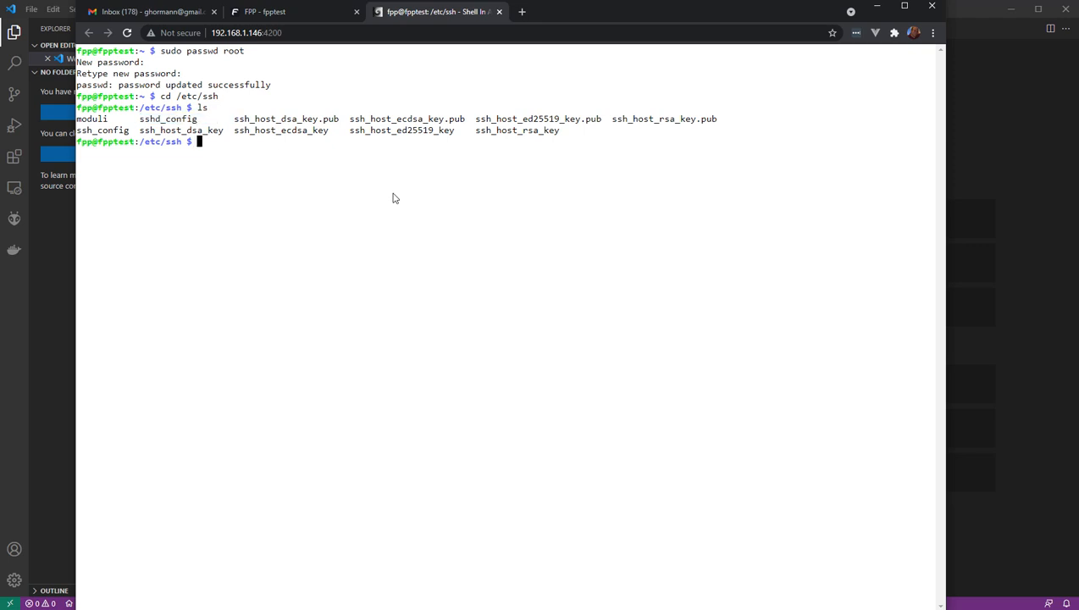
# - Edit sshd_config as root in vi
pyautogui.write('sudo')
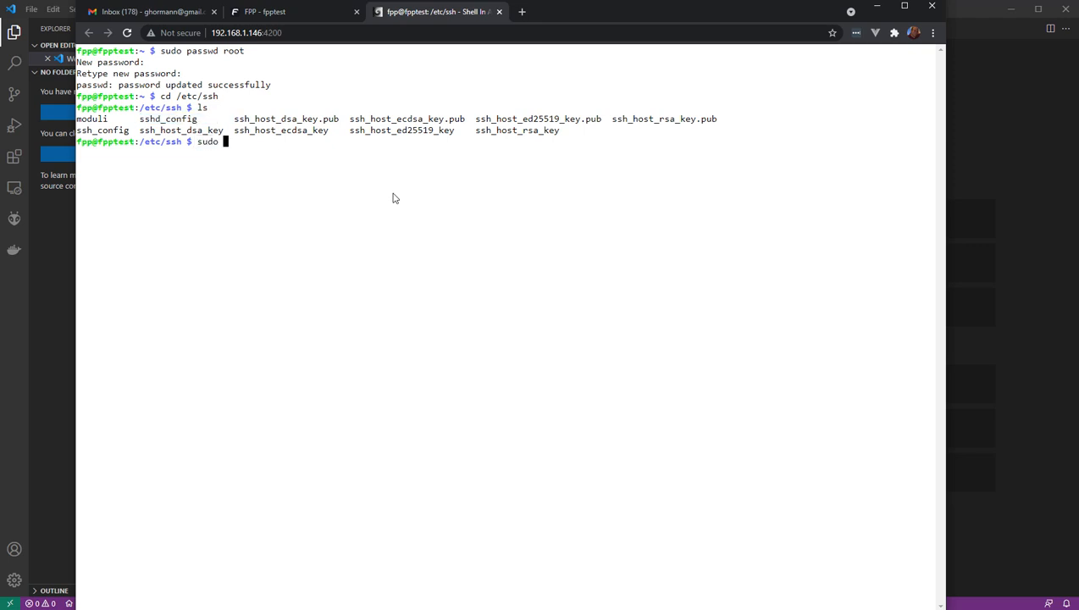
pyautogui.write('vi')
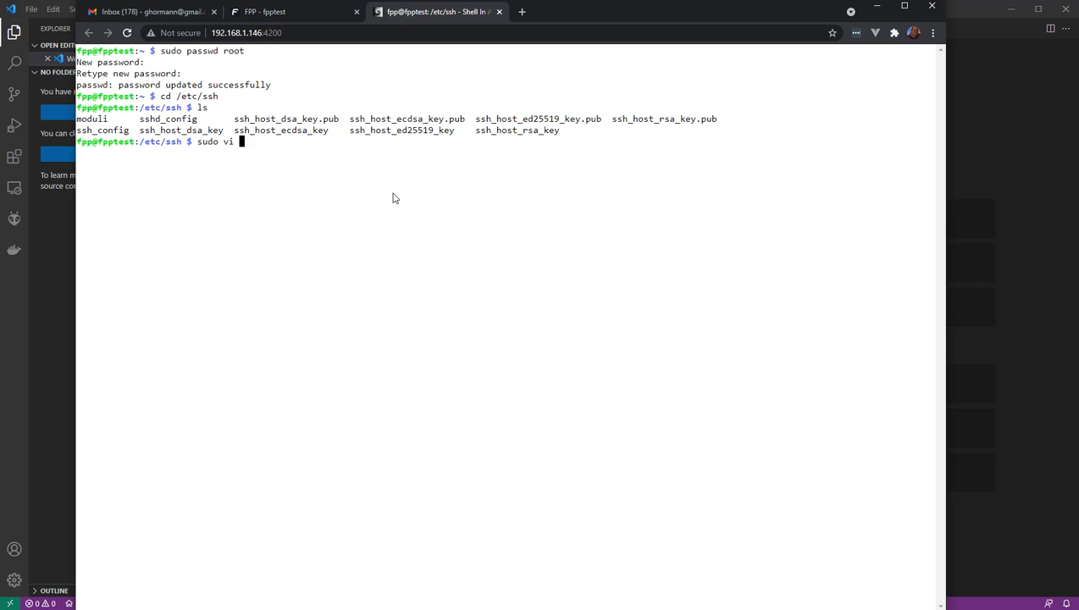
pyautogui.write('sshd_con')
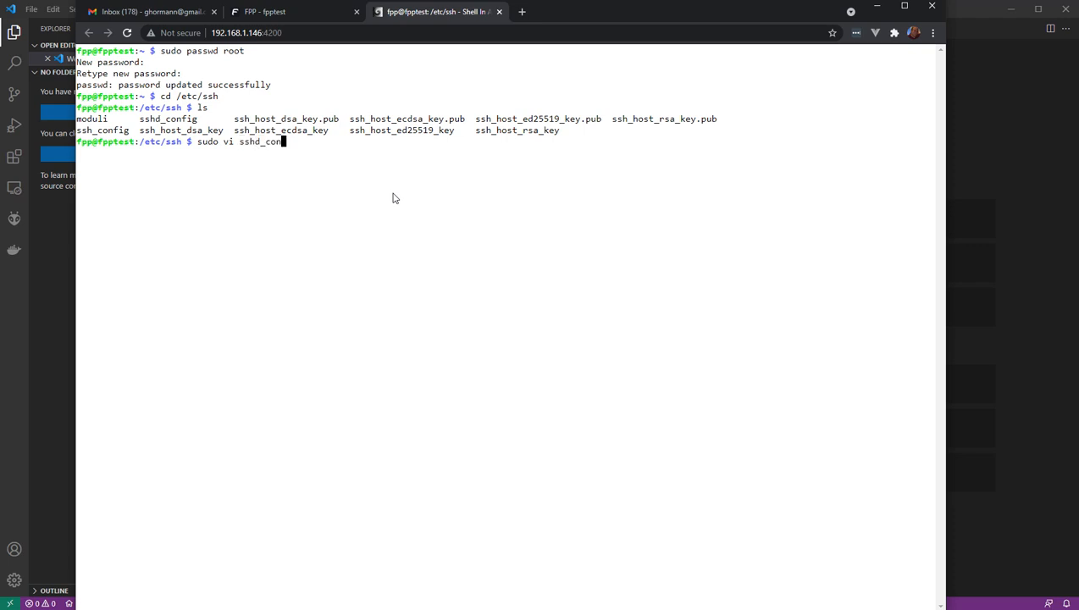
pyautogui.press('Return')
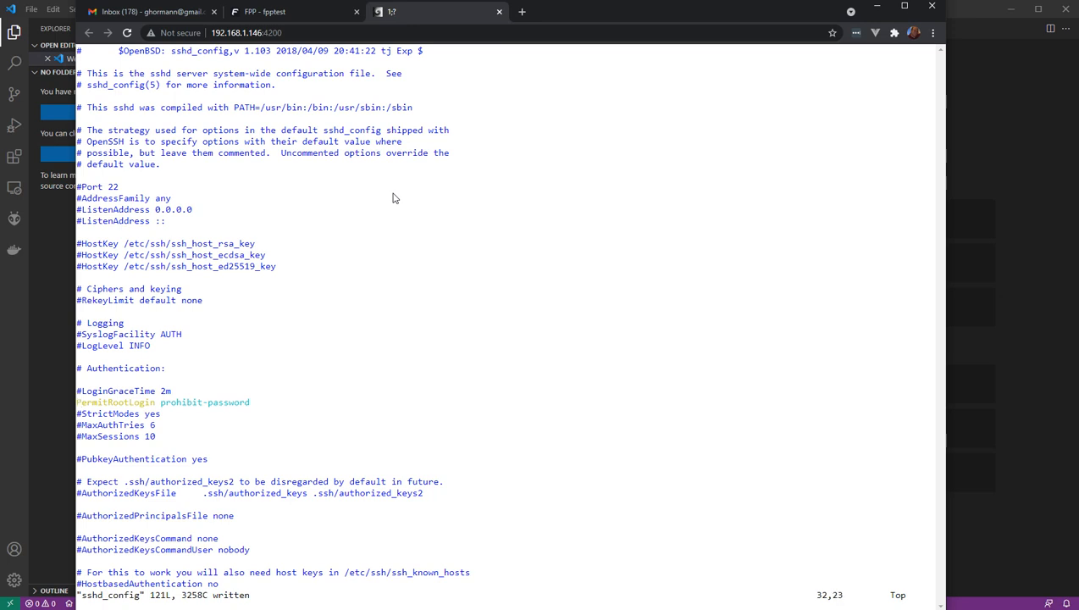
# - Add a 'PermitRootLogin yes' line under the commented setting and save with :wq
pyautogui.press('Left')
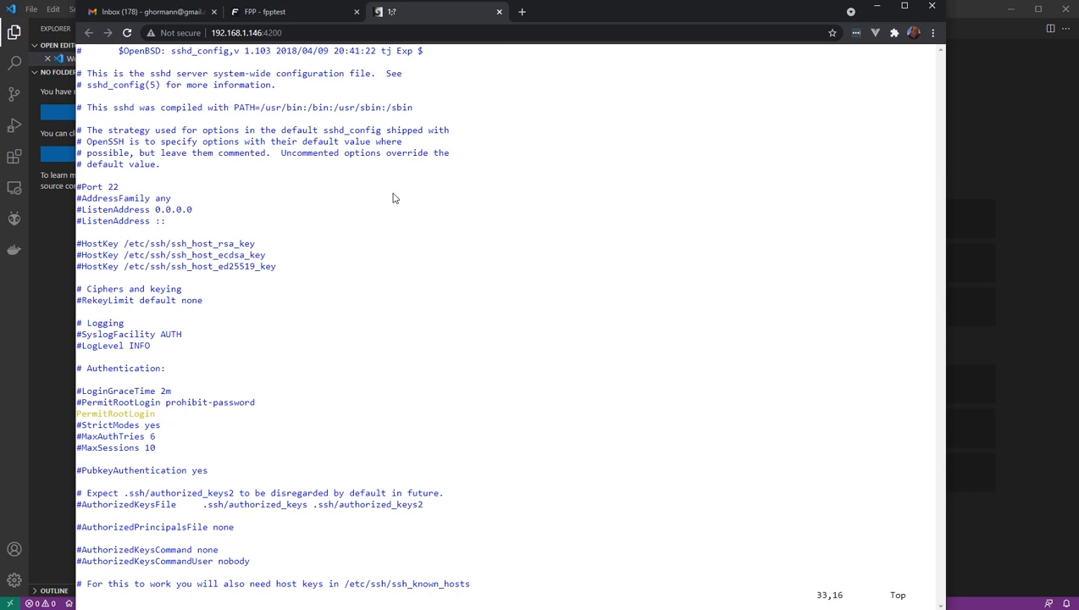
pyautogui.write('yes')
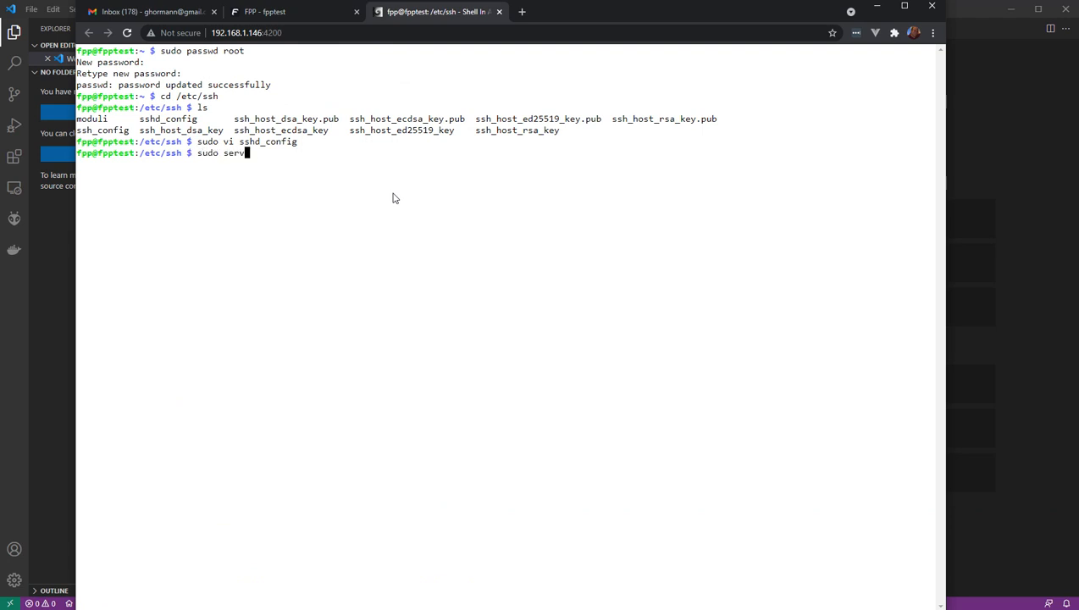
# - Restart the sshd service, exit the shell session and return to the FPP status page
pyautogui.write('ice sshd restart')
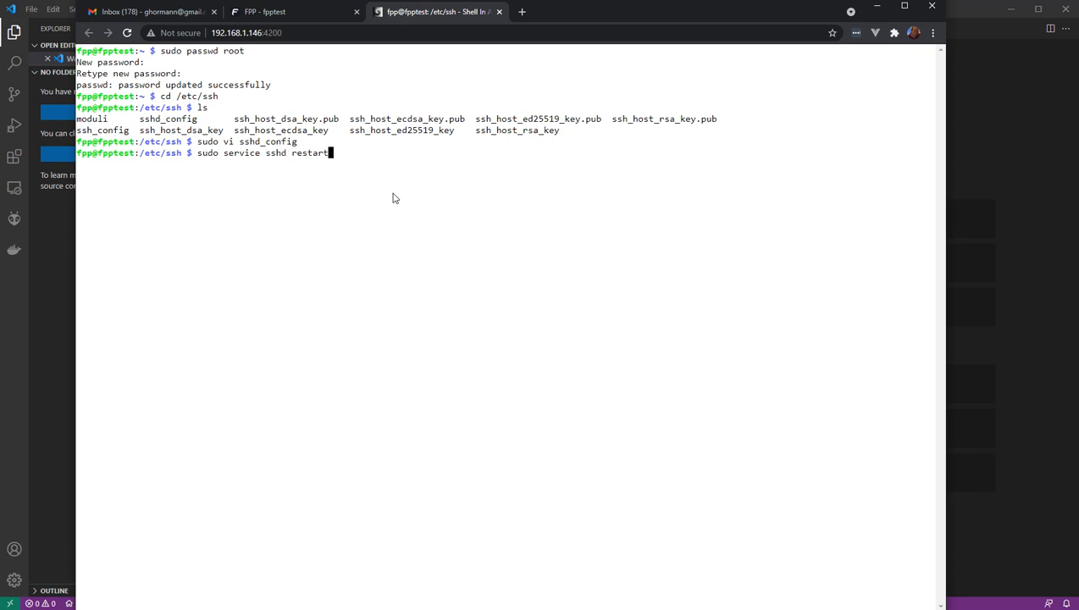
pyautogui.press('Return')
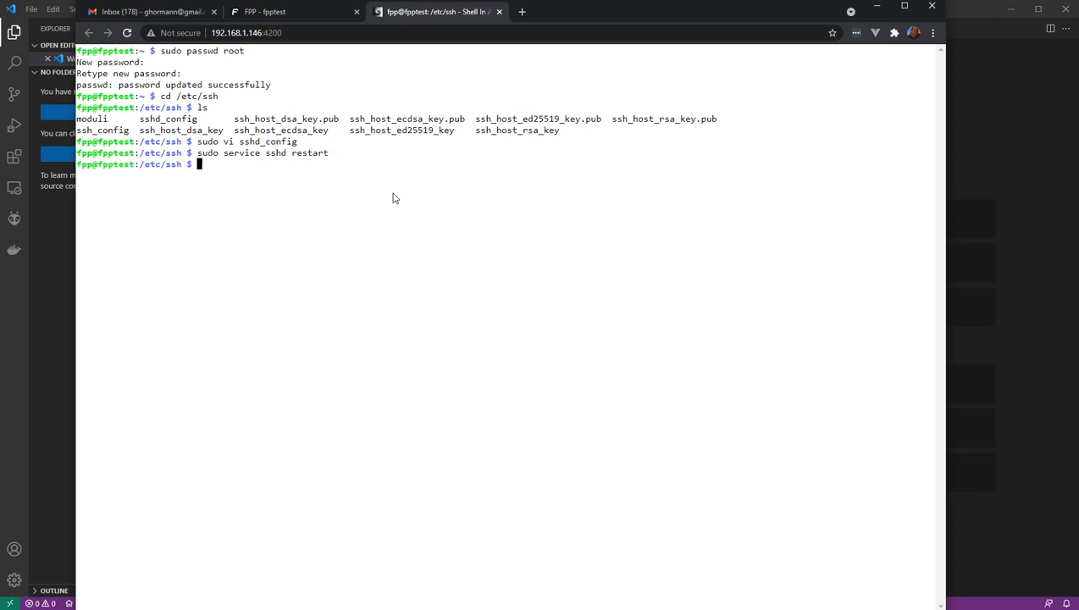
pyautogui.write('exit')
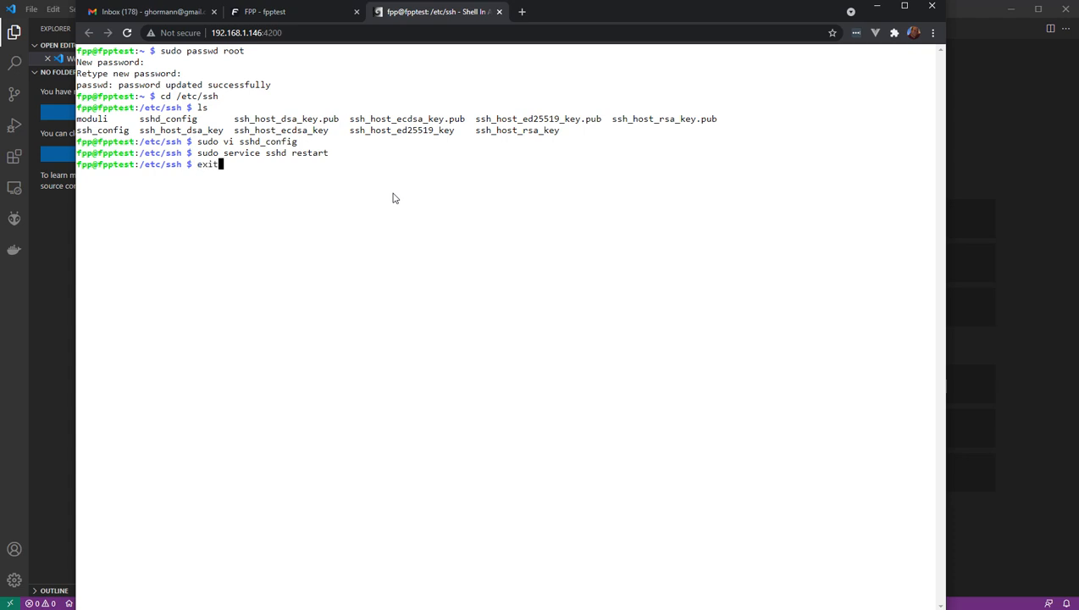
pyautogui.press('Return')
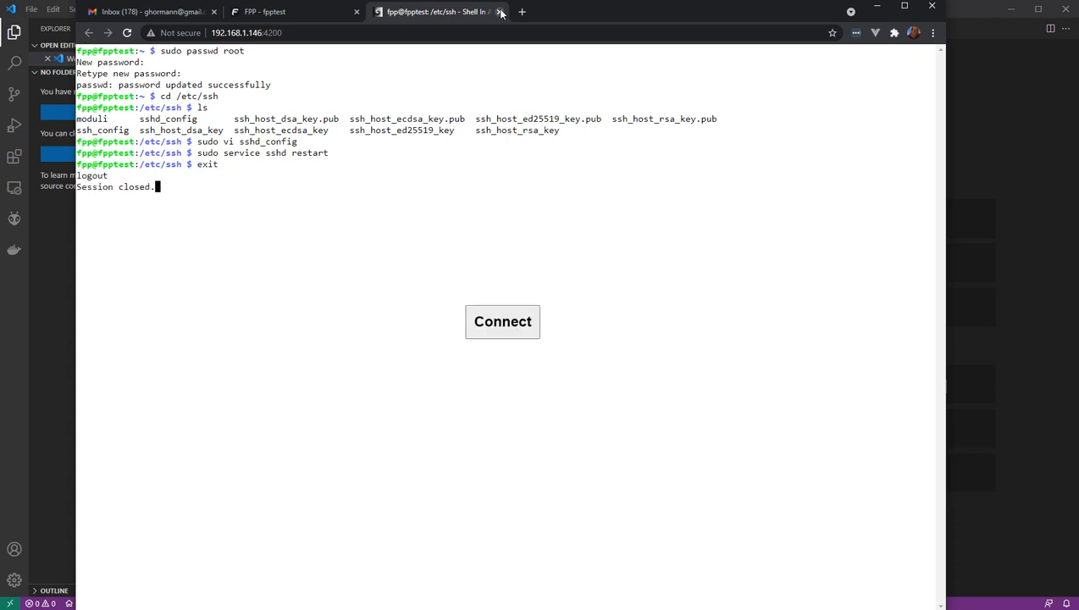
pyautogui.click(502, 10)
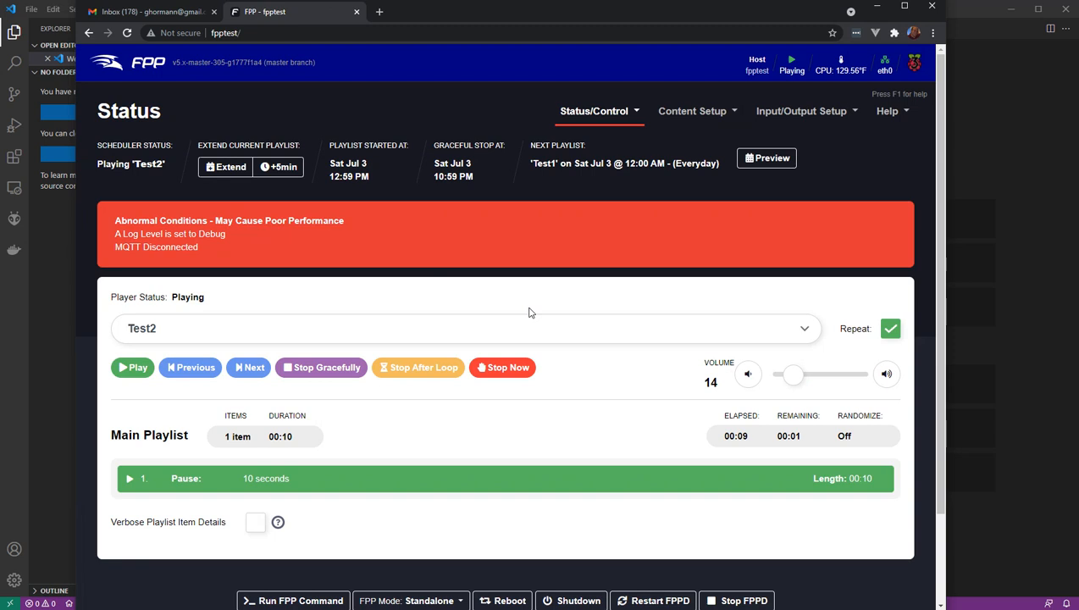
pyautogui.moveTo(61, 274)
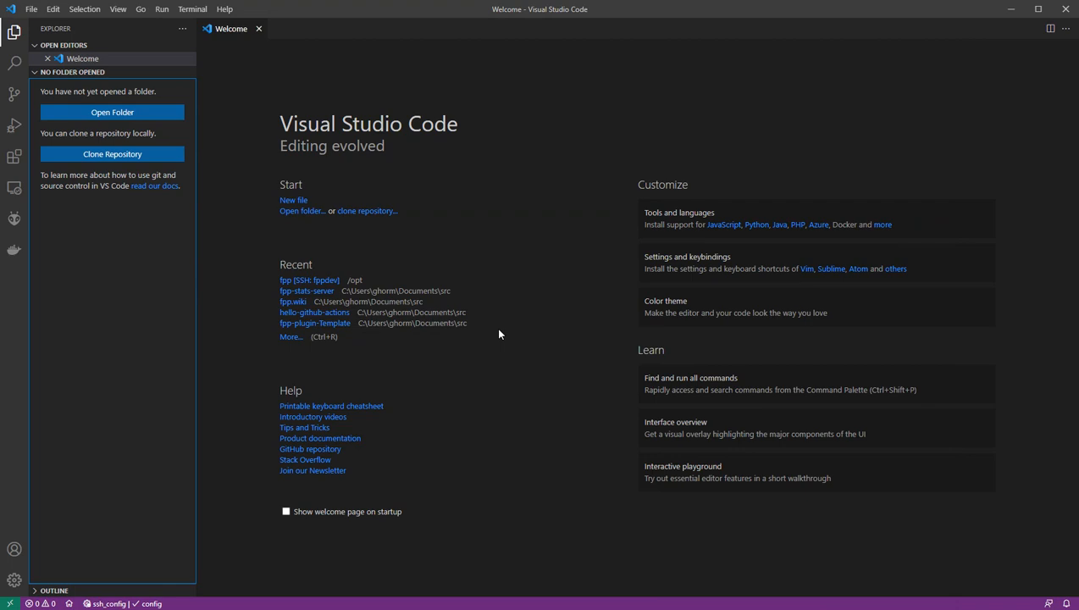
pyautogui.moveTo(532, 68)
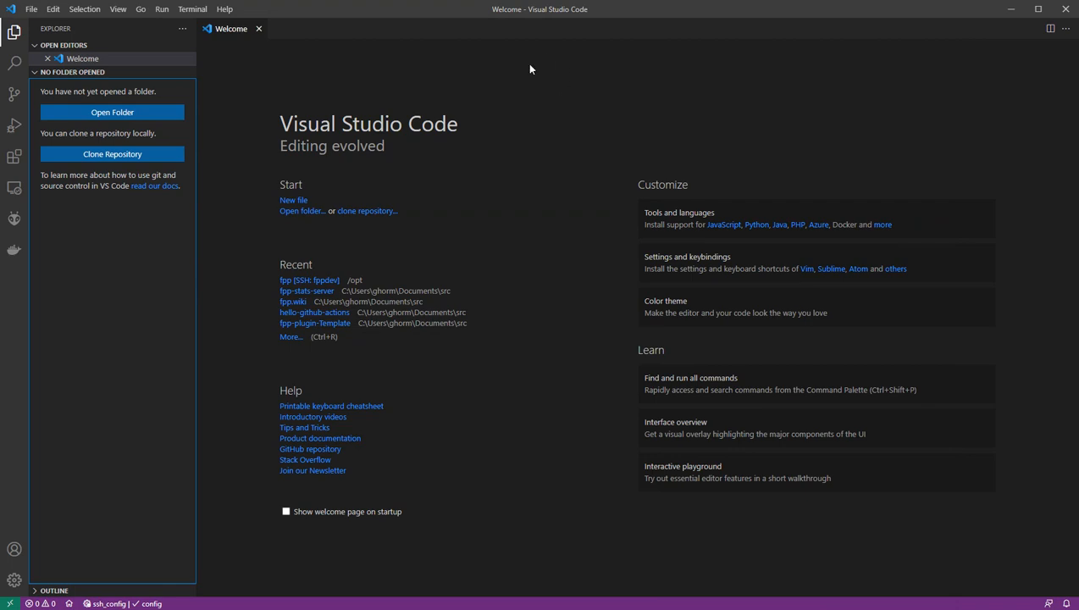
pyautogui.moveTo(401, 69)
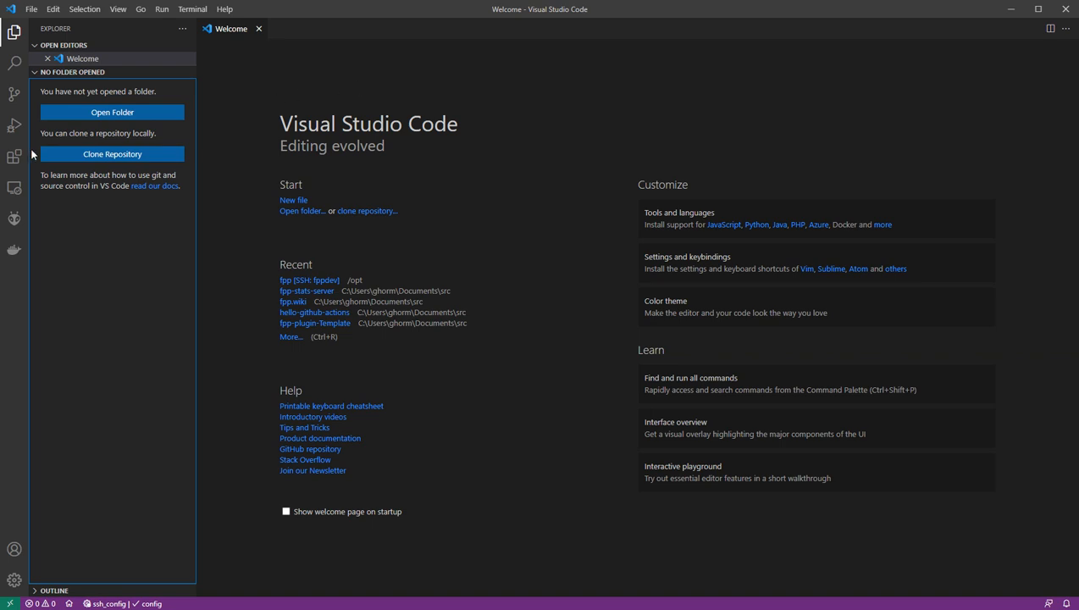
# - Search extensions for 'remote', review Remote - SSH and Remote - Containers, then close their pages
pyautogui.click(13, 156)
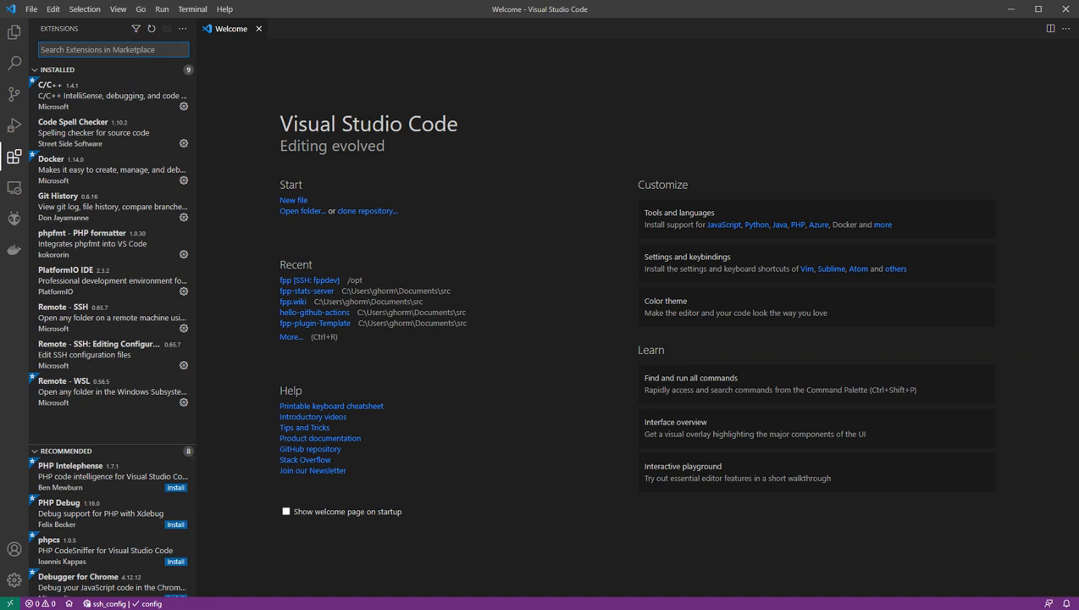
pyautogui.write('remote')
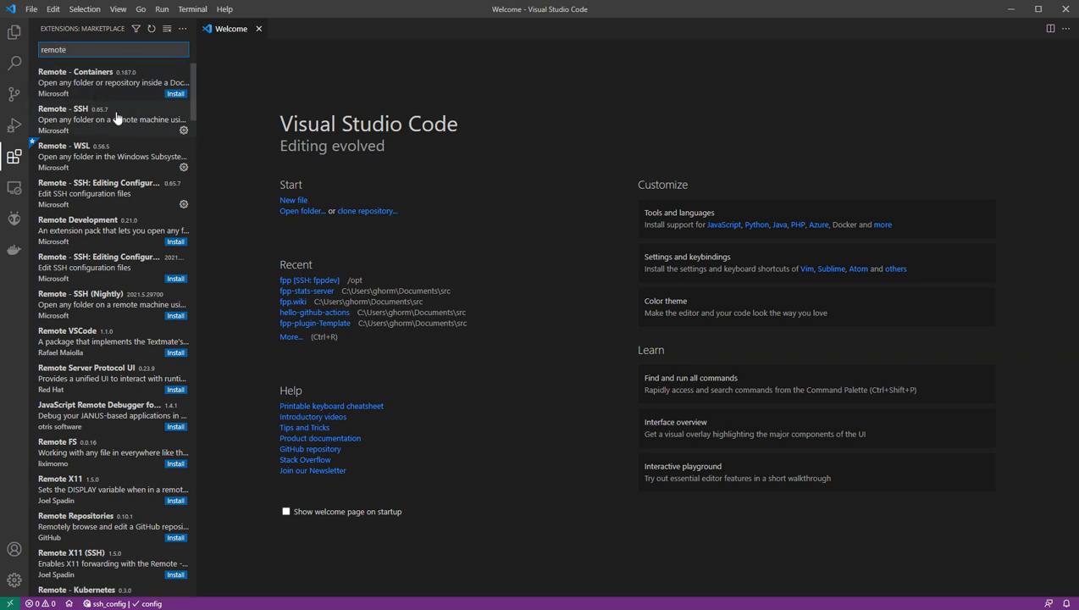
pyautogui.moveTo(95, 166)
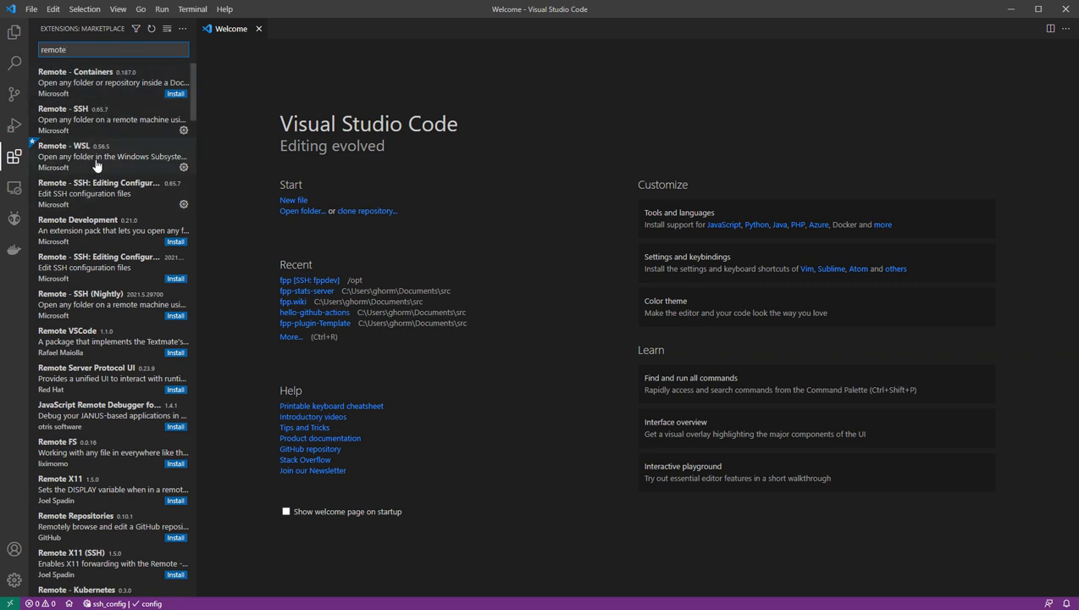
pyautogui.click(85, 119)
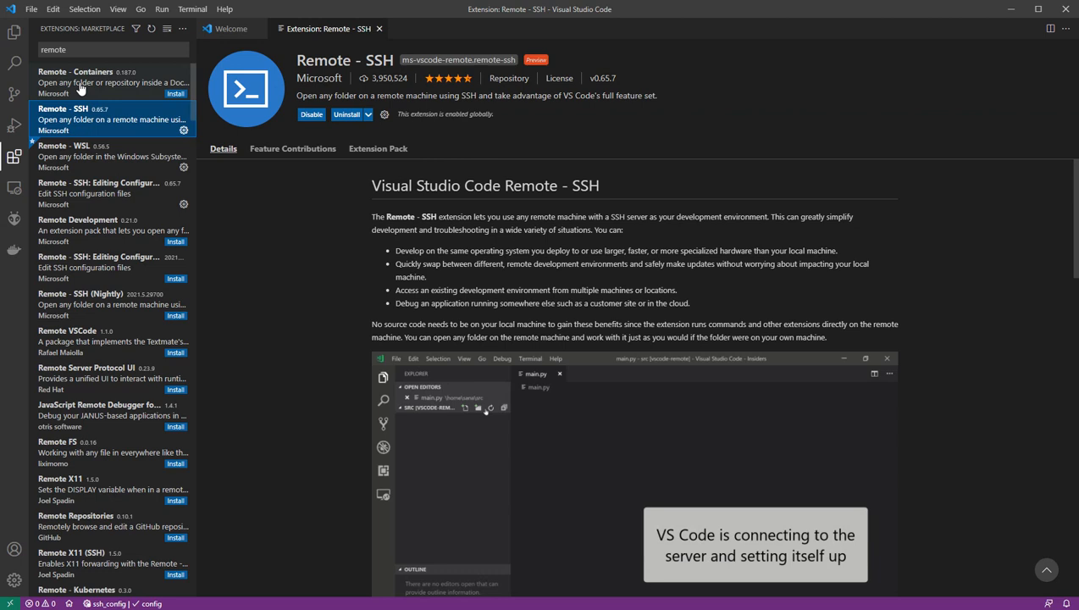
pyautogui.click(76, 81)
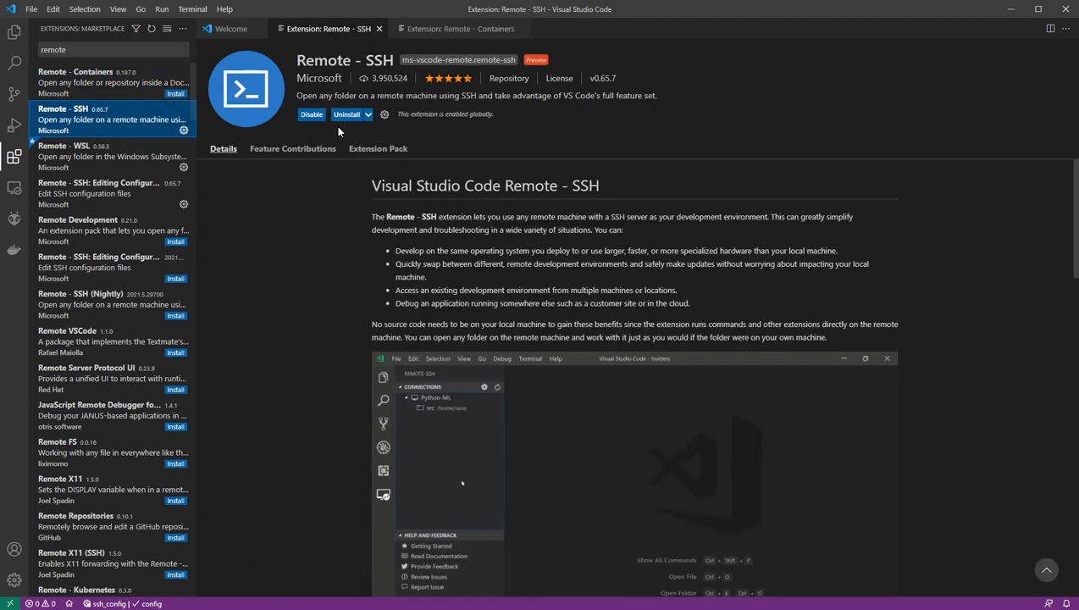
pyautogui.moveTo(383, 115)
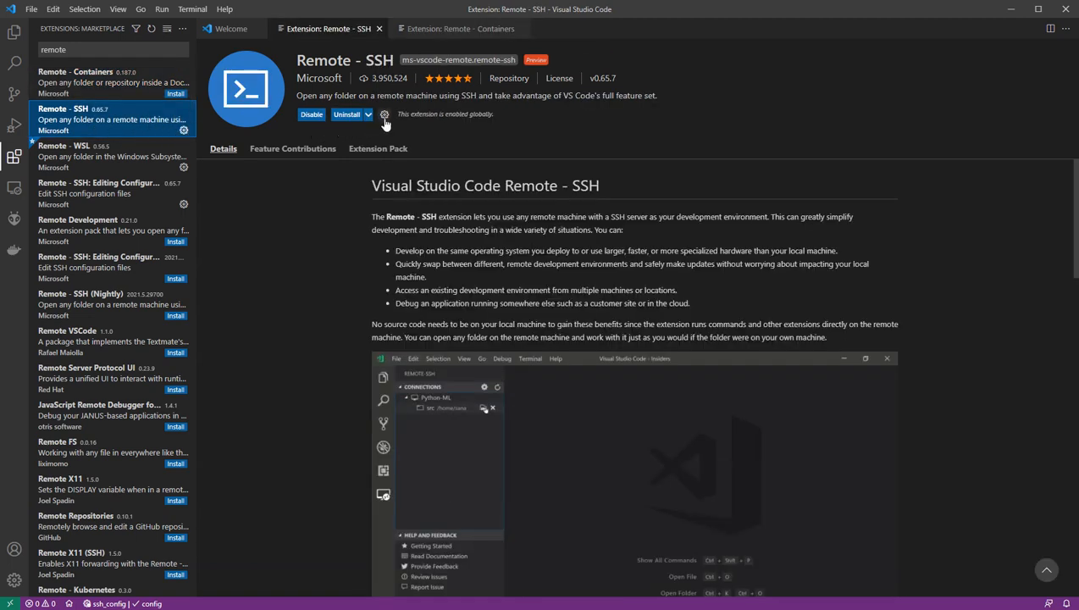
pyautogui.moveTo(378, 149)
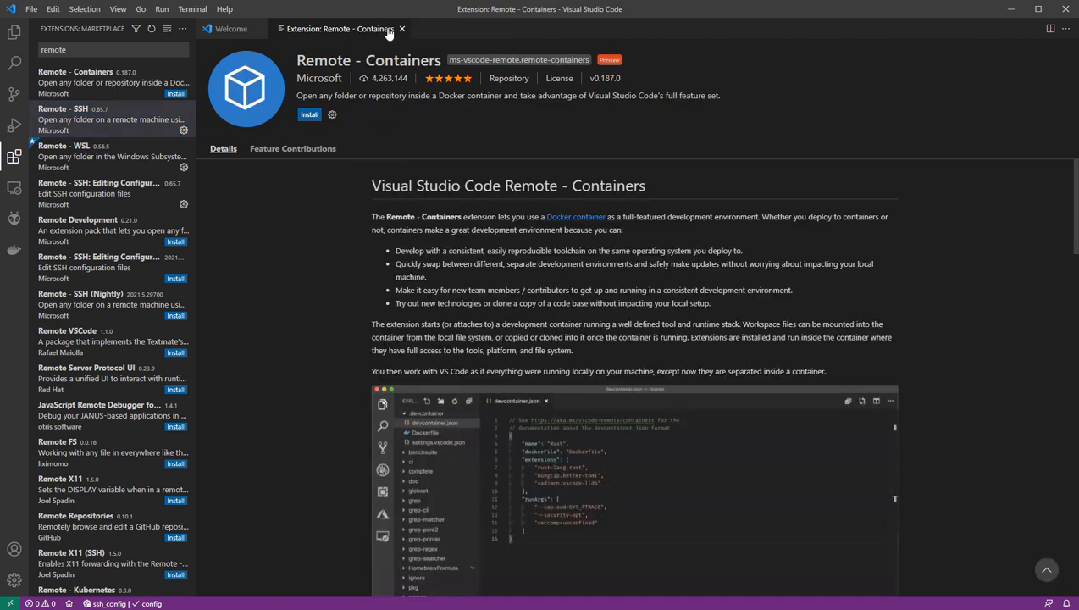
pyautogui.click(403, 27)
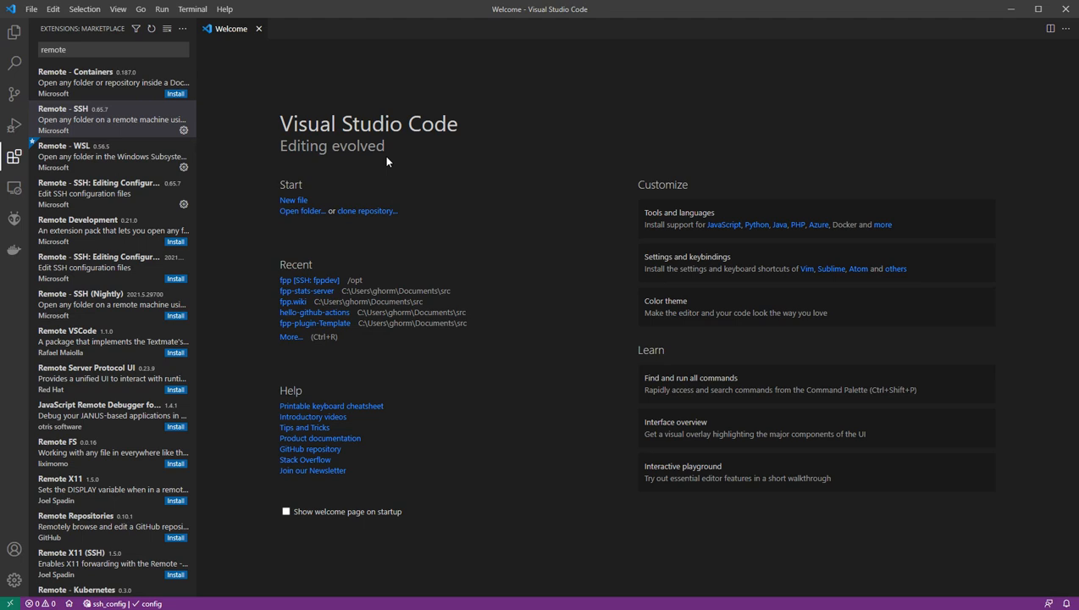
pyautogui.moveTo(250, 189)
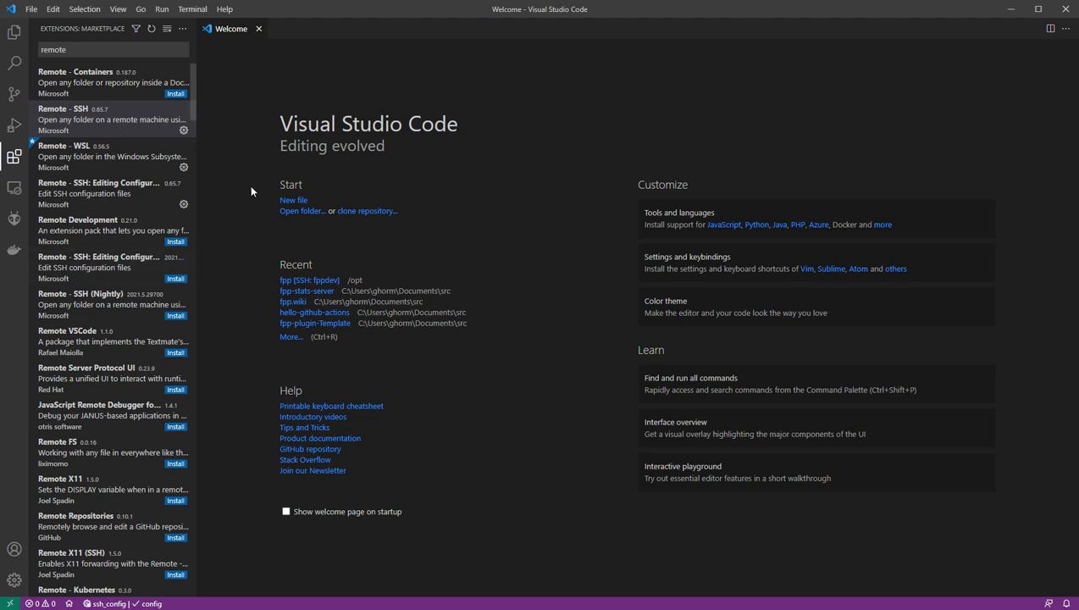
pyautogui.moveTo(176, 71)
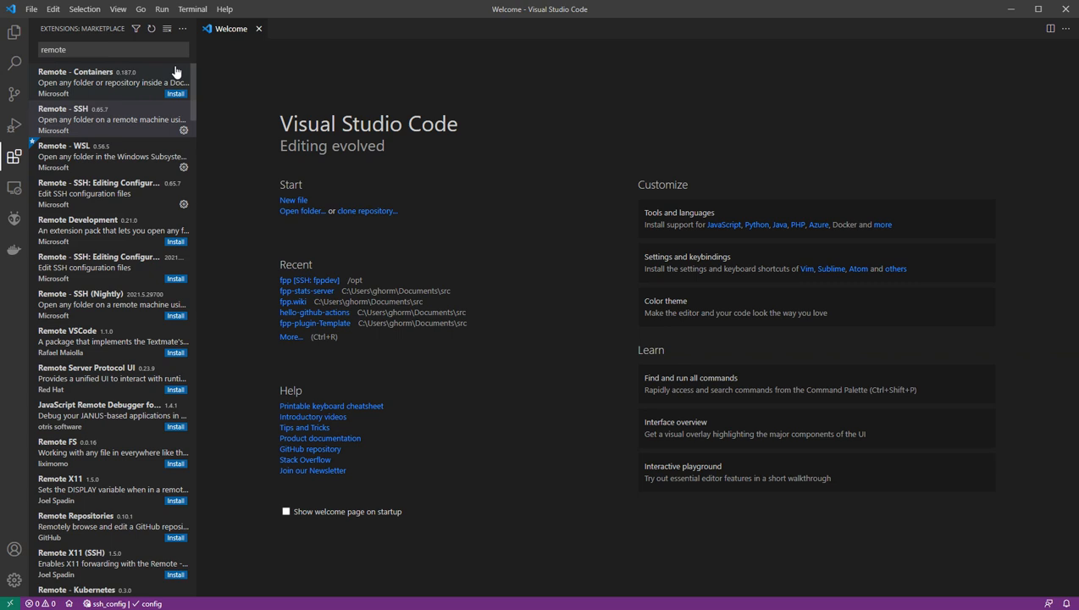
pyautogui.moveTo(25, 491)
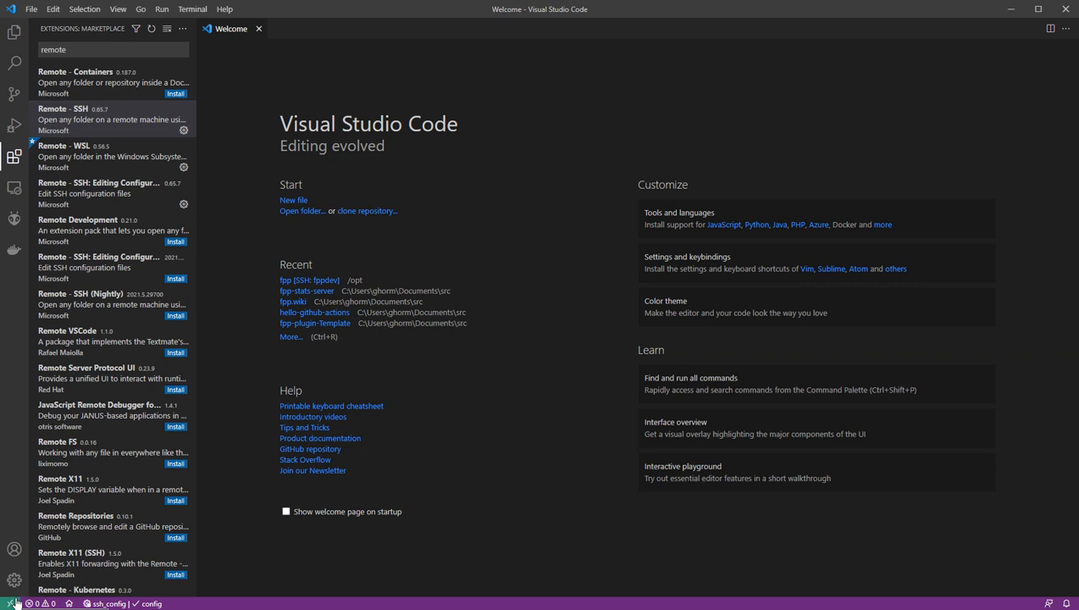
# - Choose 'Connect to Host...' from the Remote commands to list SSH hosts fppdev and fpptestwifi
pyautogui.click(12, 603)
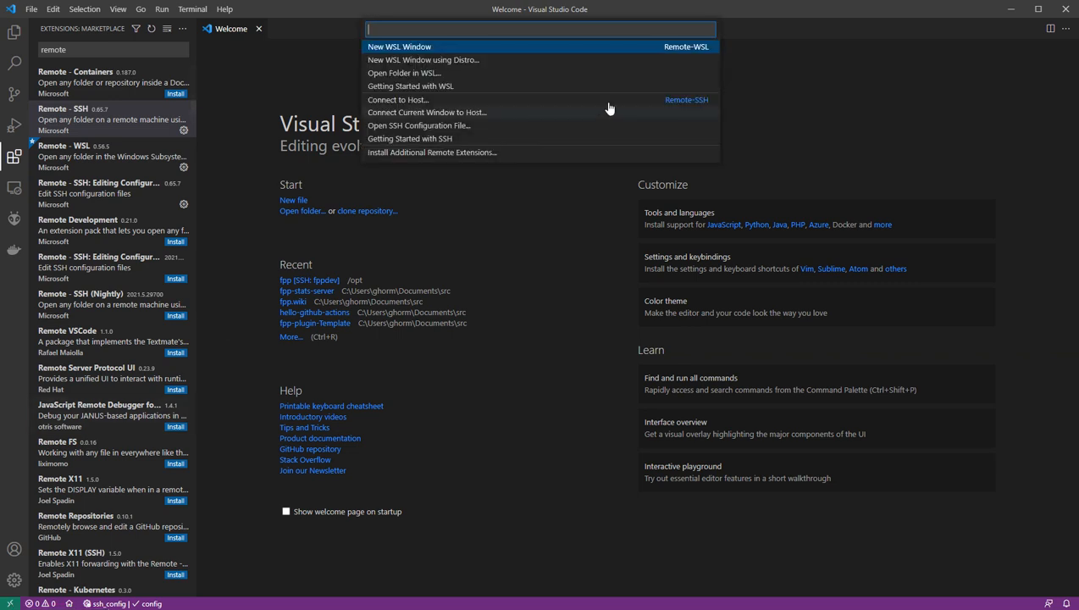
pyautogui.moveTo(664, 93)
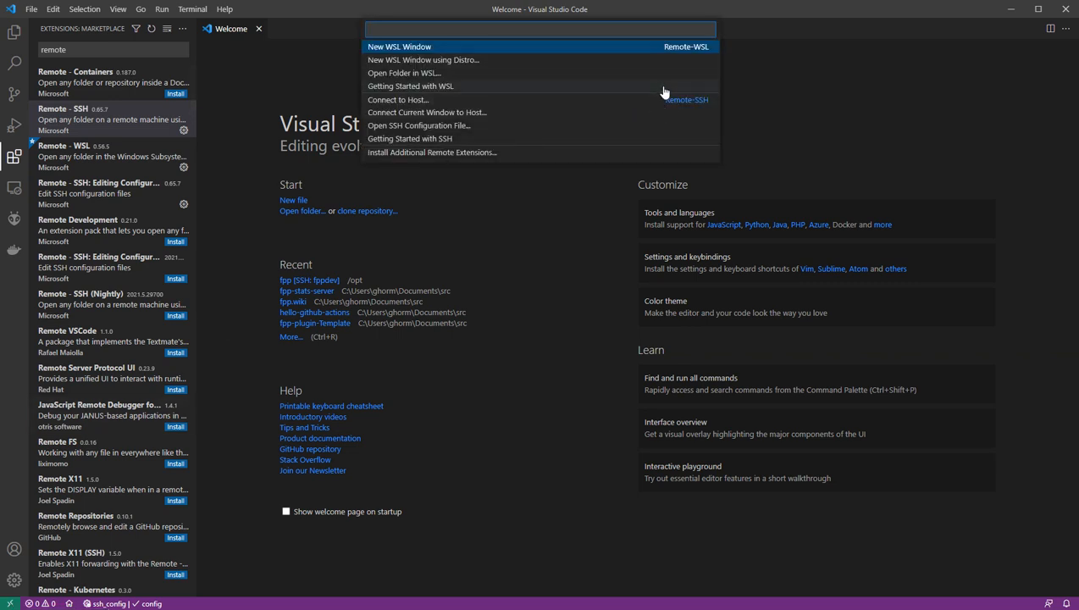
pyautogui.moveTo(669, 115)
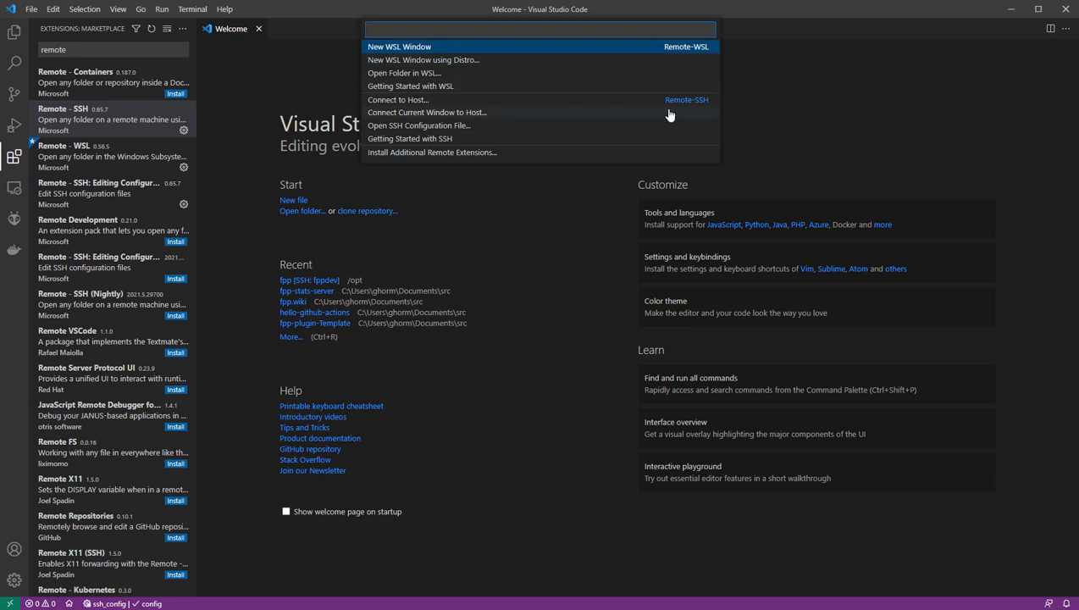
pyautogui.moveTo(674, 108)
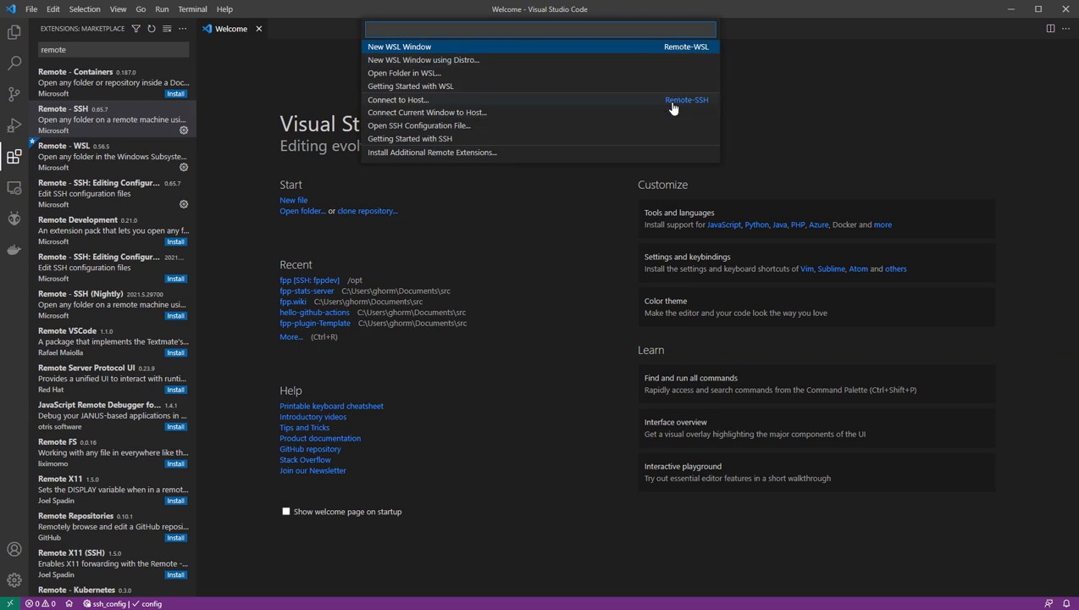
pyautogui.moveTo(635, 108)
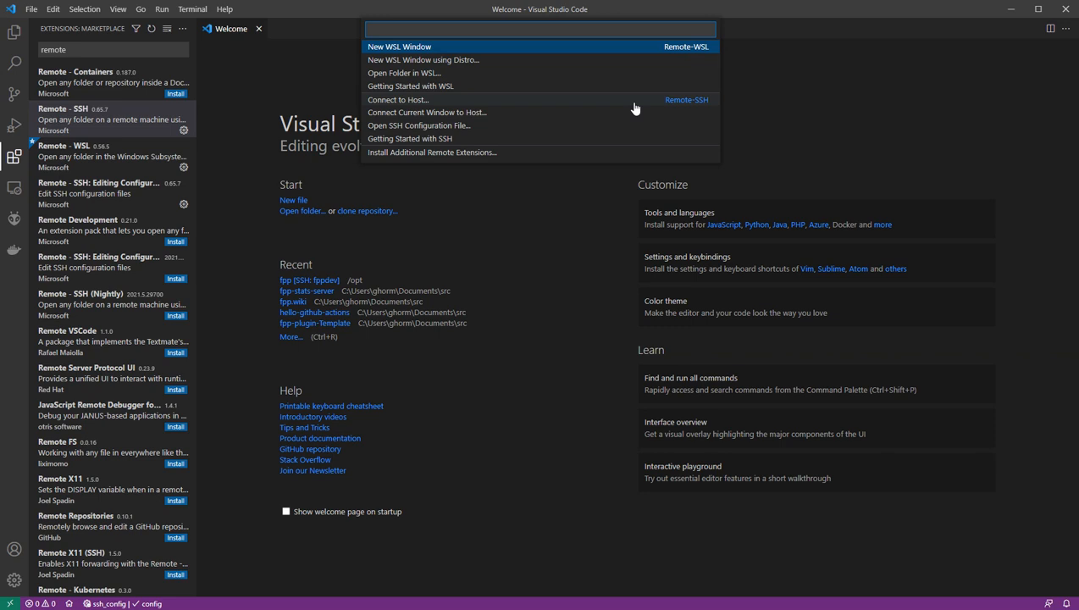
pyautogui.moveTo(589, 103)
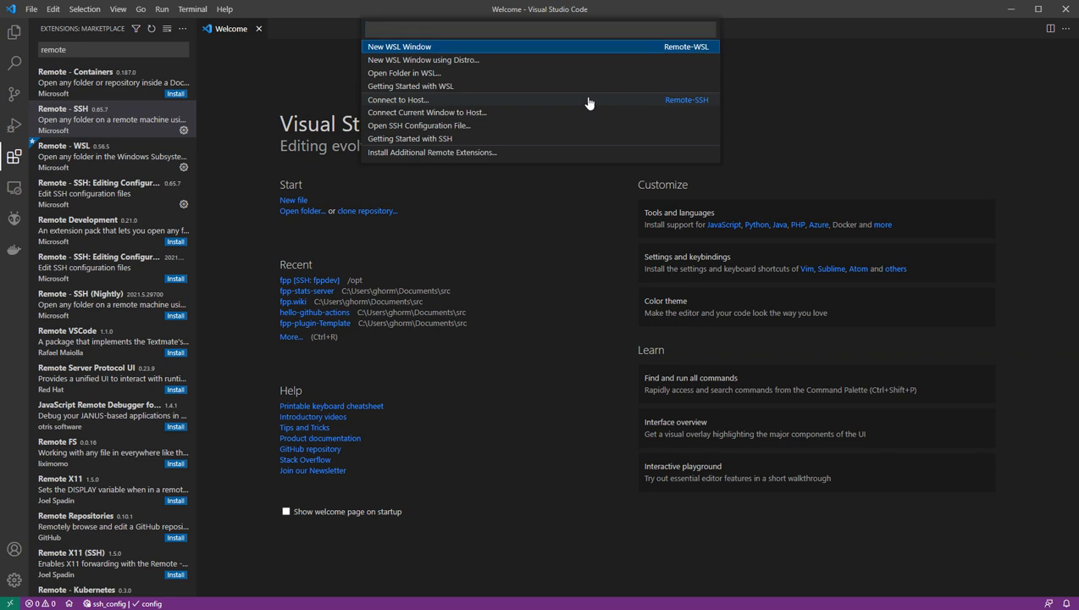
pyautogui.click(398, 99)
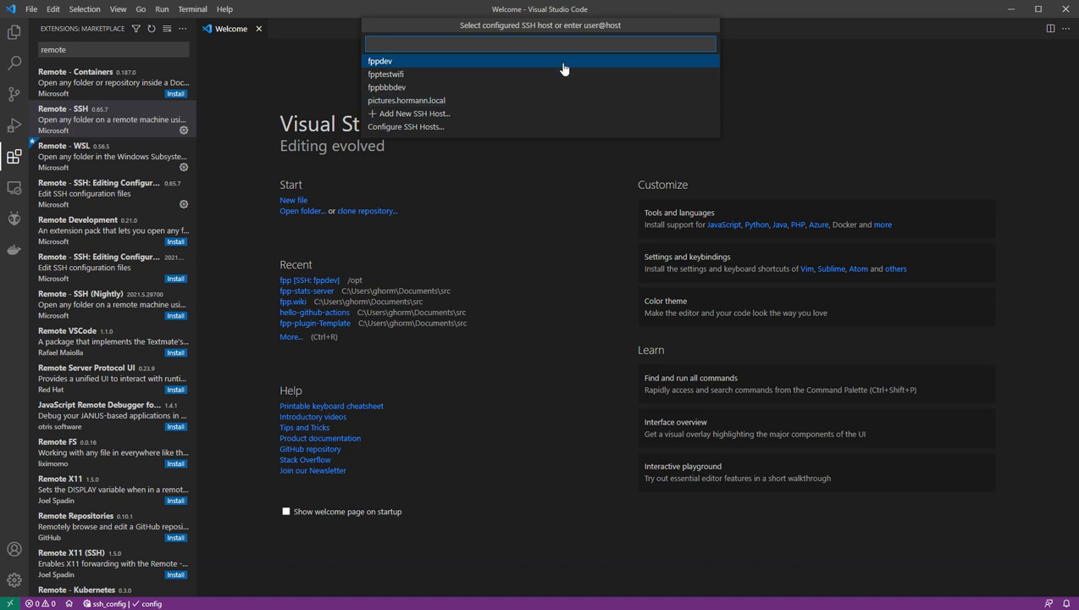
pyautogui.moveTo(469, 44)
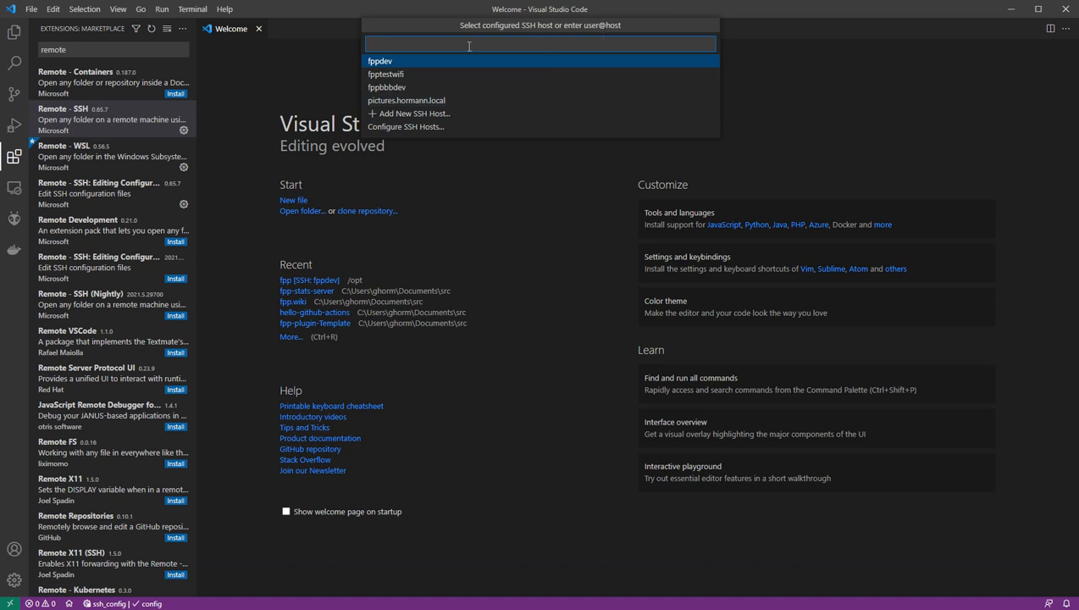
pyautogui.moveTo(478, 49)
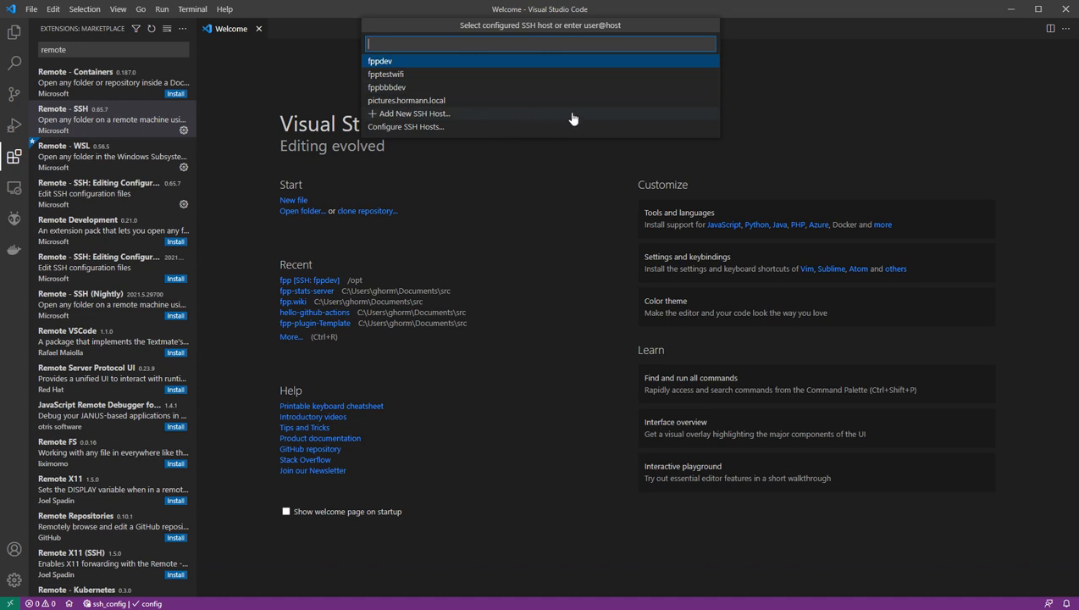
pyautogui.moveTo(515, 119)
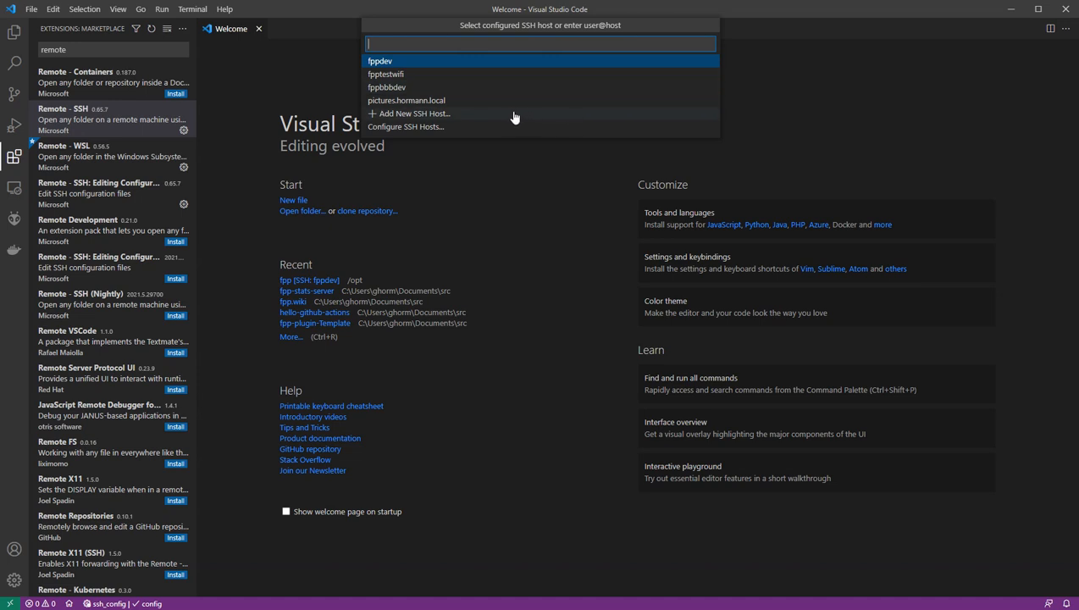
pyautogui.moveTo(415, 117)
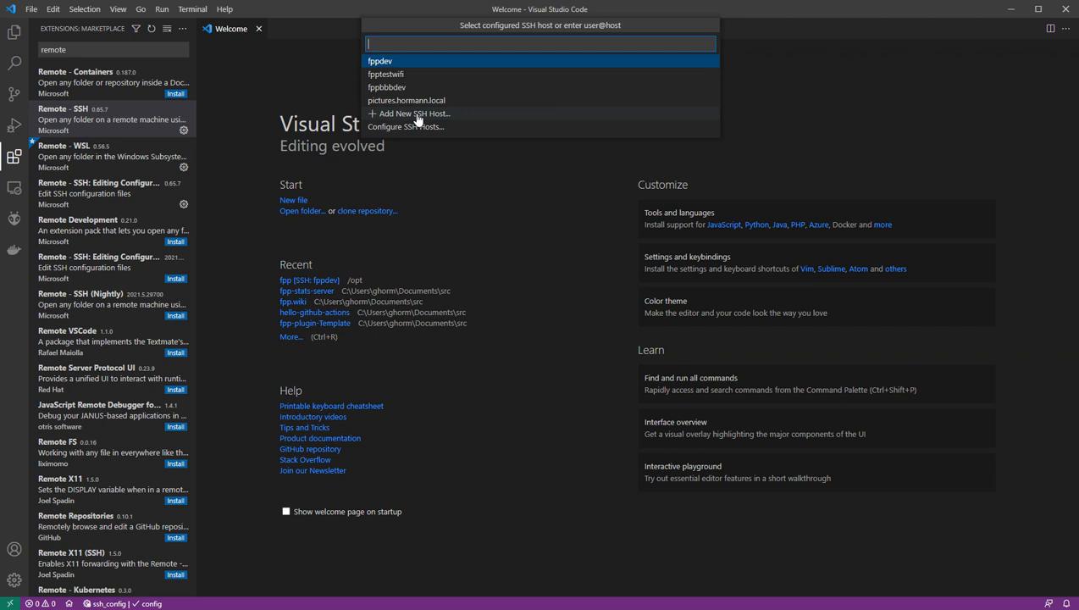
# - Add a new SSH host with the command 'ssh root@fpptest', correcting a partly typed IP first
pyautogui.click(413, 112)
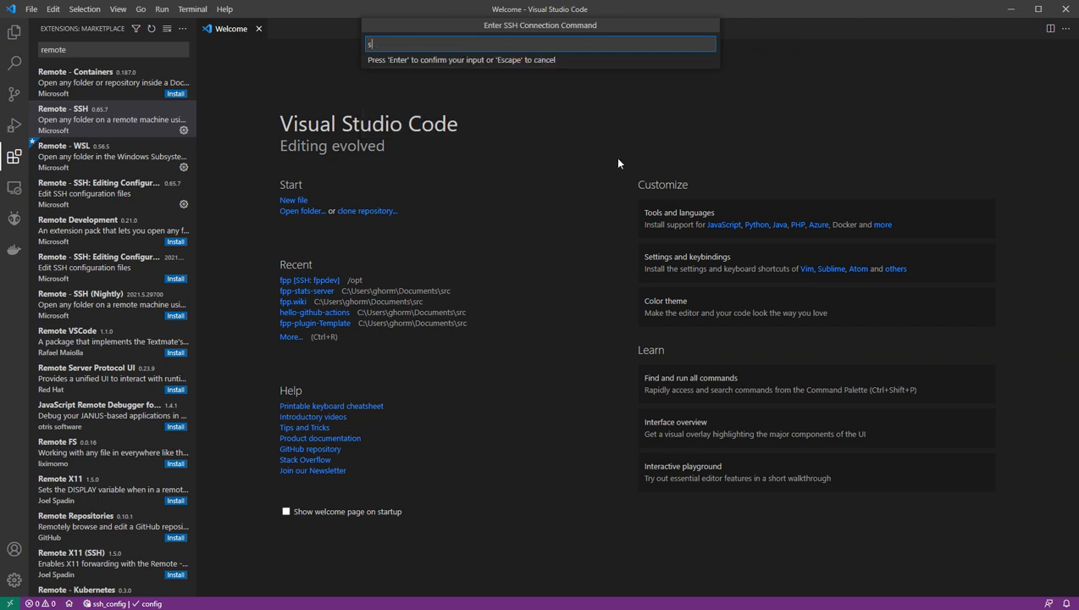
pyautogui.write('sh')
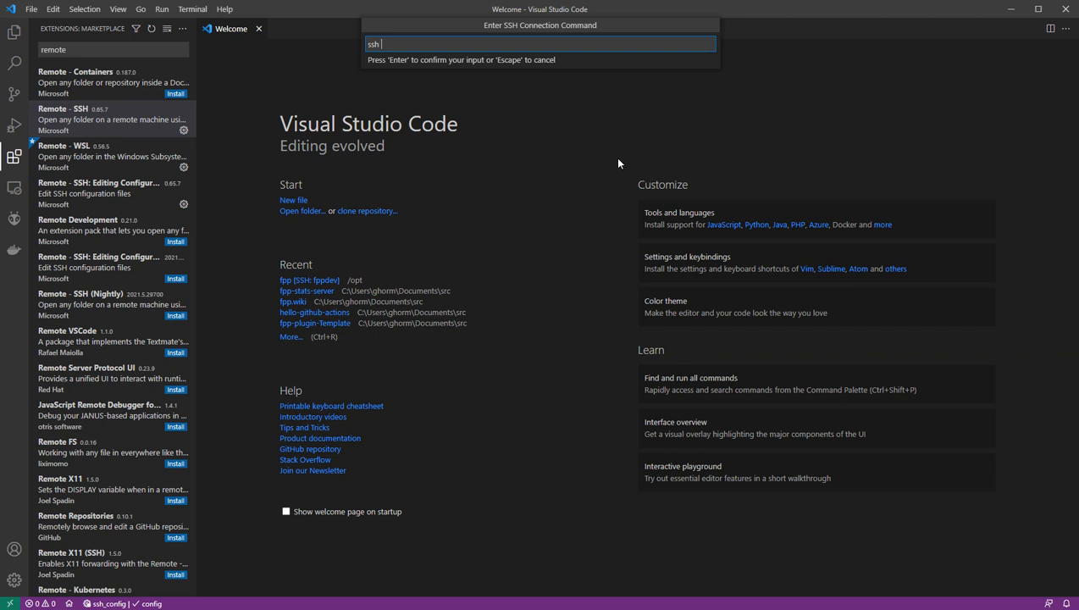
pyautogui.write('root@')
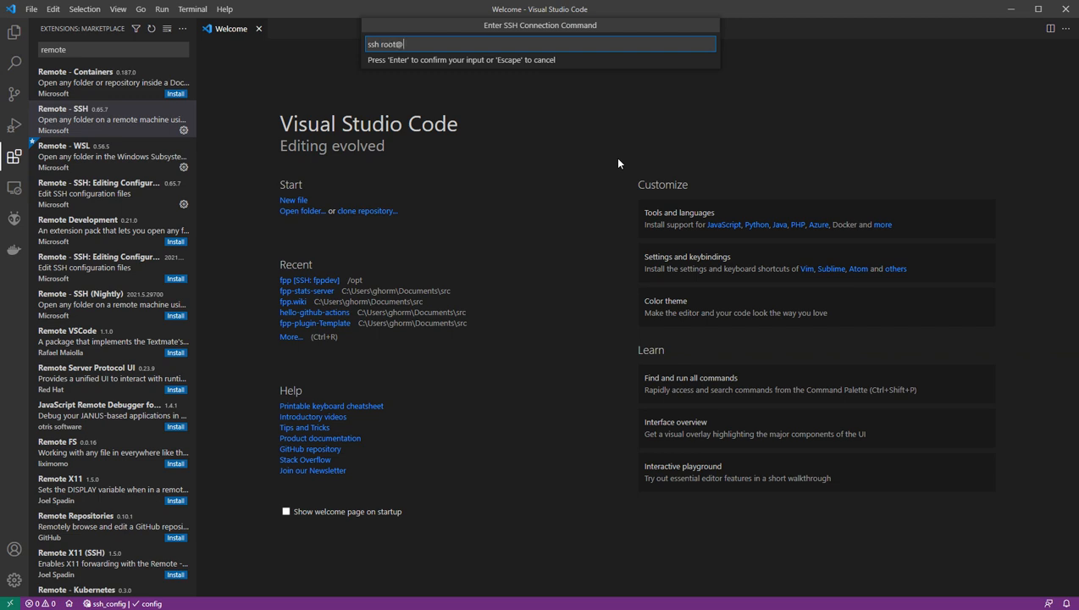
pyautogui.write('192.168')
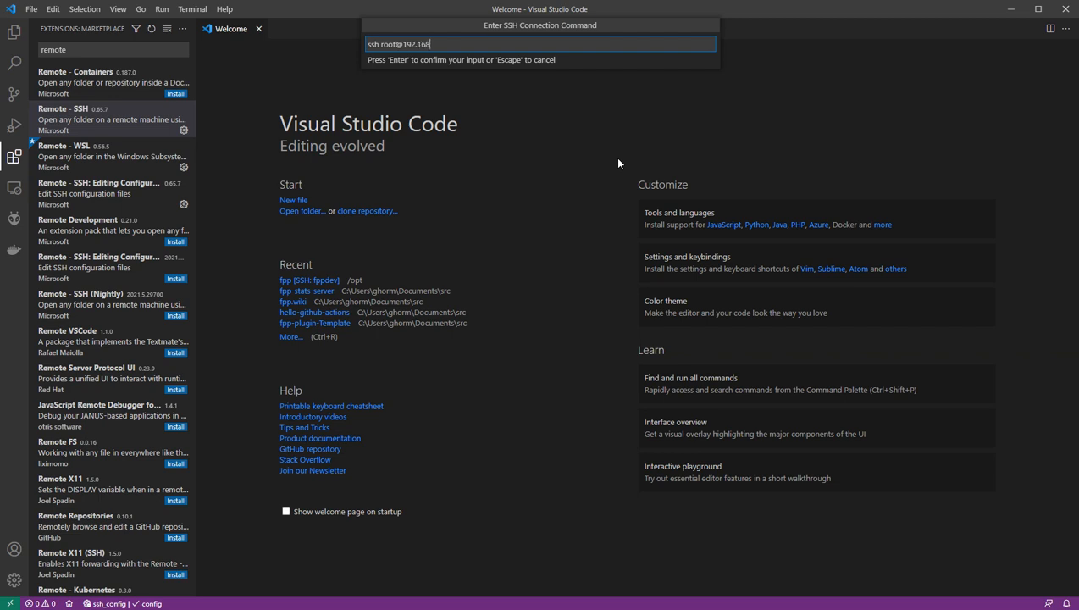
pyautogui.press('BackSpace')
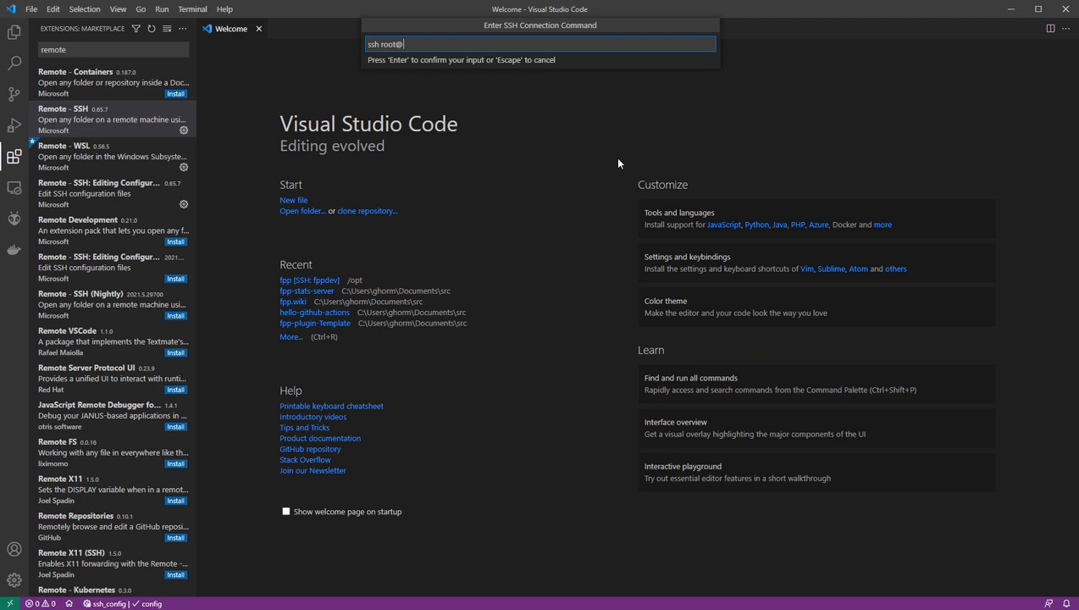
pyautogui.write('testwifi')
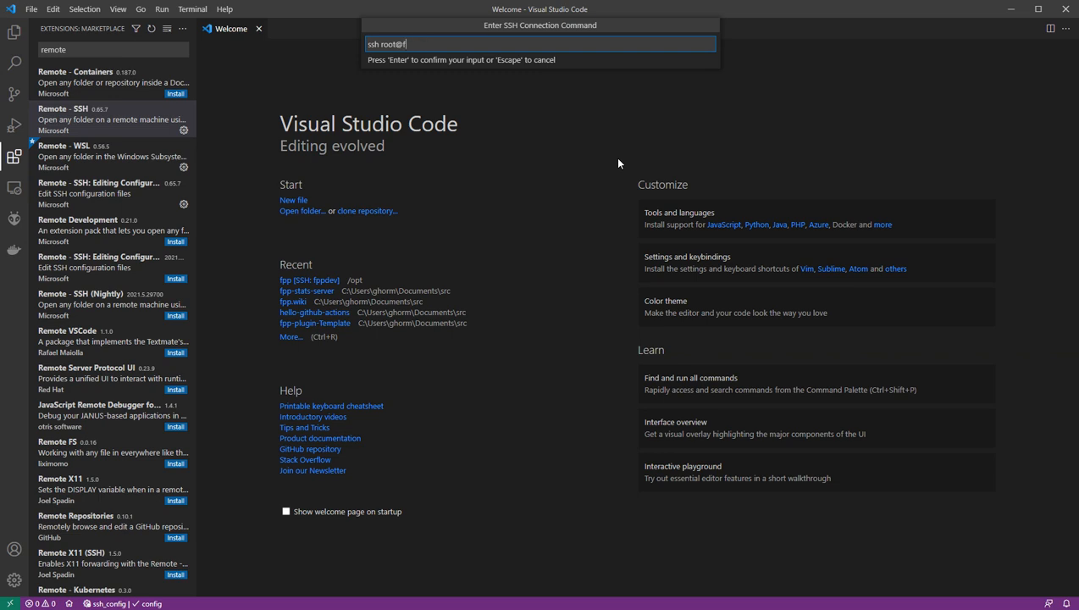
pyautogui.write('pptest')
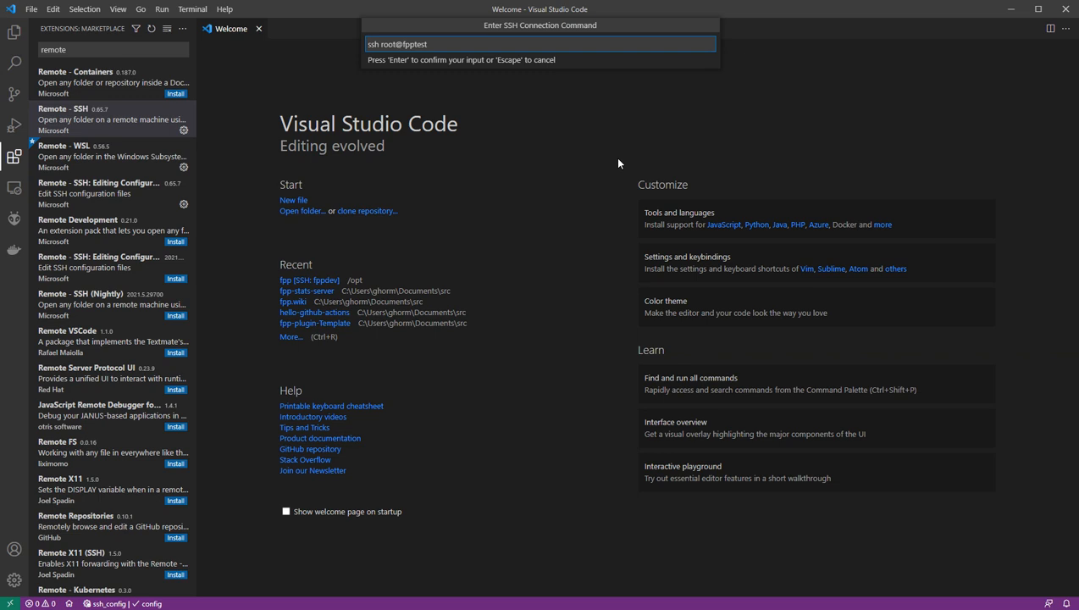
pyautogui.press('Return')
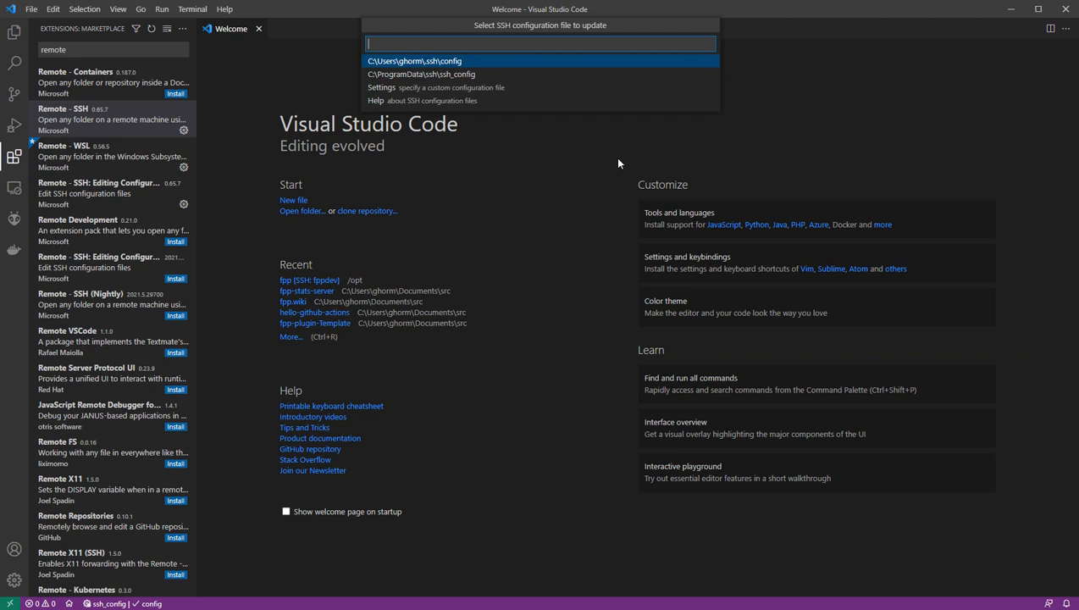
pyautogui.moveTo(515, 73)
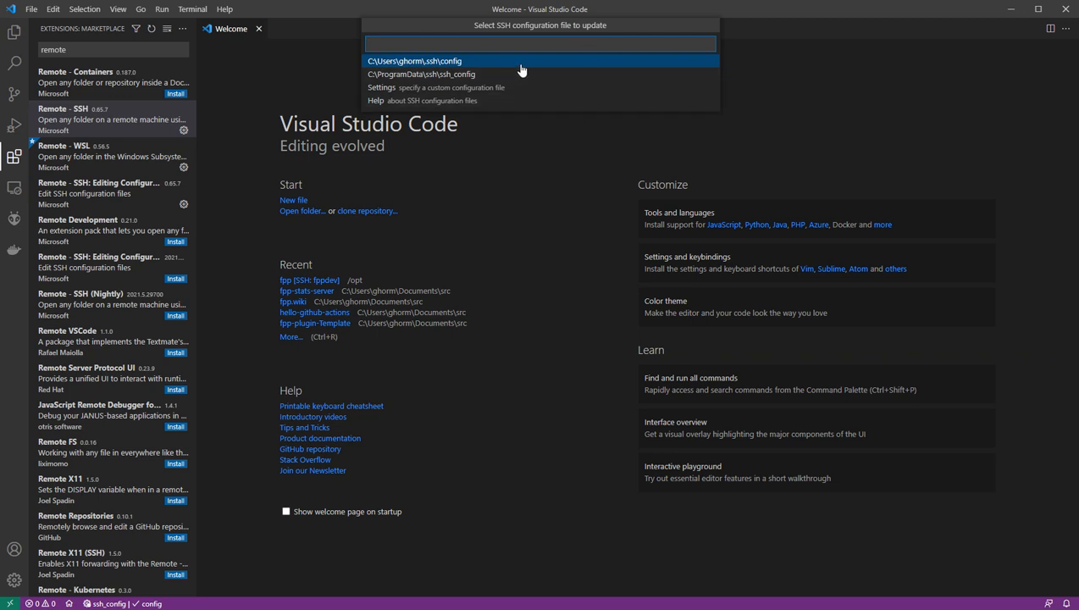
pyautogui.moveTo(502, 61)
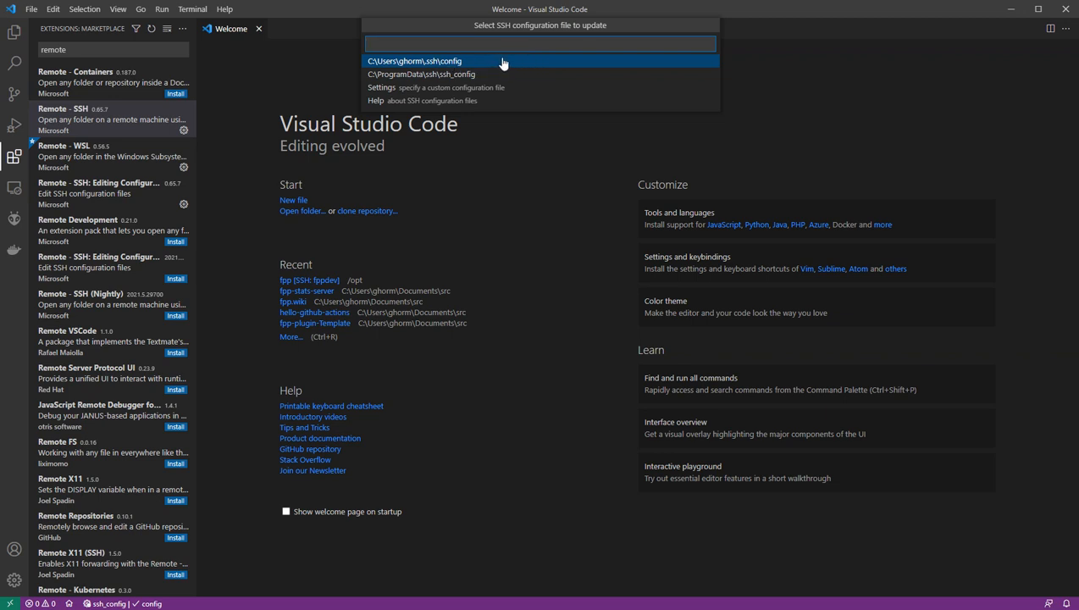
pyautogui.moveTo(600, 68)
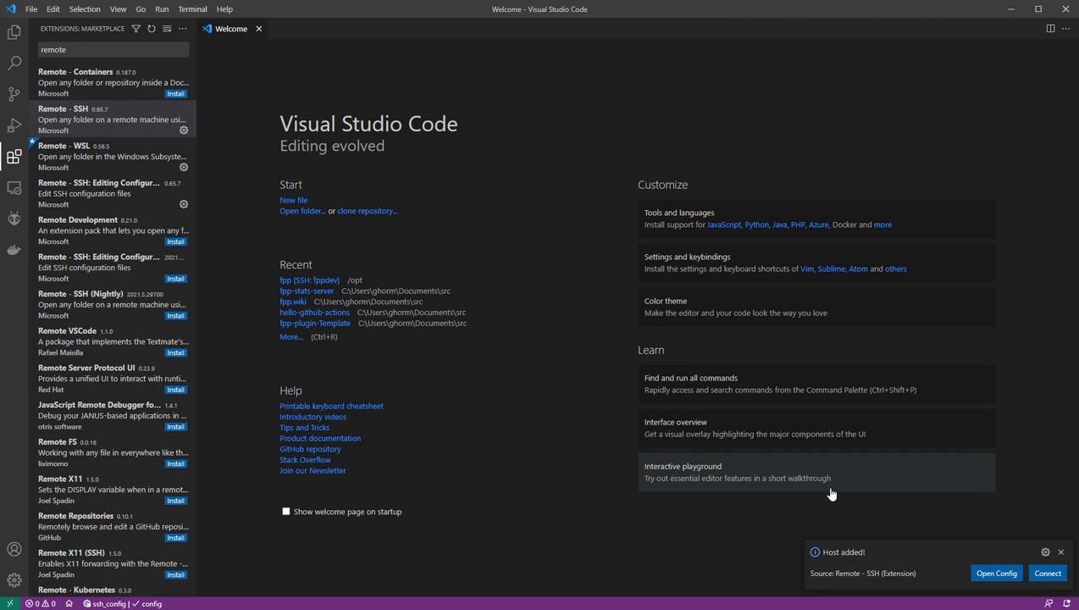
pyautogui.moveTo(947, 575)
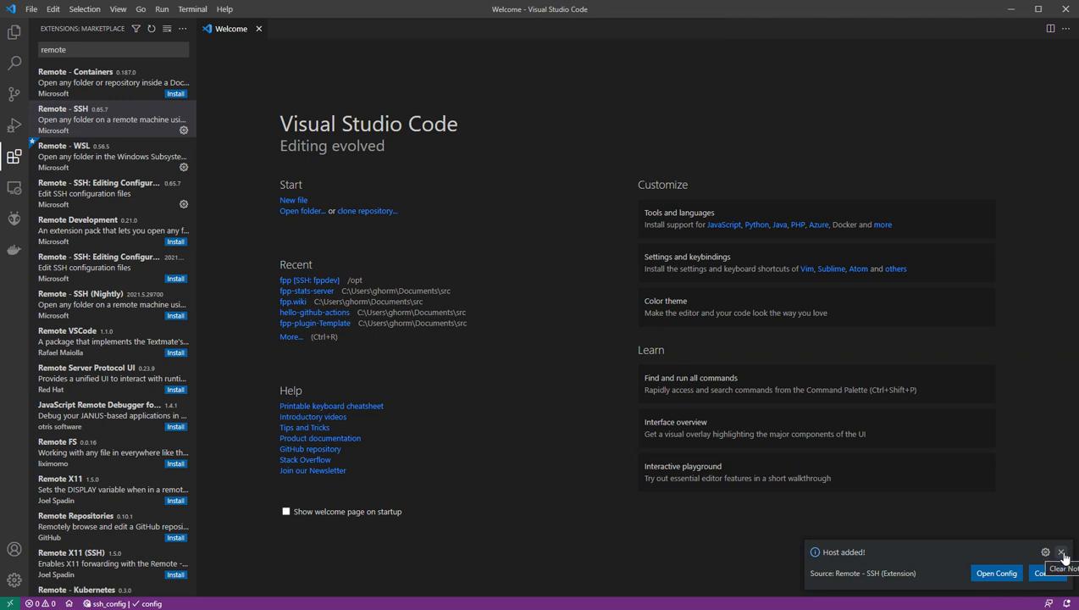
# - Save the host to the user's .ssh\config file and dismiss the 'Host added!' notice
pyautogui.click(1061, 552)
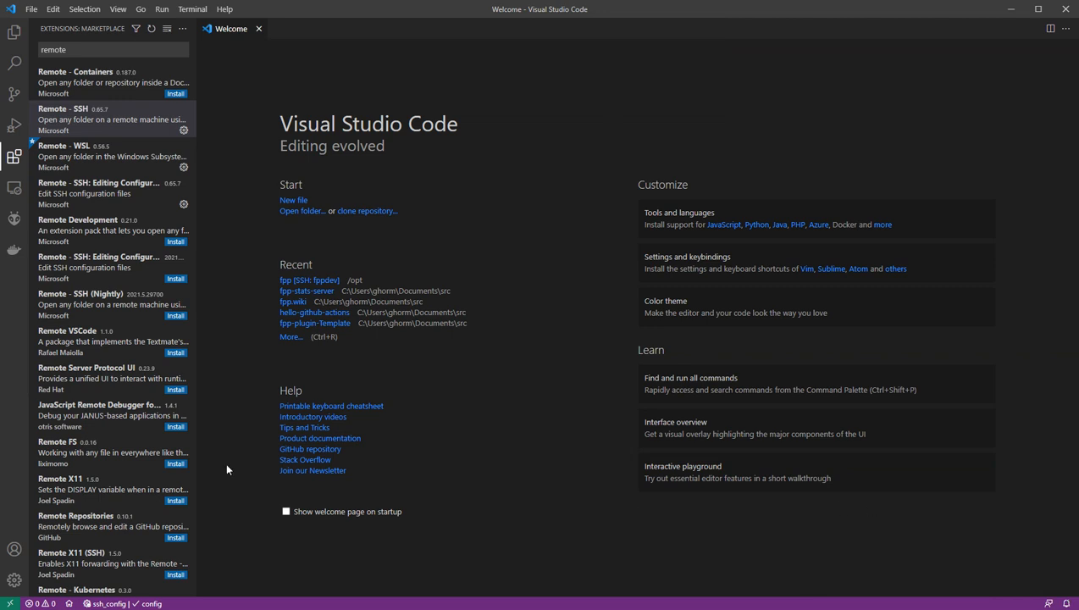
pyautogui.moveTo(13, 601)
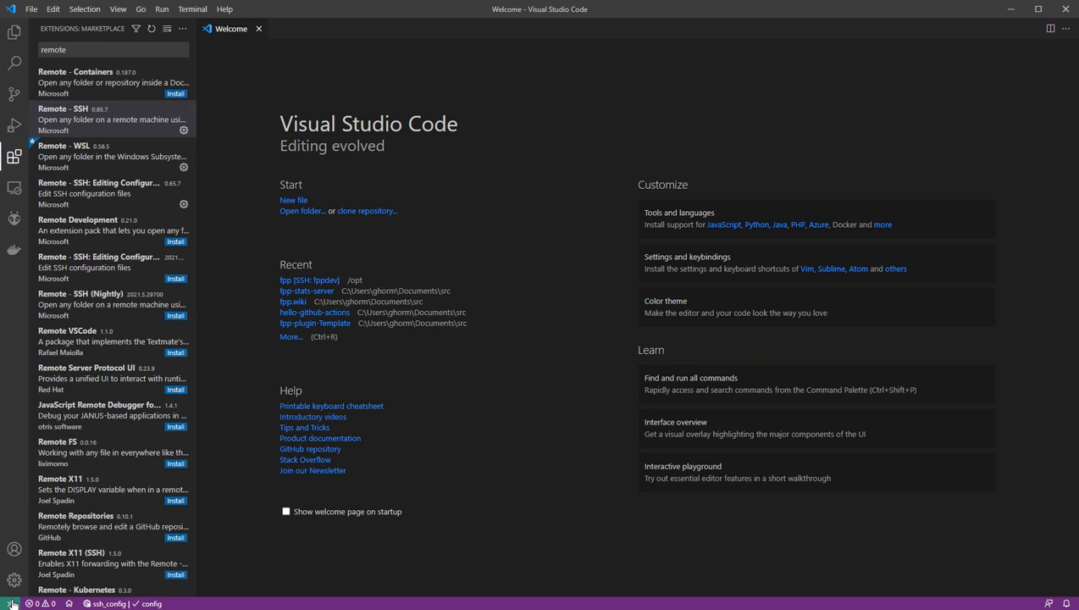
# - Connect to the newly added fpptest host from the Remote commands list
pyautogui.click(10, 603)
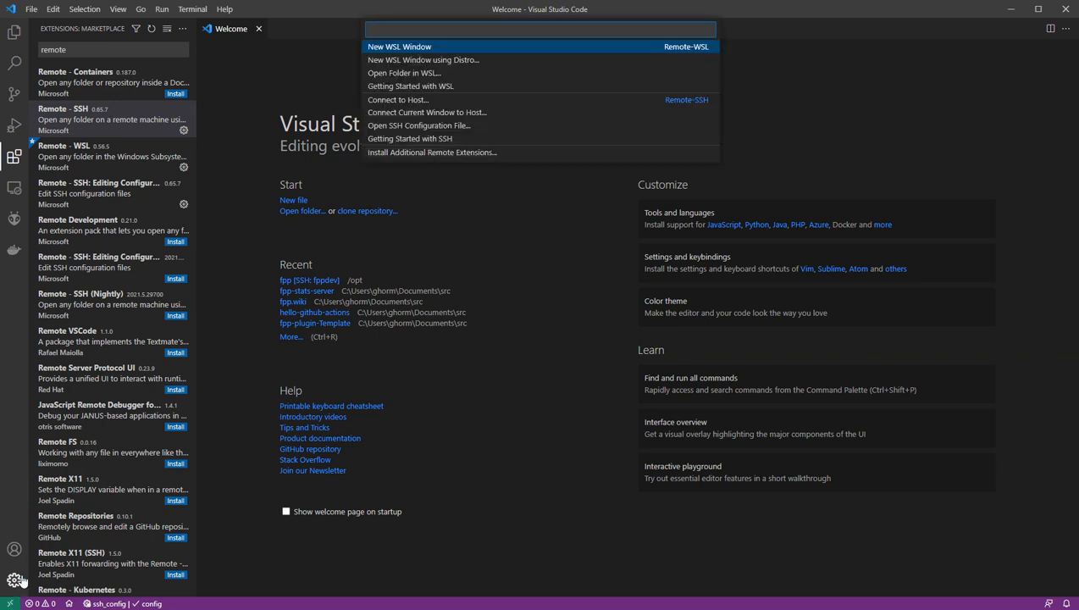
pyautogui.click(399, 98)
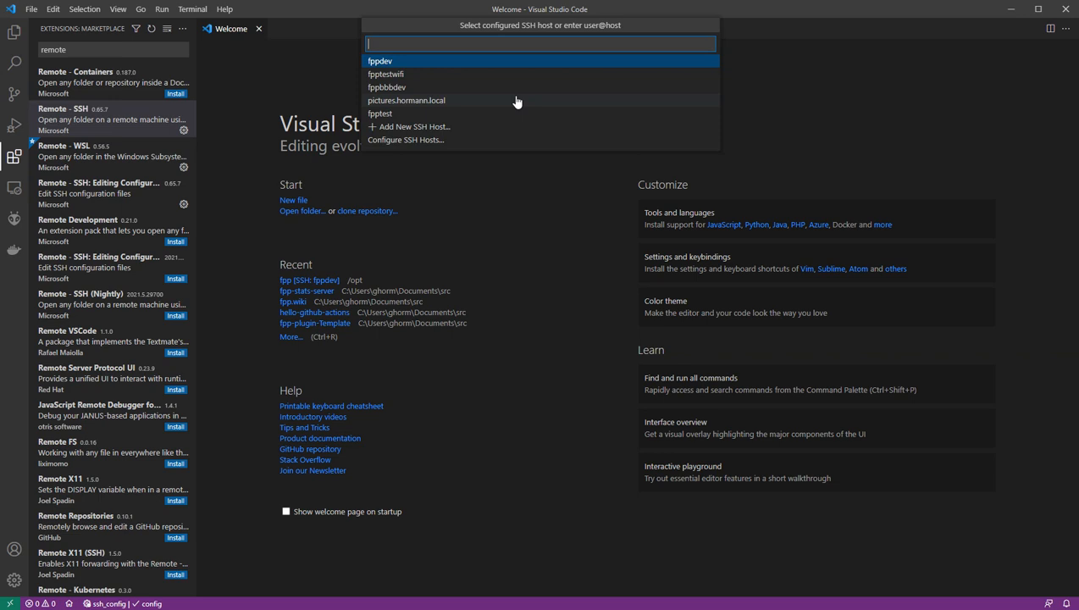
pyautogui.moveTo(403, 117)
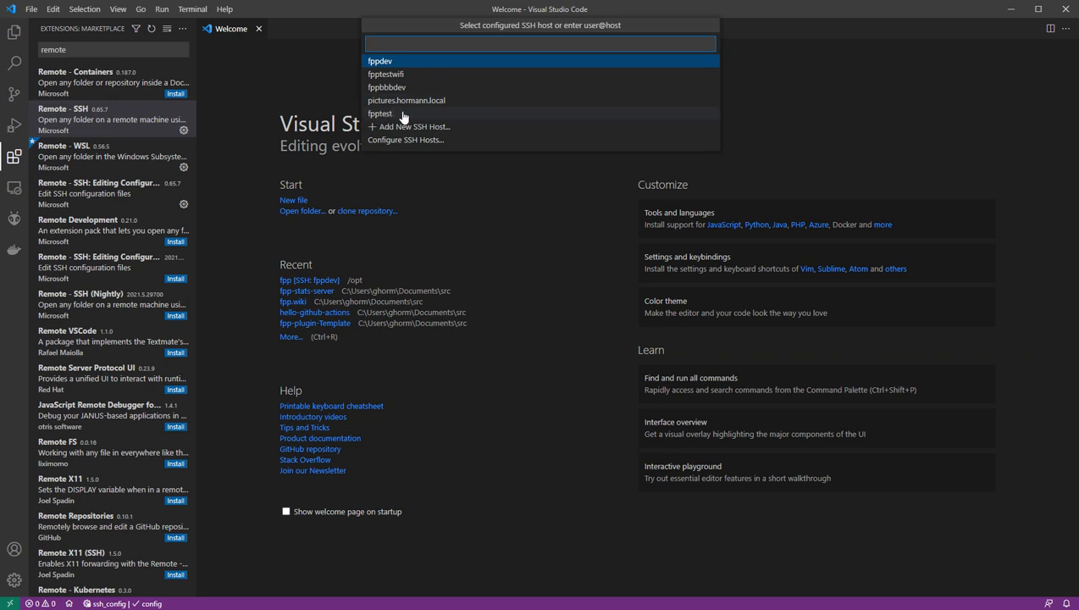
pyautogui.moveTo(425, 119)
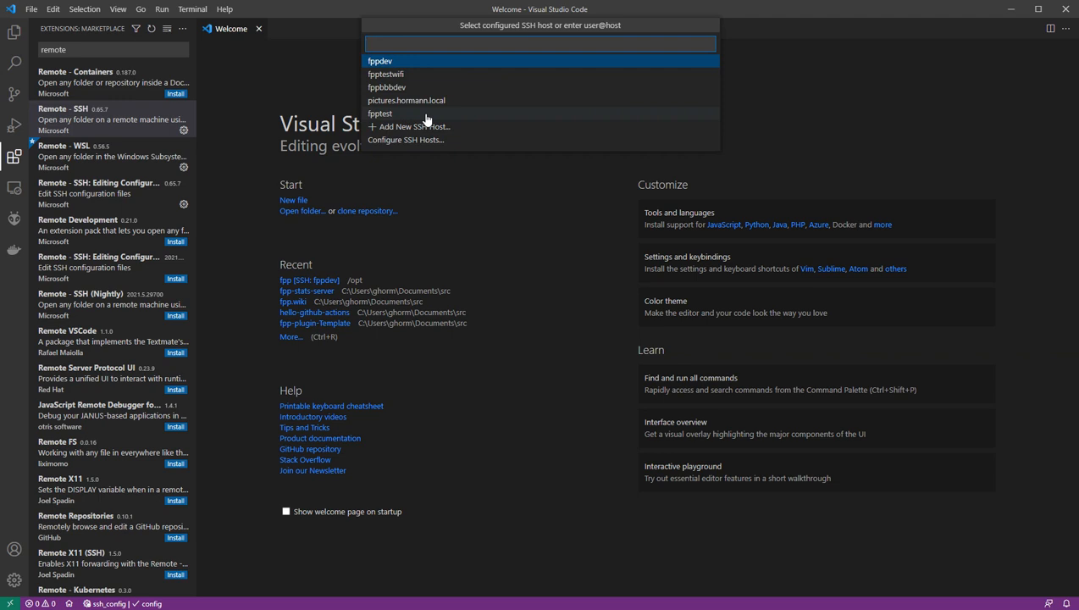
pyautogui.click(379, 114)
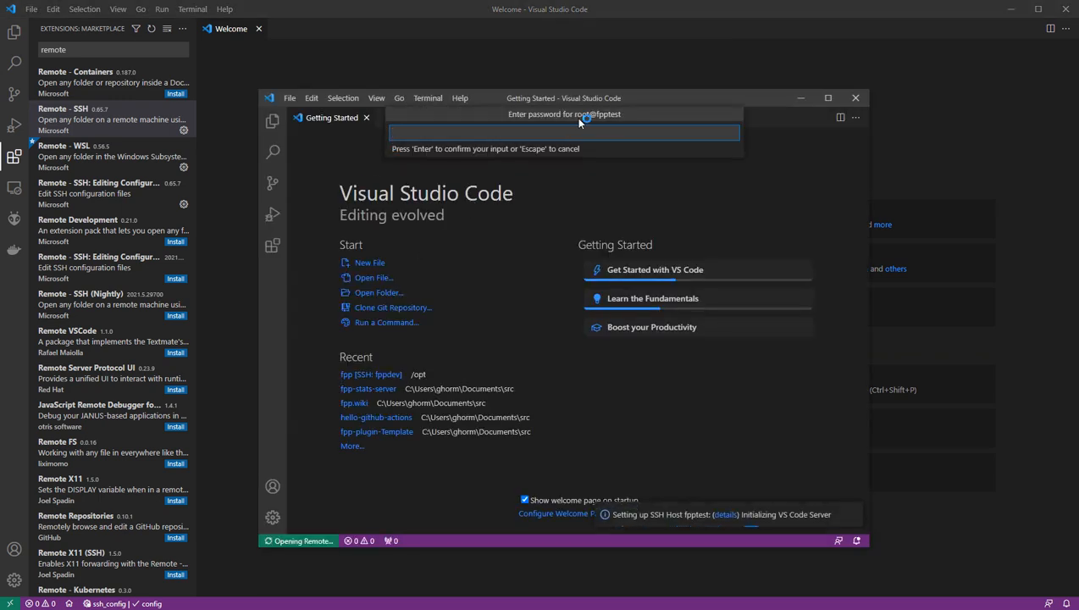
pyautogui.moveTo(600, 133)
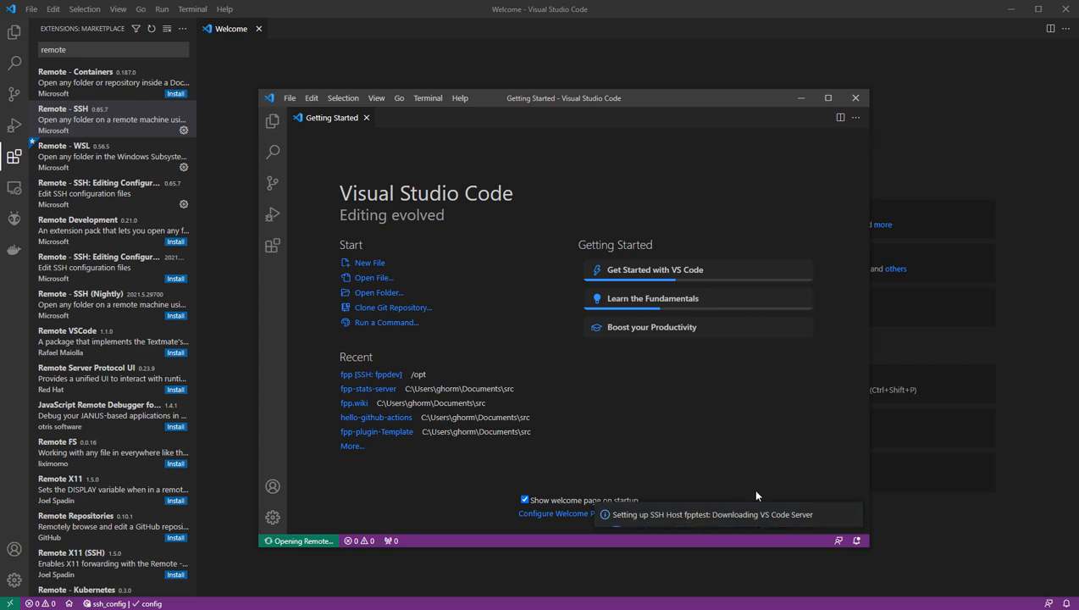
pyautogui.moveTo(776, 544)
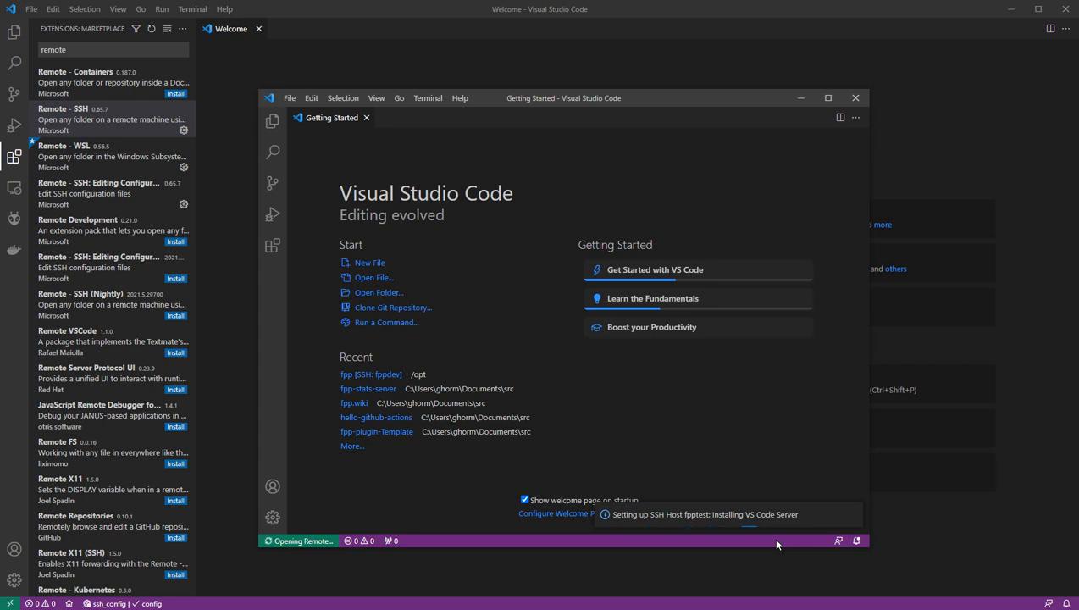
# - Wait for VS Code Server to install on fpptest until a root@fpptest terminal is ready
pyautogui.click(271, 122)
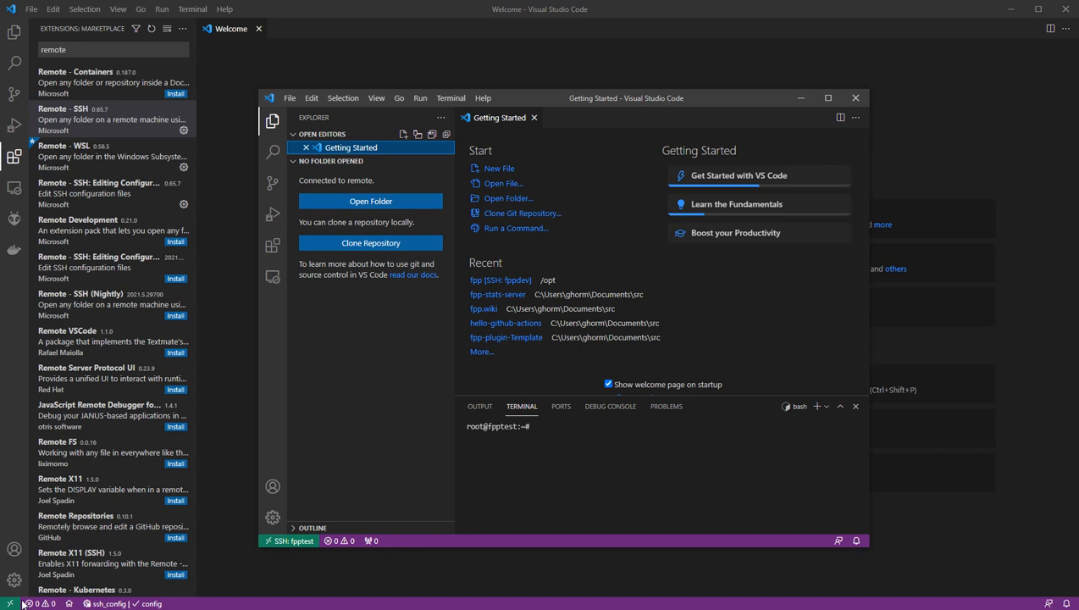
pyautogui.moveTo(404, 510)
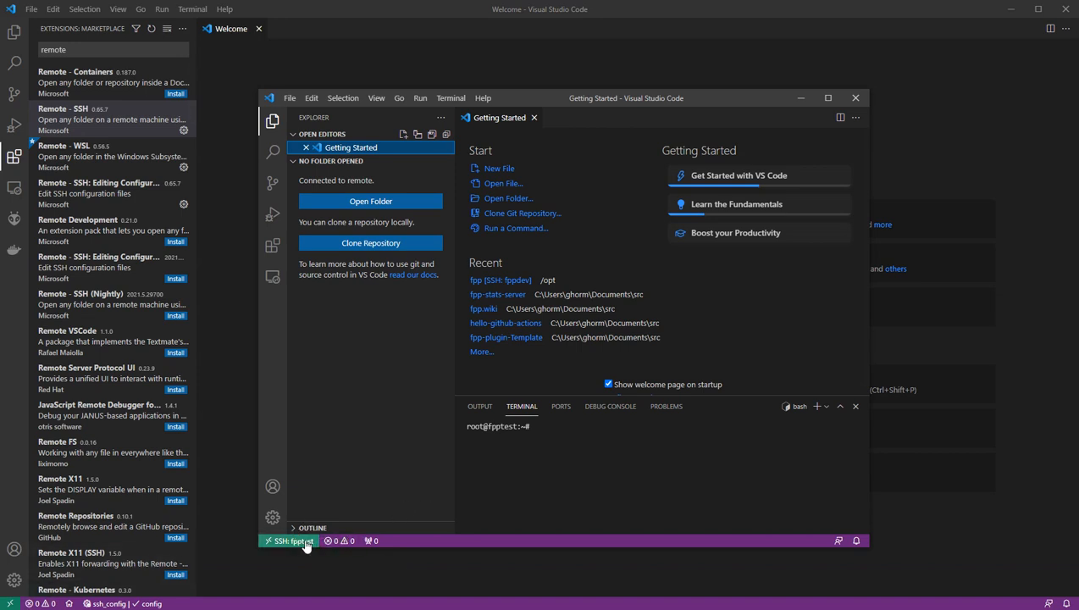
pyautogui.moveTo(361, 471)
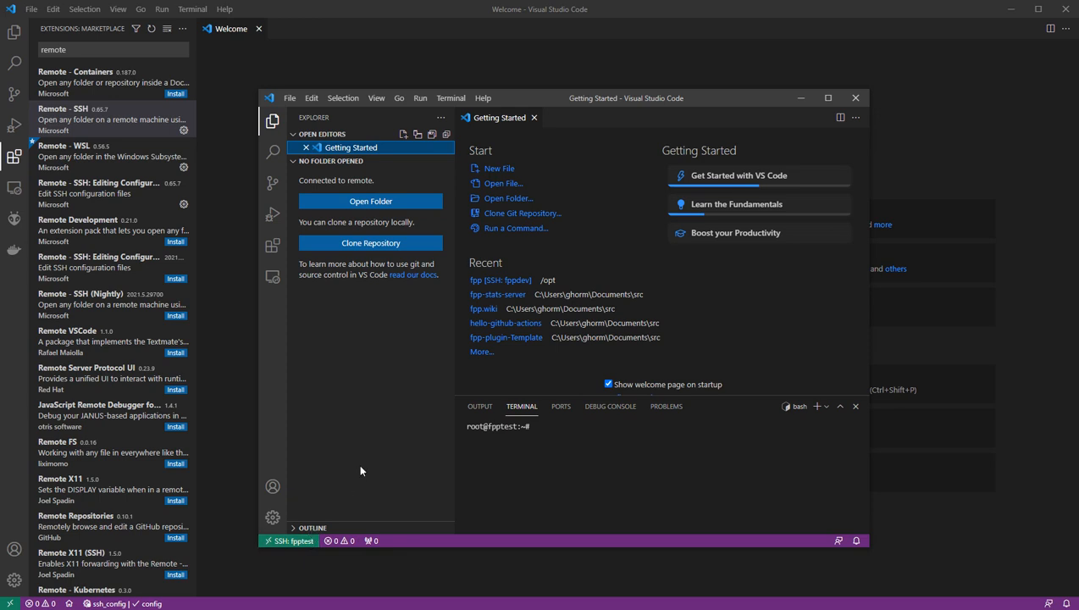
pyautogui.moveTo(325, 533)
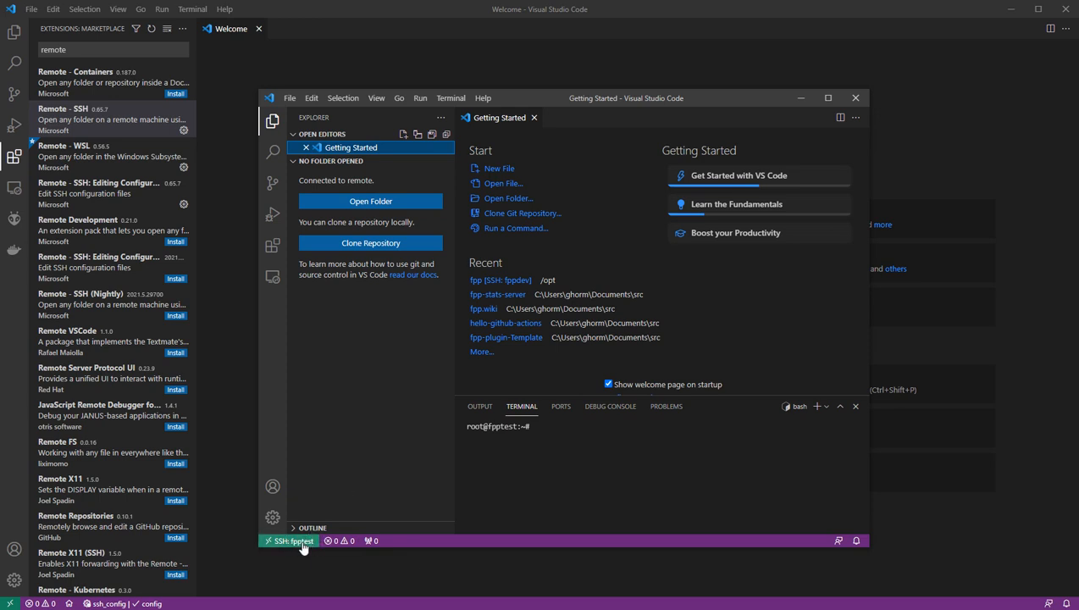
pyautogui.moveTo(369, 364)
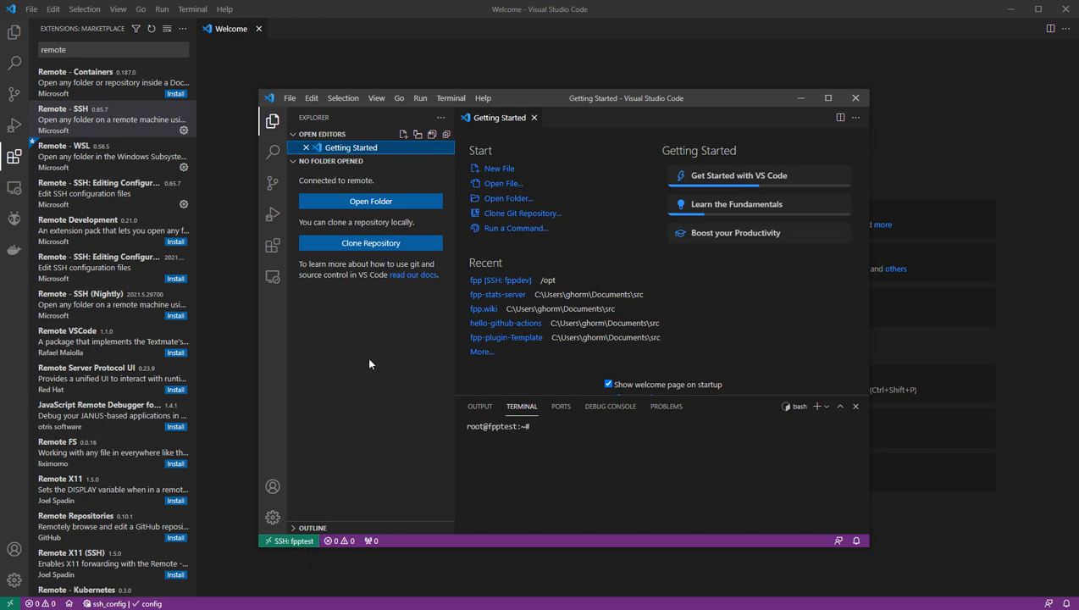
pyautogui.moveTo(386, 205)
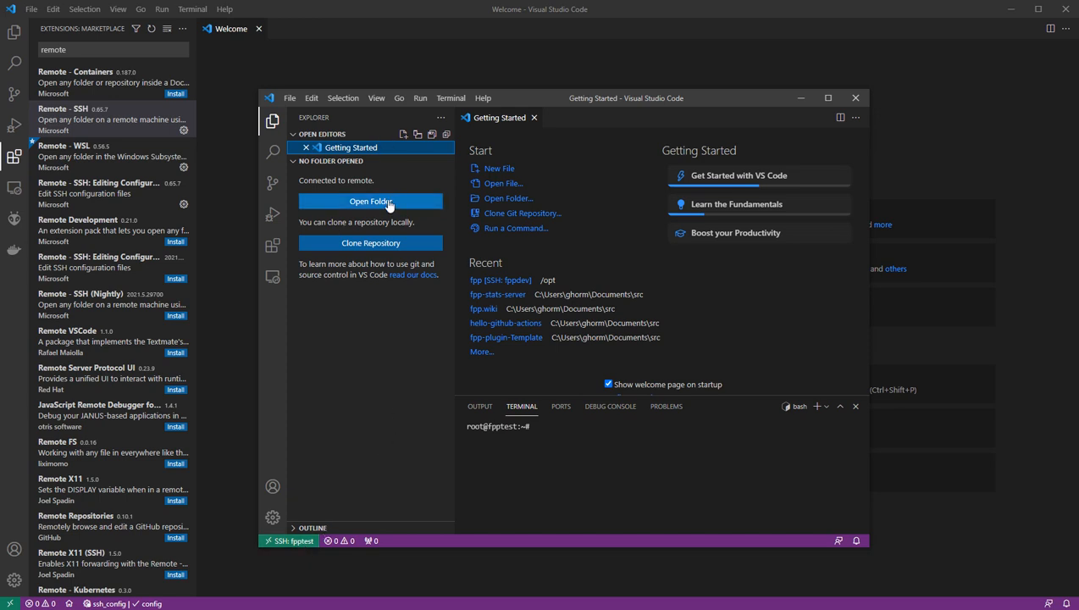
# - Open the /opt/fpp folder on the remote host via Open Folder
pyautogui.click(371, 201)
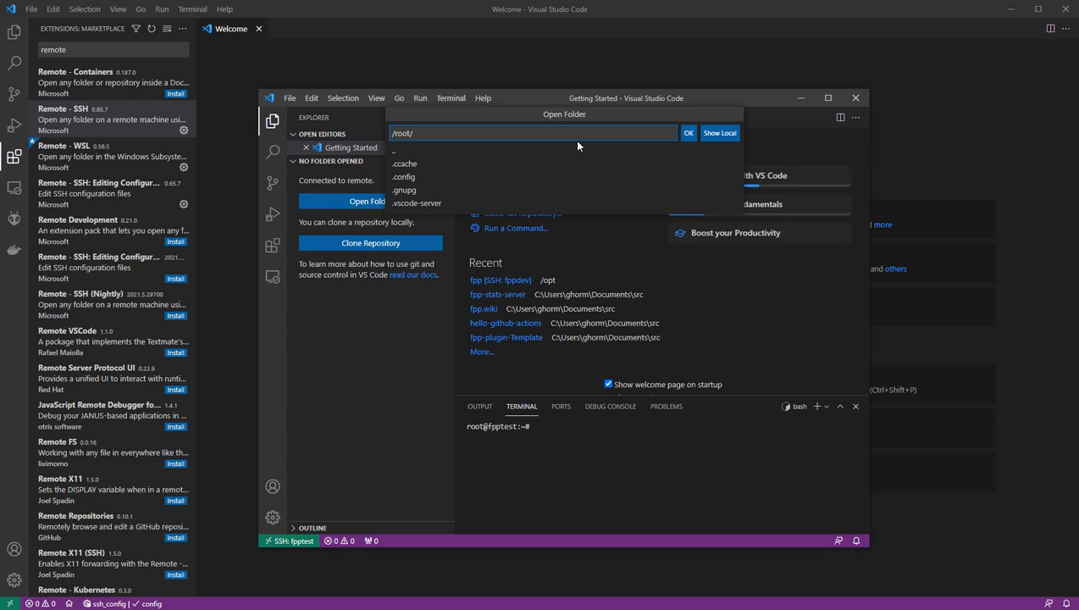
pyautogui.write('/opt')
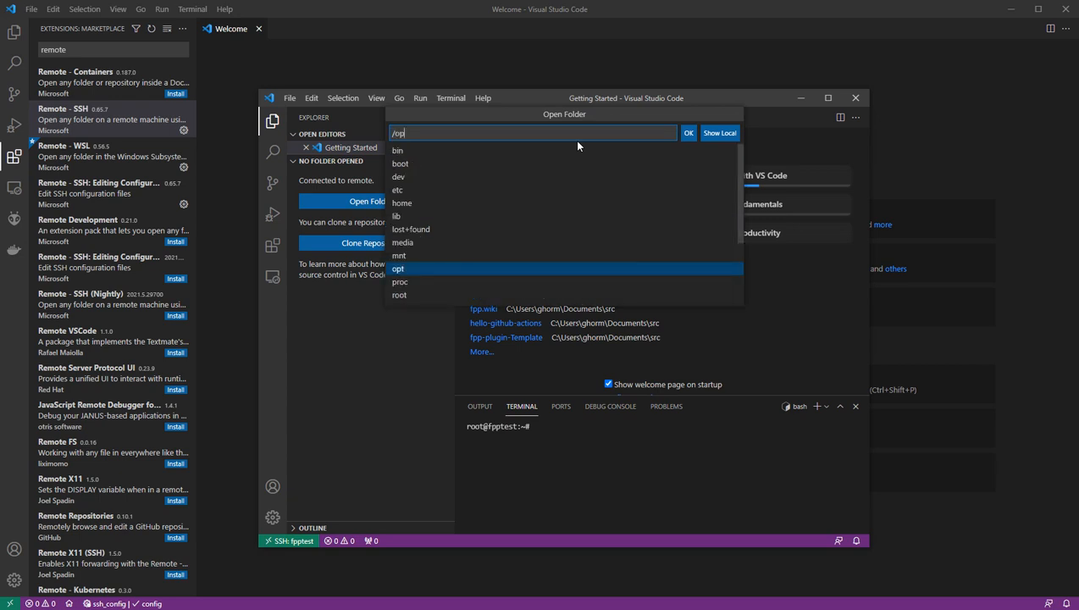
pyautogui.write('/fpp')
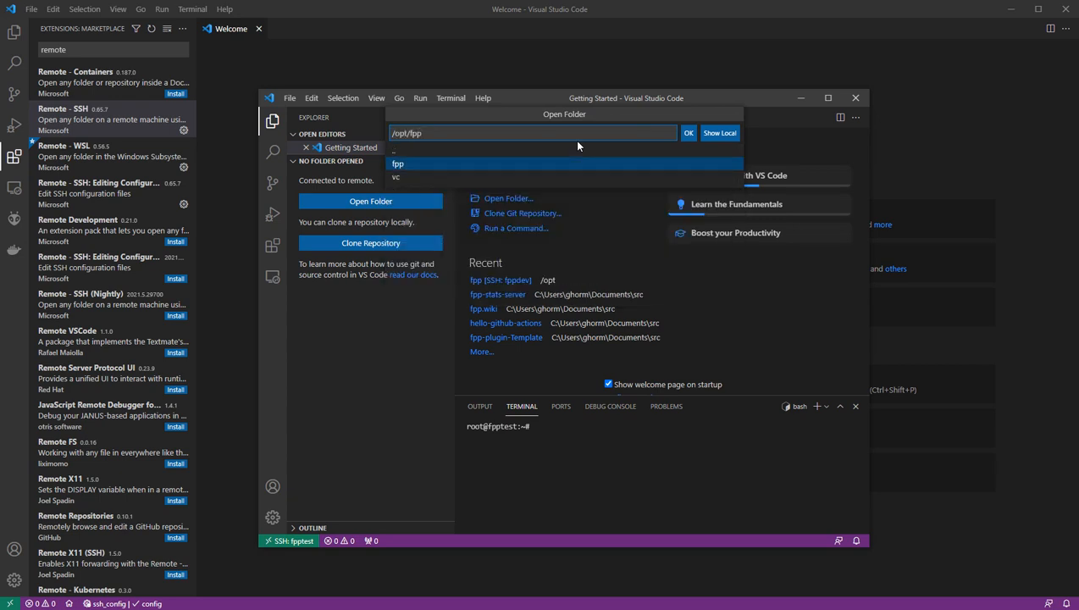
pyautogui.moveTo(420, 163)
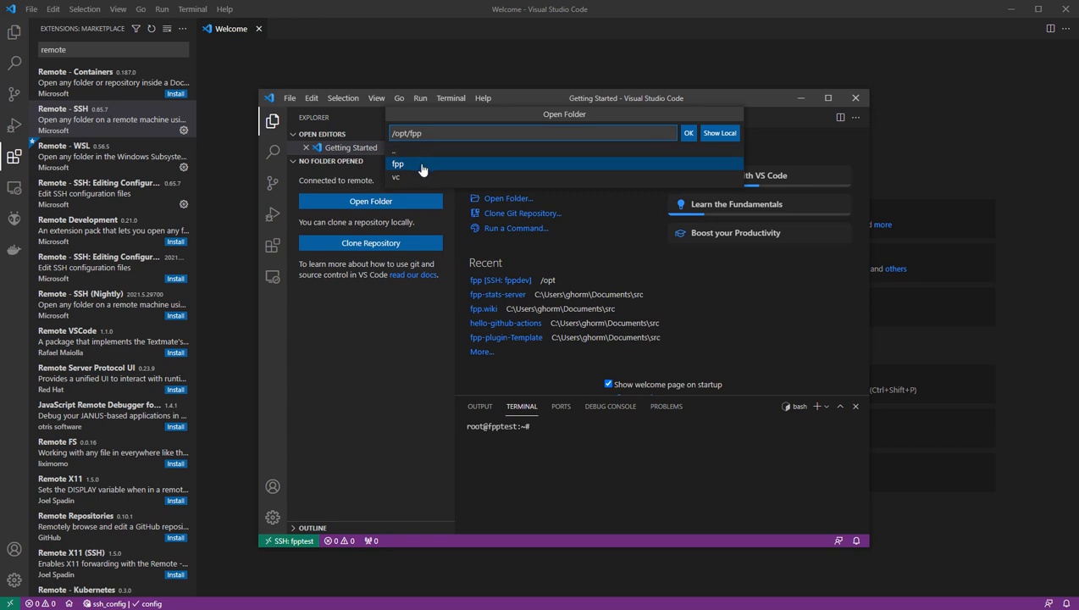
pyautogui.click(406, 163)
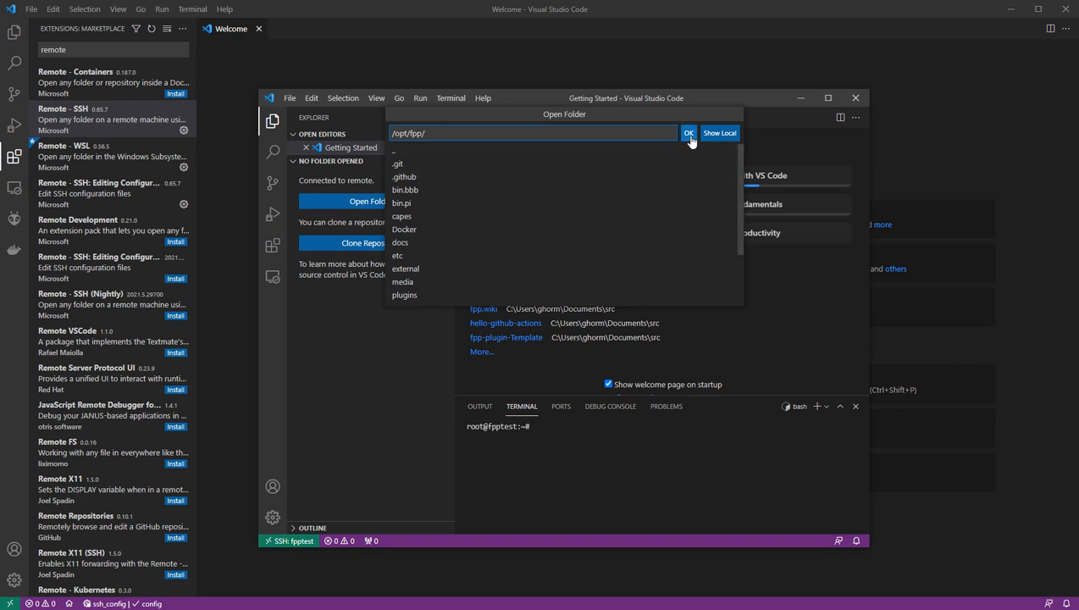
pyautogui.click(688, 132)
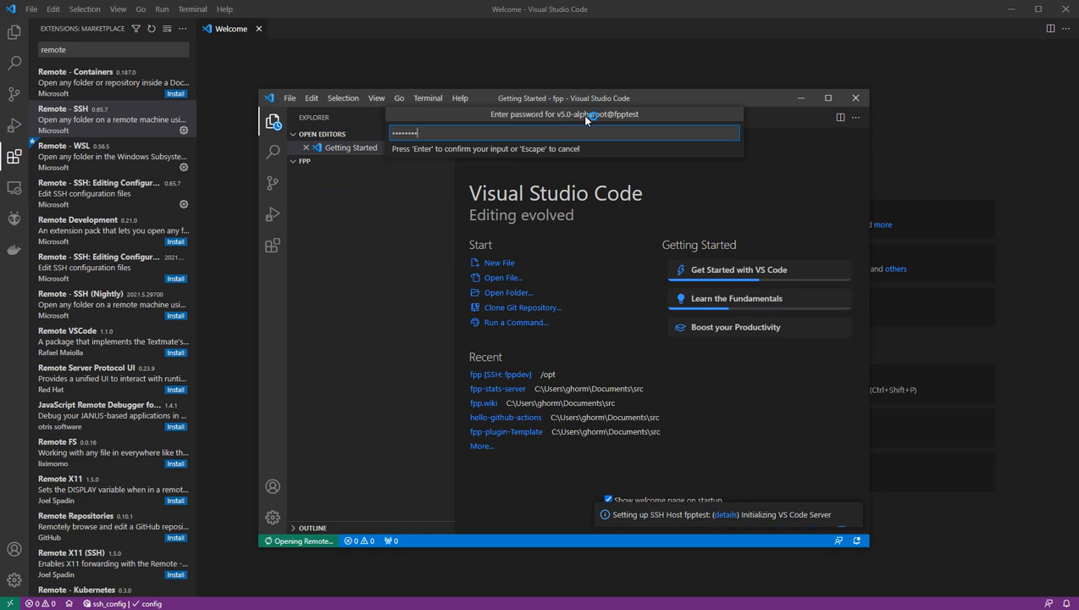
pyautogui.press('Return')
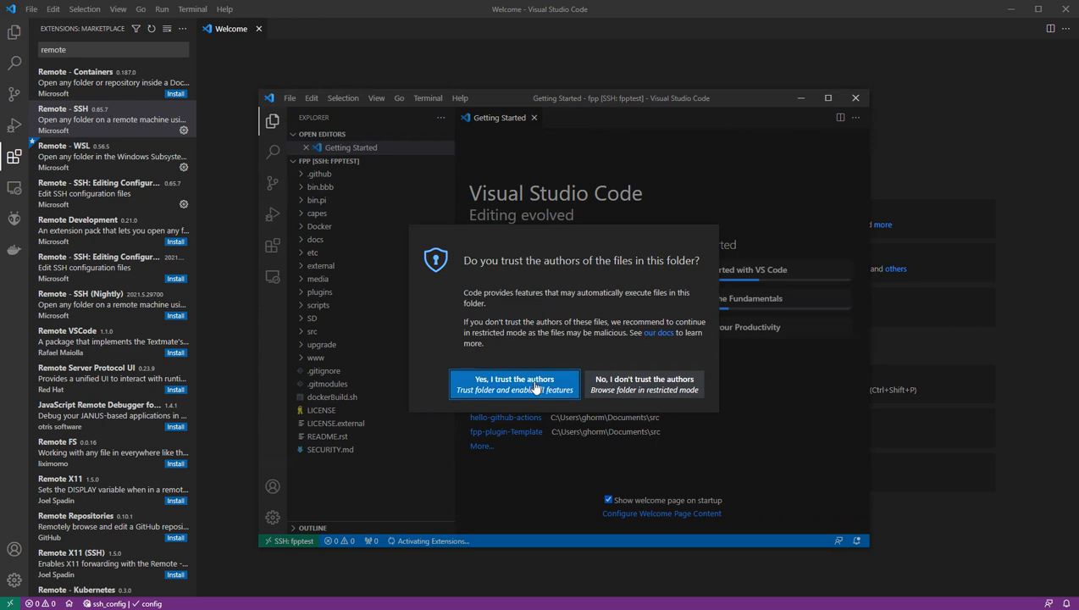
pyautogui.click(515, 383)
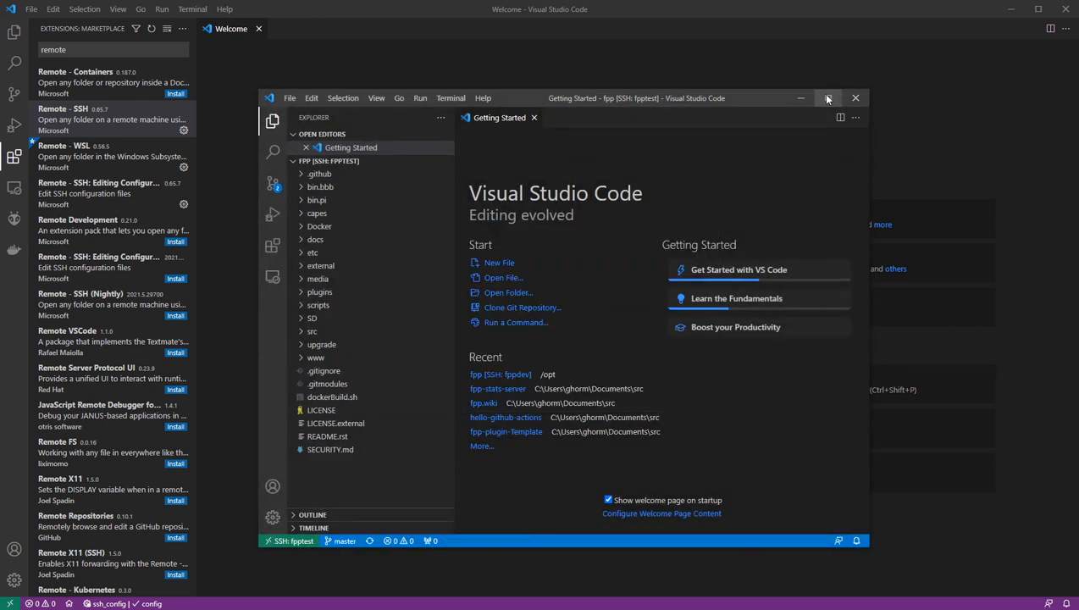
pyautogui.click(827, 96)
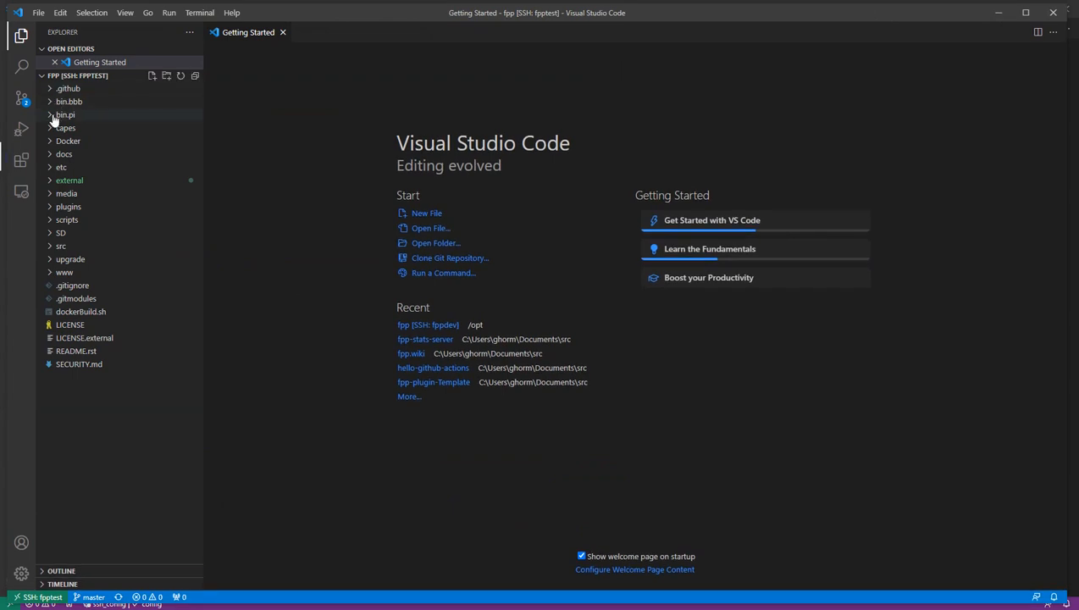
# - Expand www > api > controllers in the Explorer and open backups.php
pyautogui.click(65, 115)
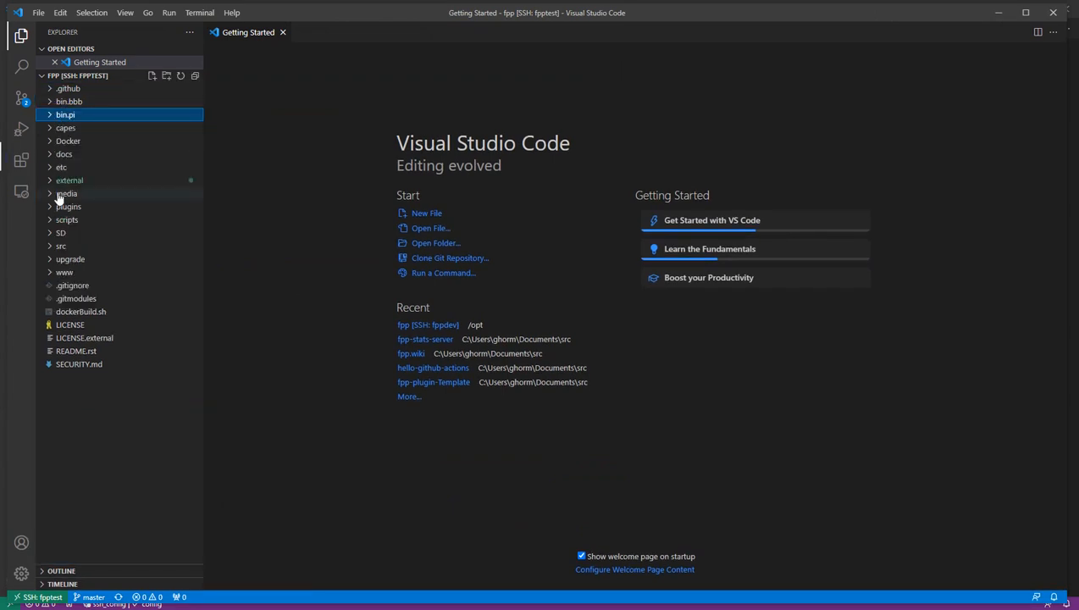
pyautogui.click(65, 271)
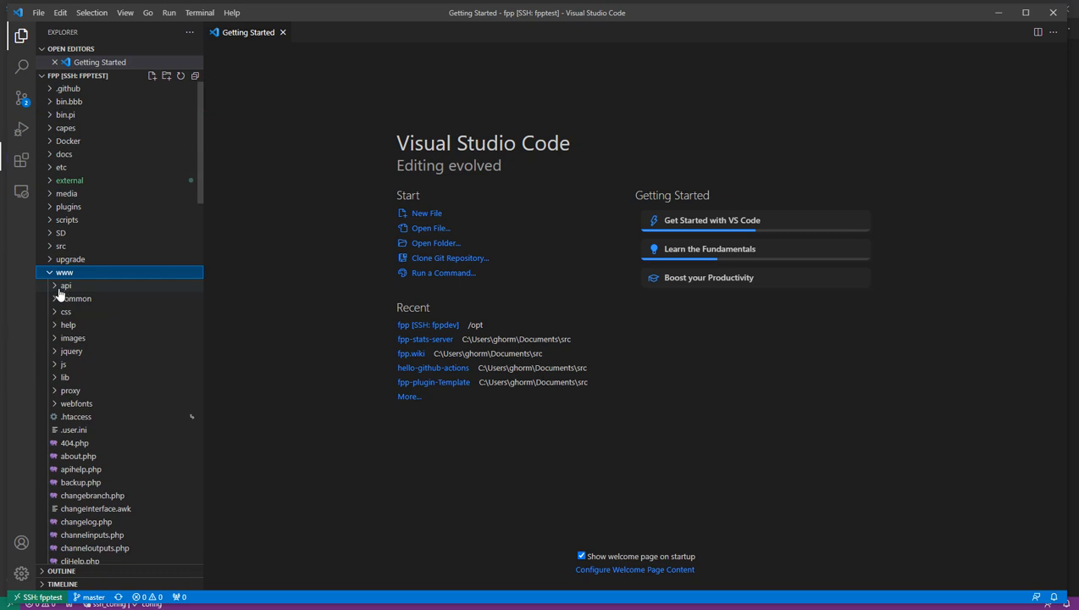
pyautogui.click(64, 285)
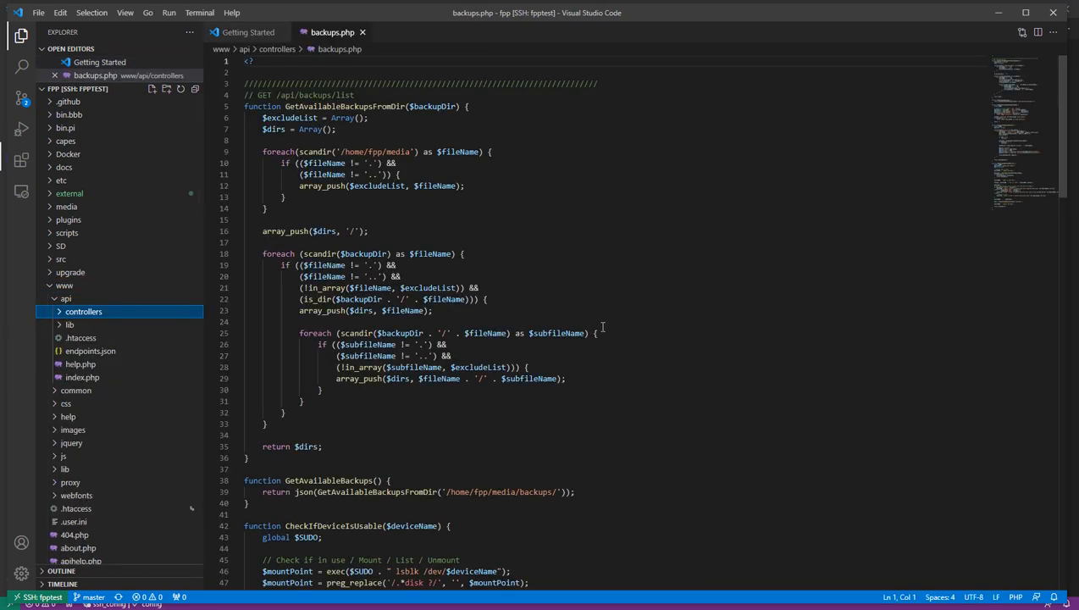
pyautogui.moveTo(324, 162)
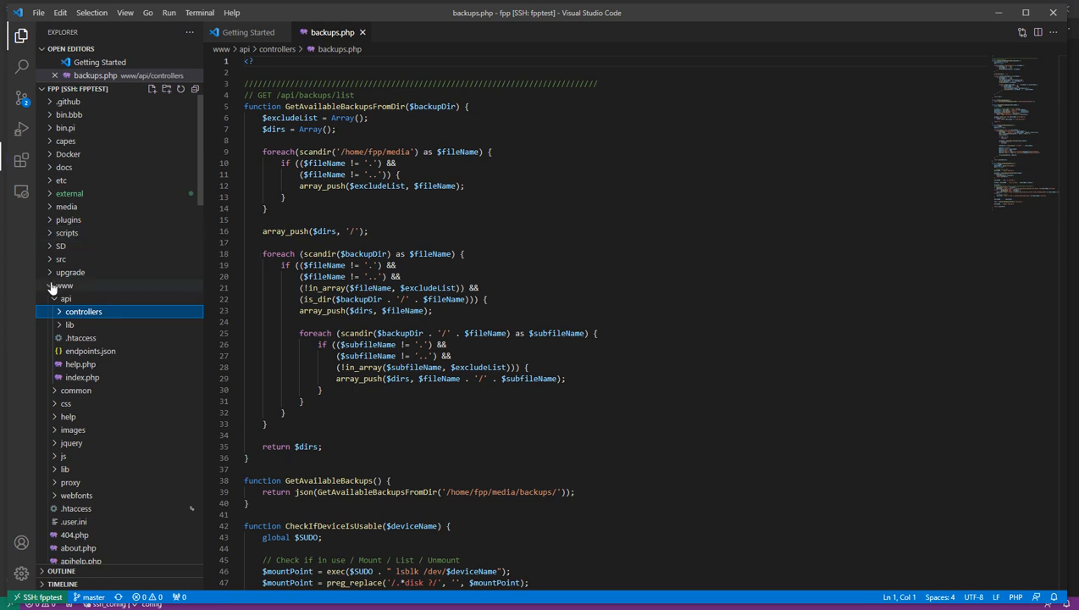
# - Collapse the www folder and start a new remote terminal from the Terminal menu
pyautogui.click(65, 284)
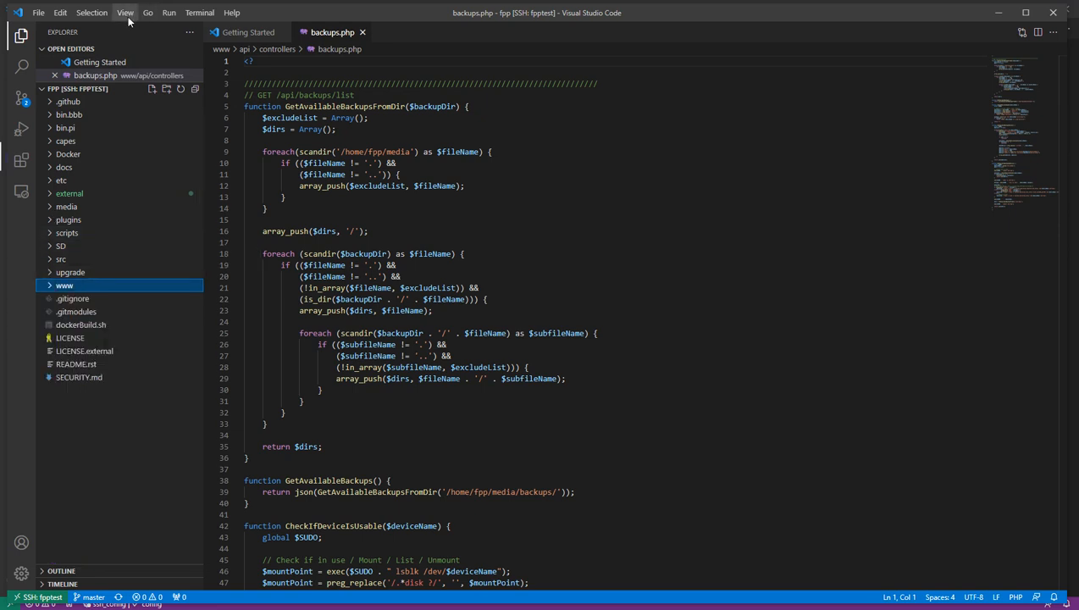
pyautogui.click(125, 12)
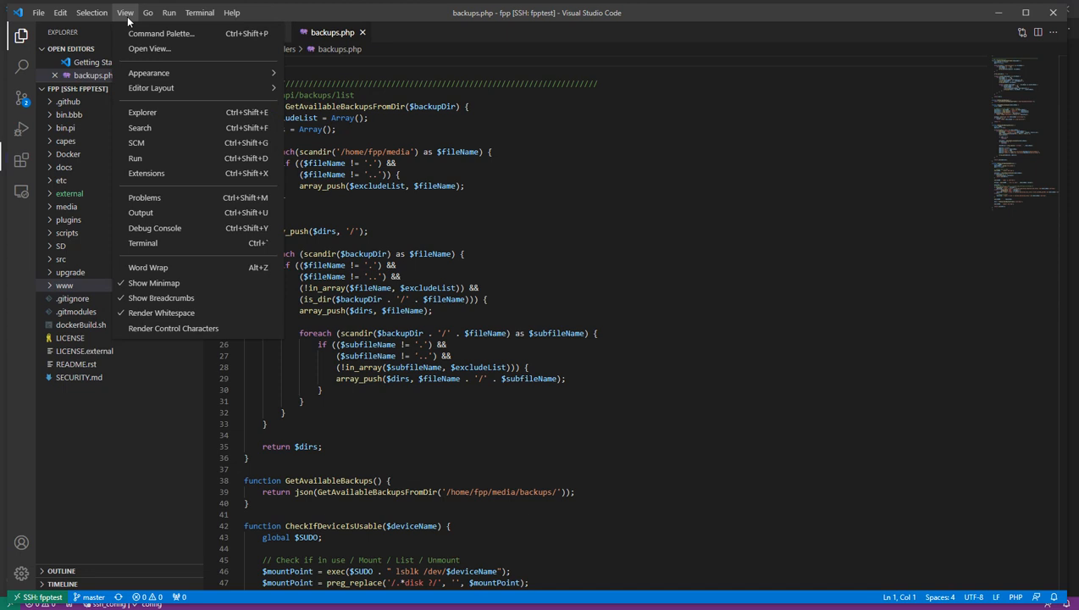
pyautogui.click(198, 12)
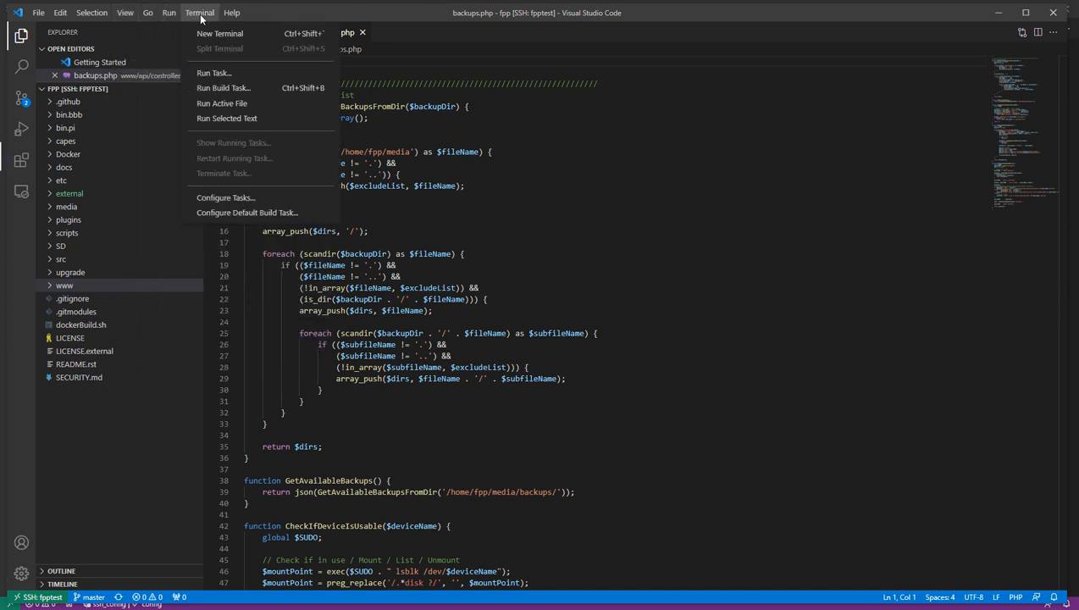
pyautogui.moveTo(221, 103)
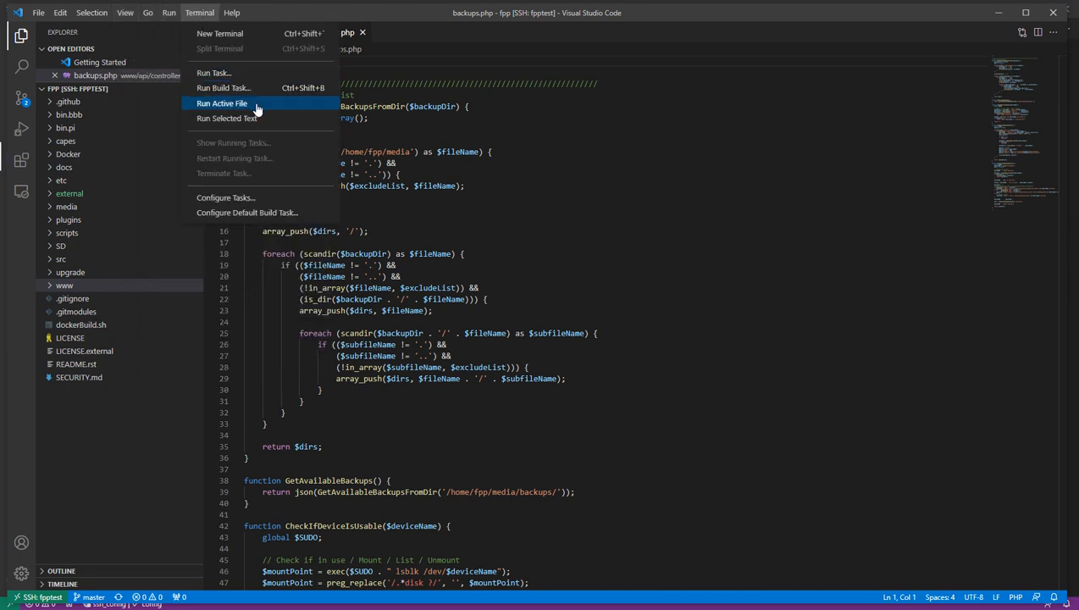
pyautogui.click(221, 103)
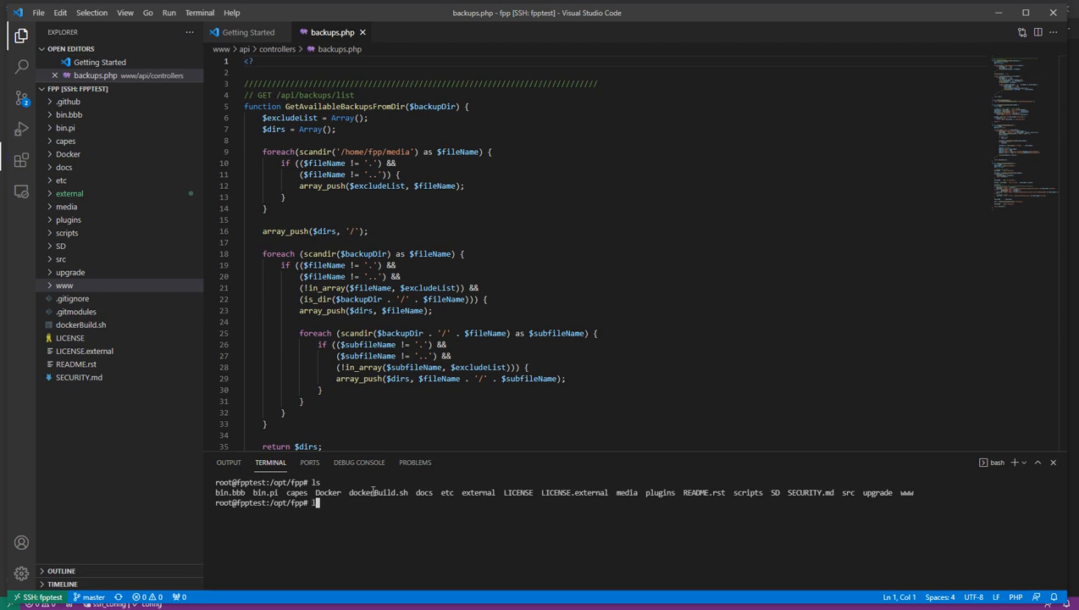
# - Move the terminal into /opt/fpp/src with cd src and list its files
pyautogui.press('Return')
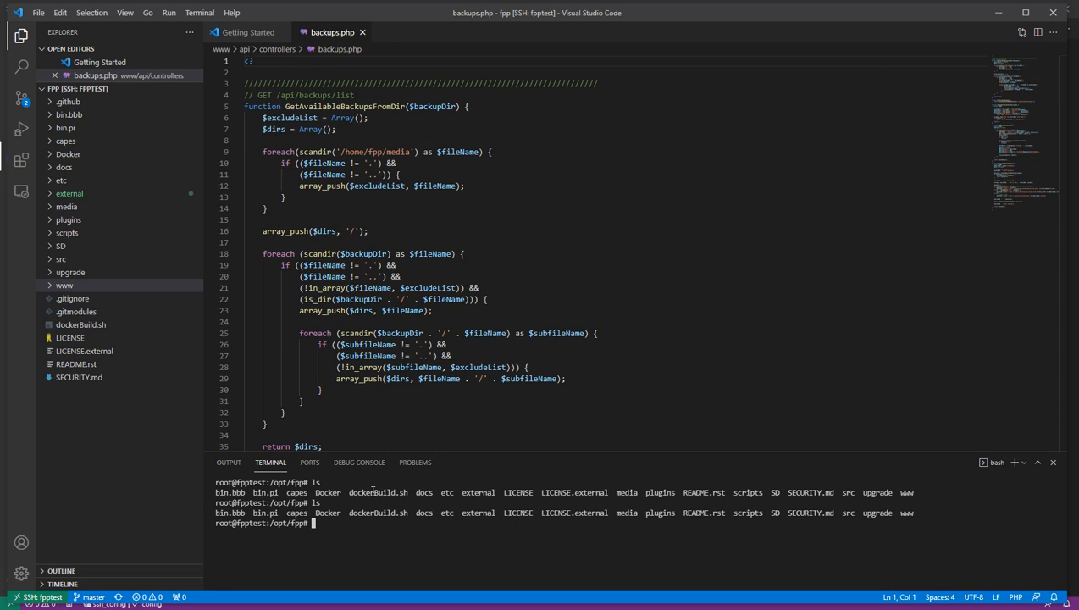
pyautogui.write('cd')
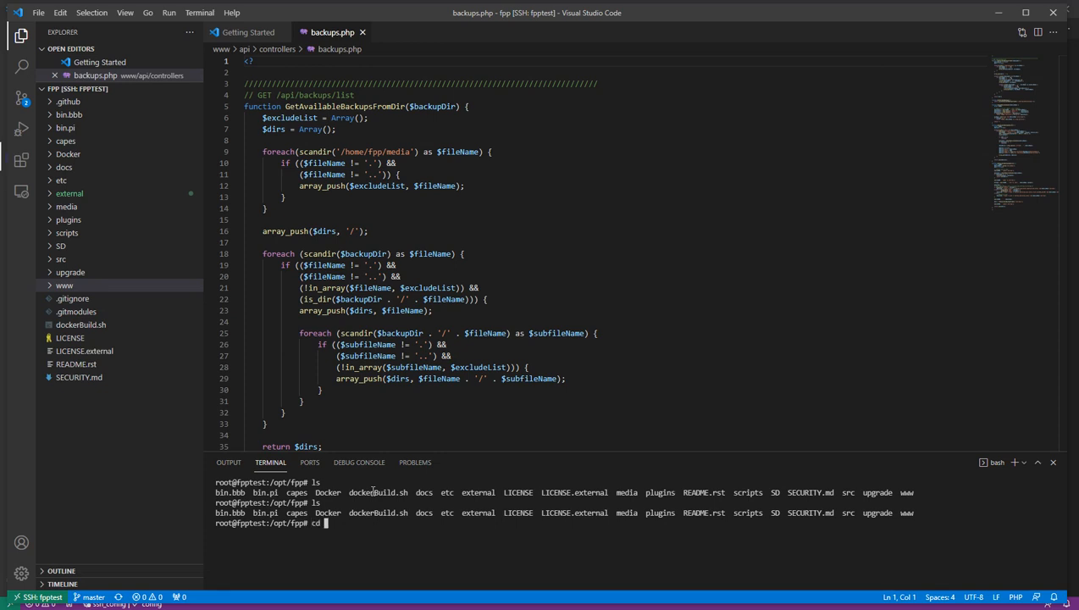
pyautogui.press('Return')
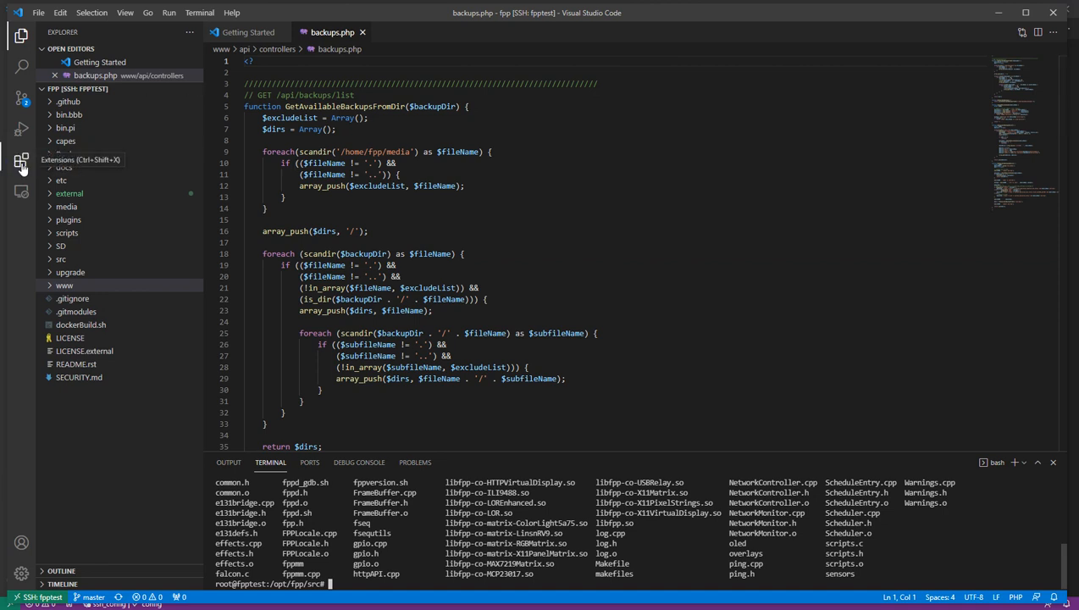
# - Show the installed extensions list and open the Code Spell Checker details page
pyautogui.click(21, 160)
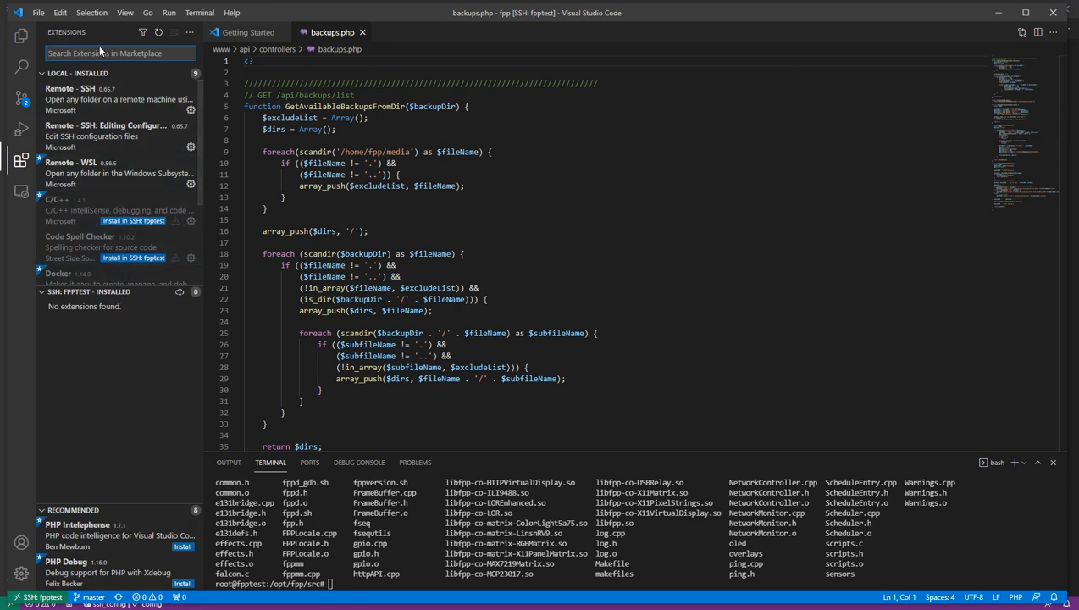
pyautogui.moveTo(132, 258)
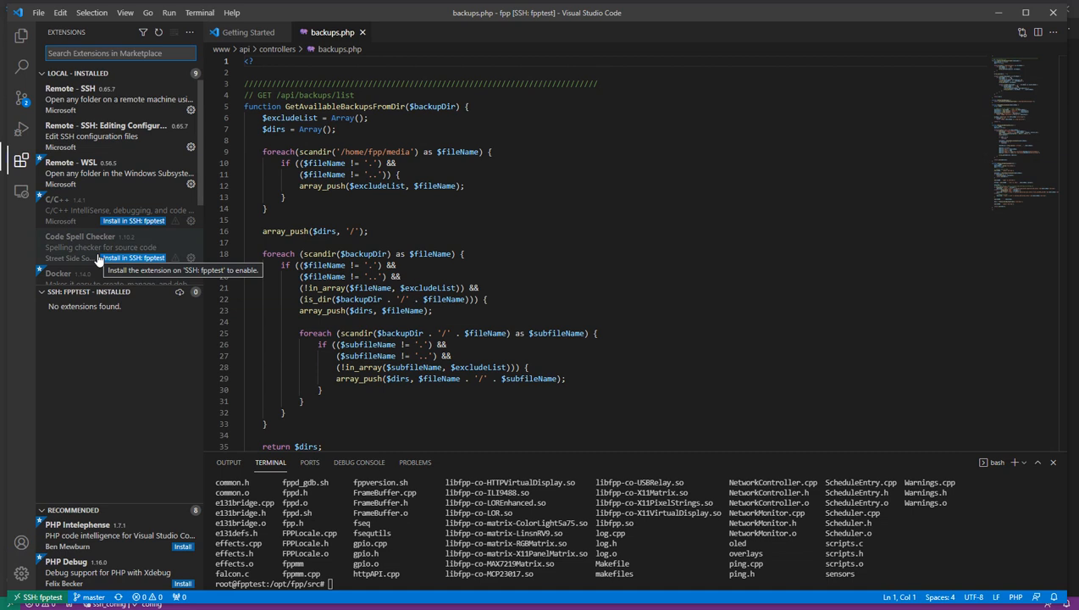
pyautogui.moveTo(132, 320)
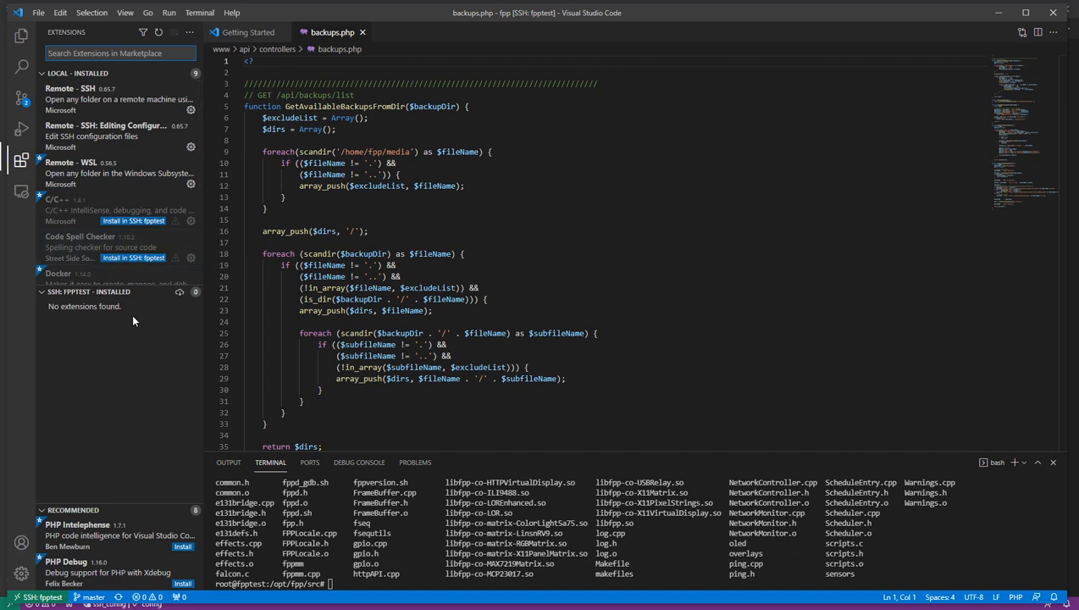
pyautogui.moveTo(88, 301)
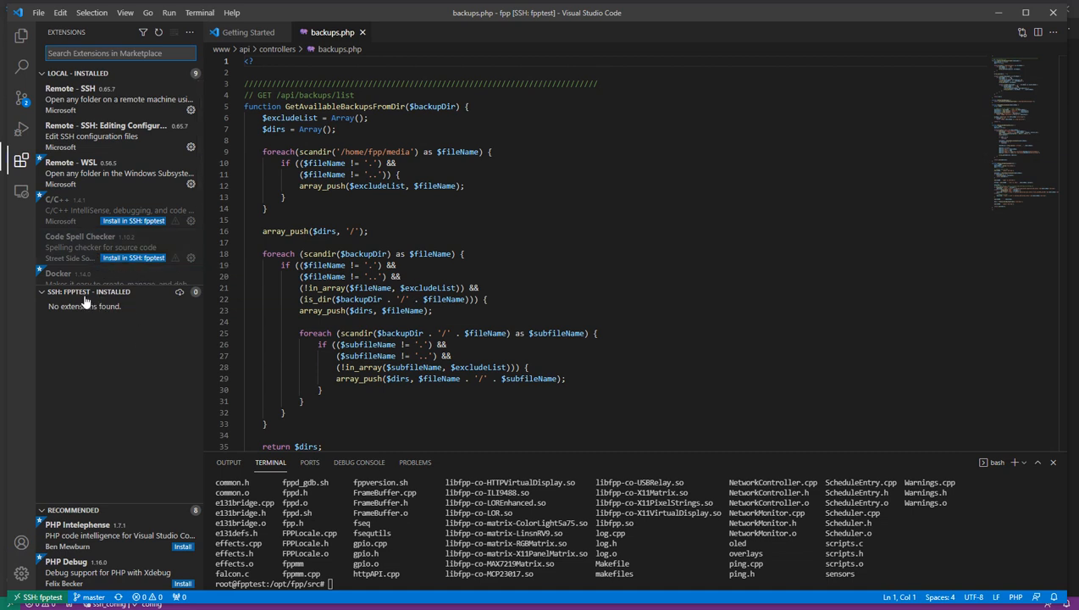
pyautogui.moveTo(125, 408)
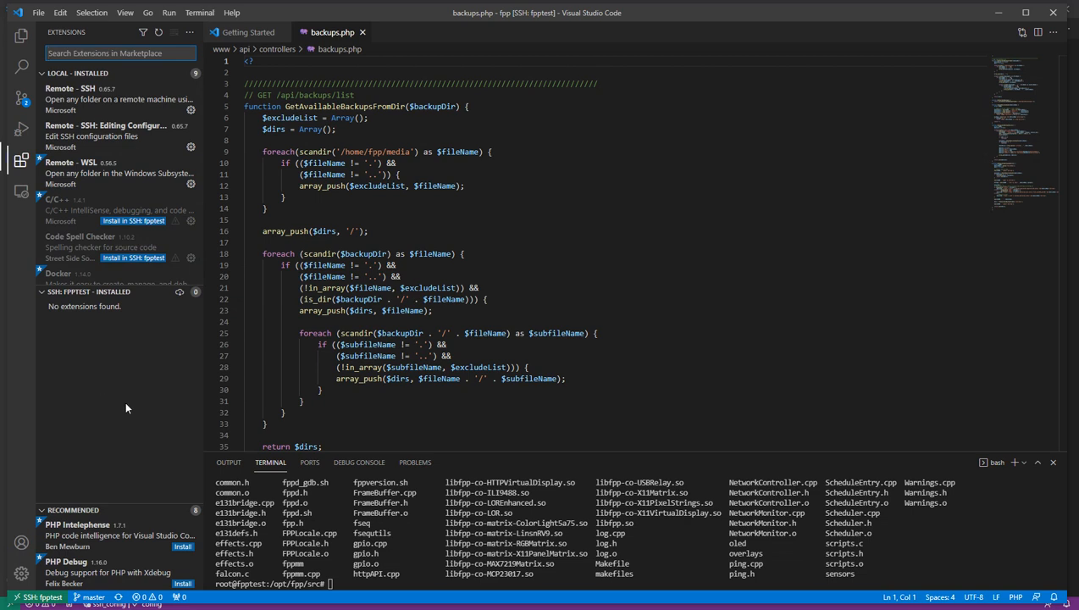
pyautogui.moveTo(188, 172)
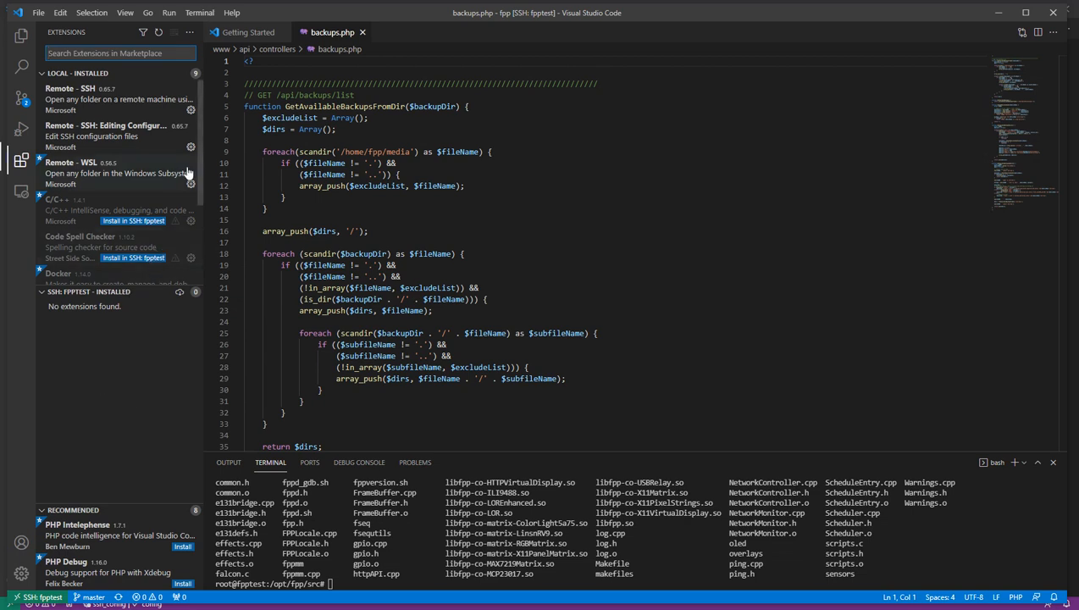
pyautogui.moveTo(132, 93)
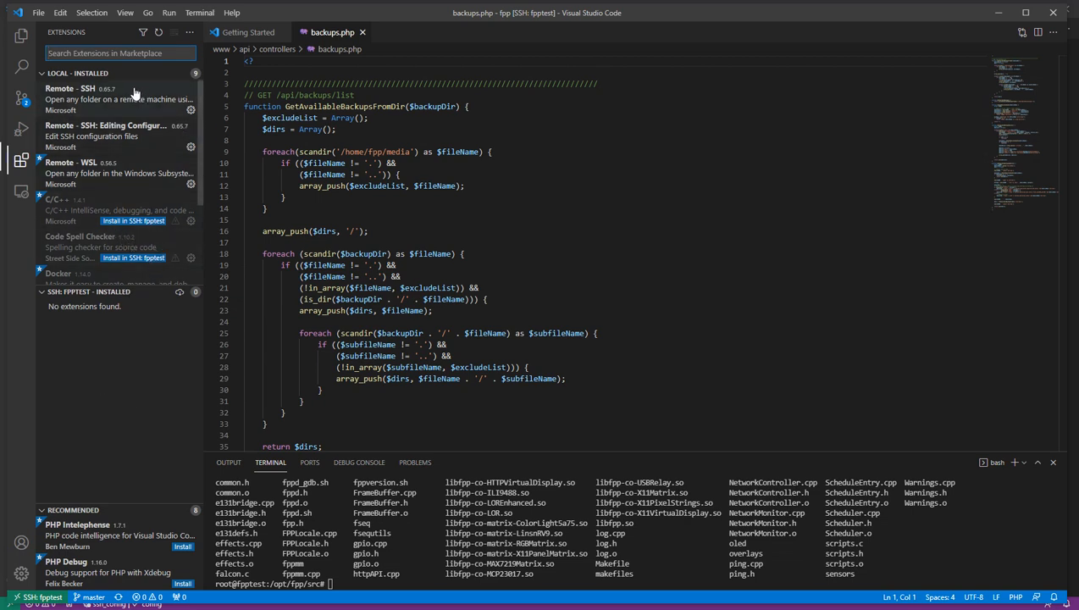
pyautogui.moveTo(105, 76)
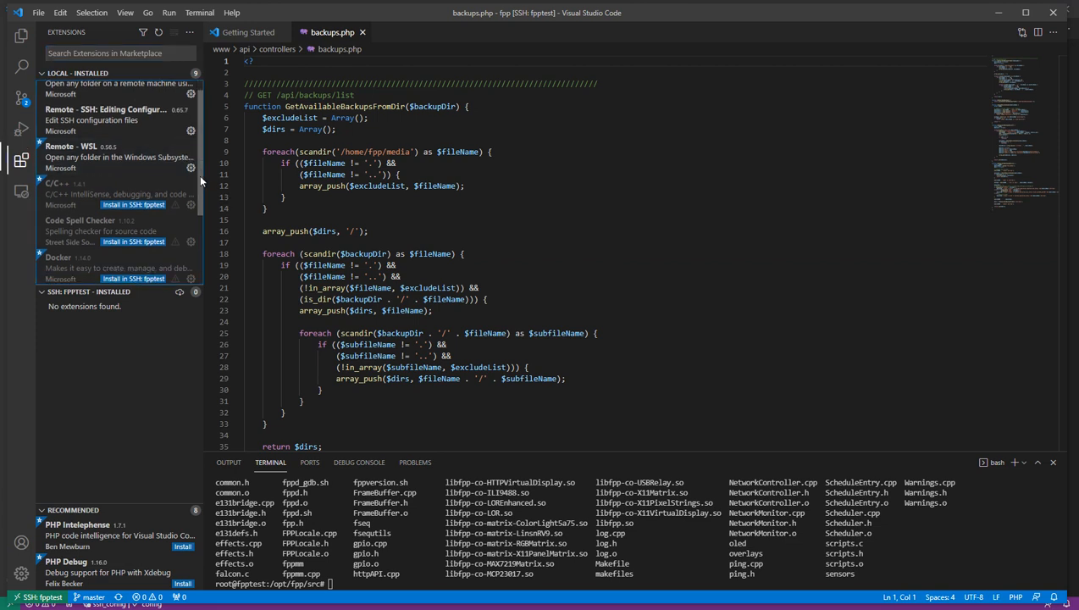
pyautogui.scroll(-3)
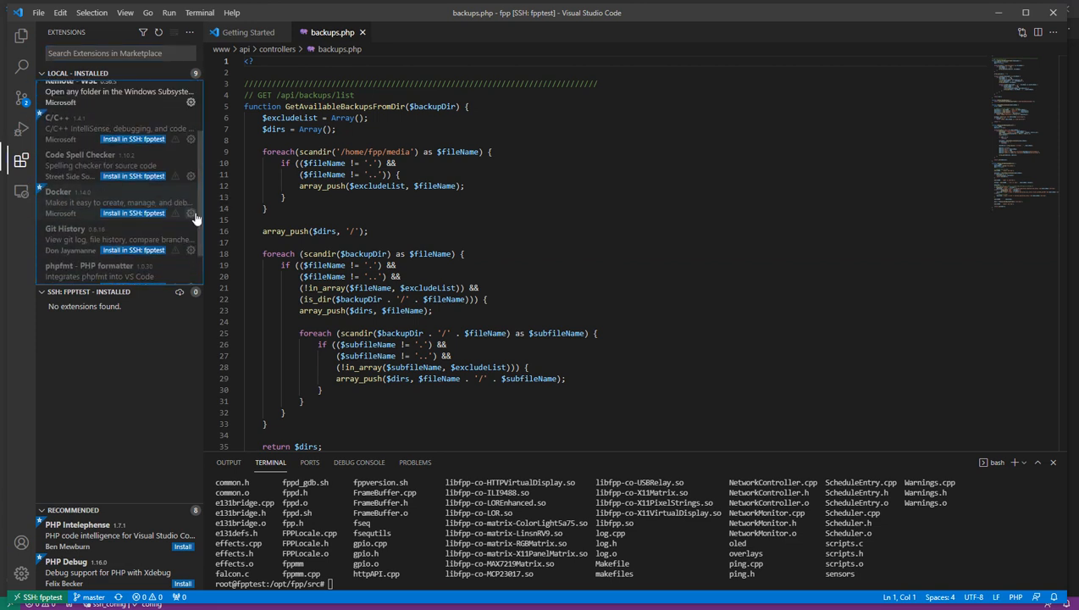
pyautogui.click(79, 154)
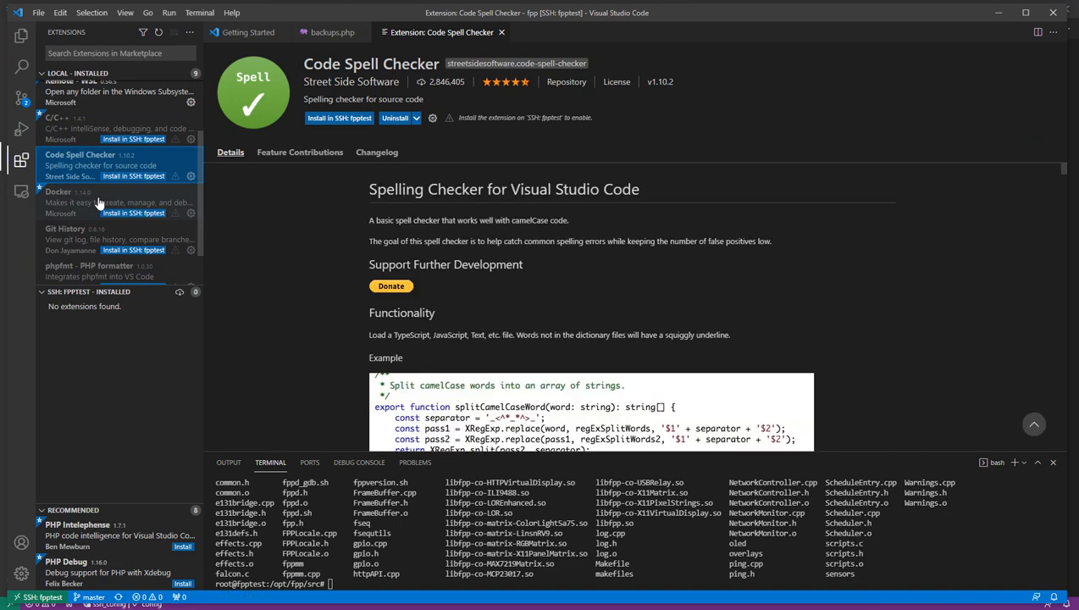
pyautogui.moveTo(142, 190)
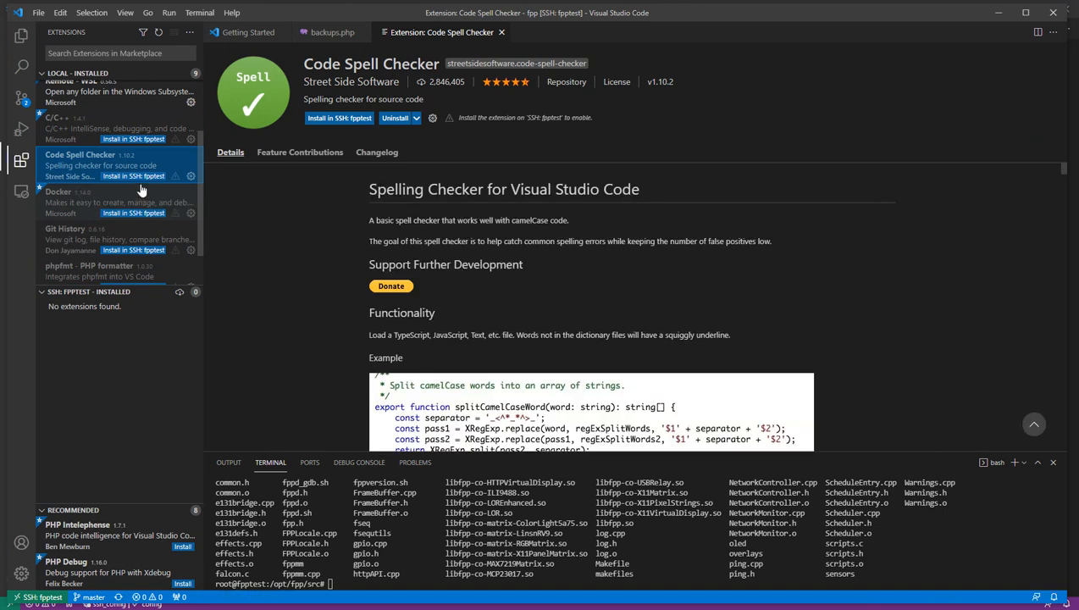
pyautogui.moveTo(132, 175)
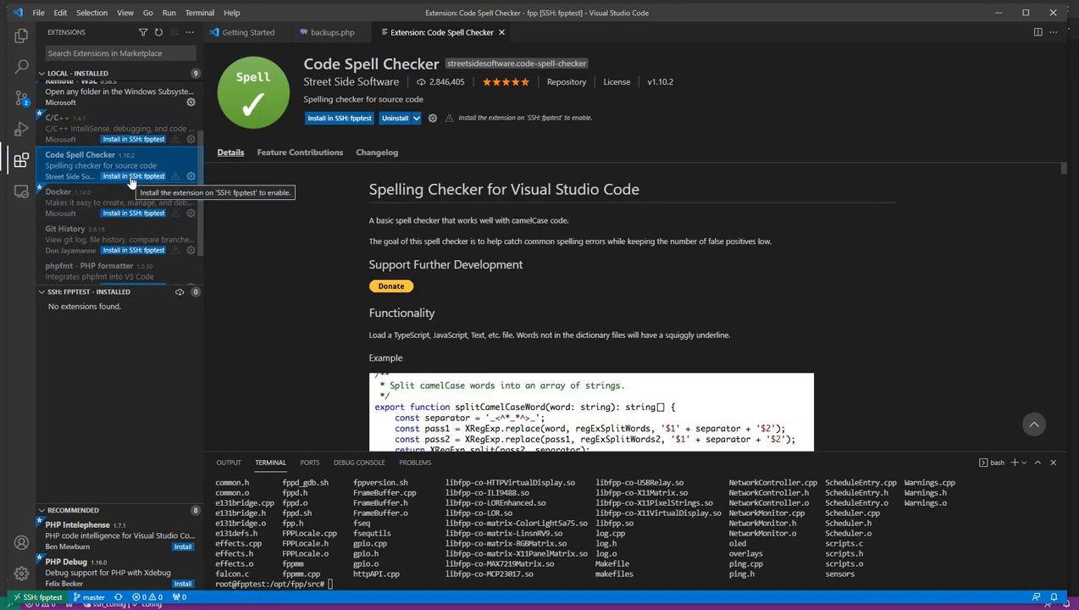
# - Install Code Spell Checker in SSH: fpptest, then show the C/C++ extension details
pyautogui.click(339, 118)
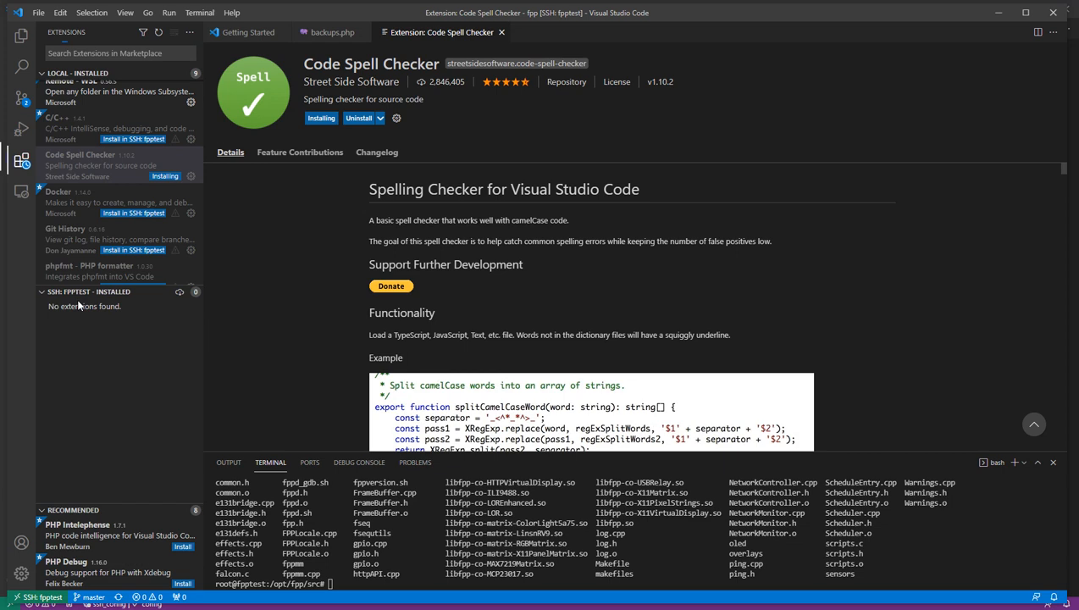
pyautogui.moveTo(121, 335)
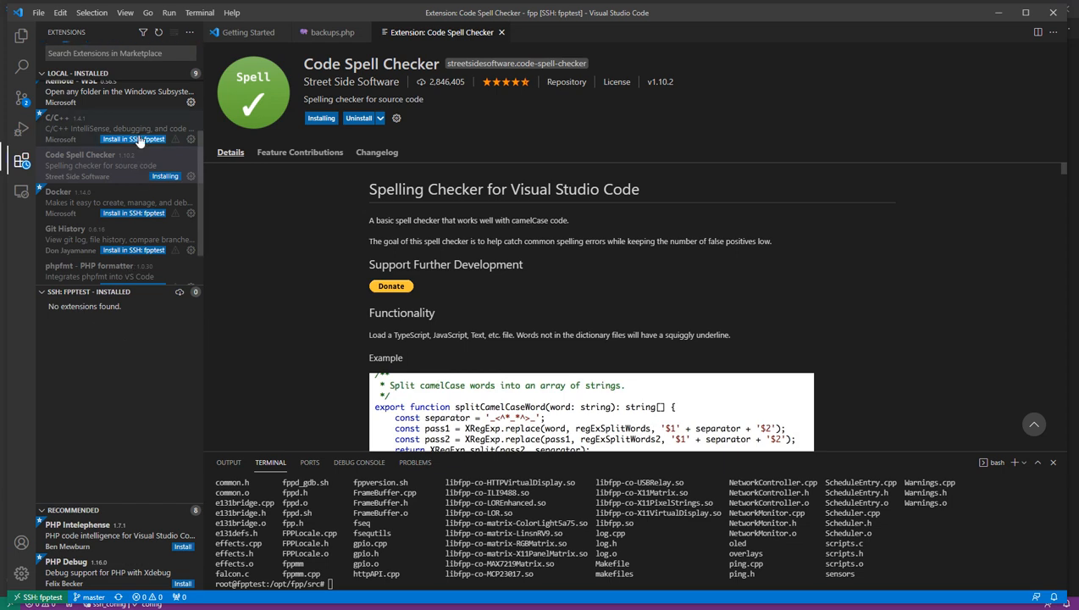
pyautogui.moveTo(85, 125)
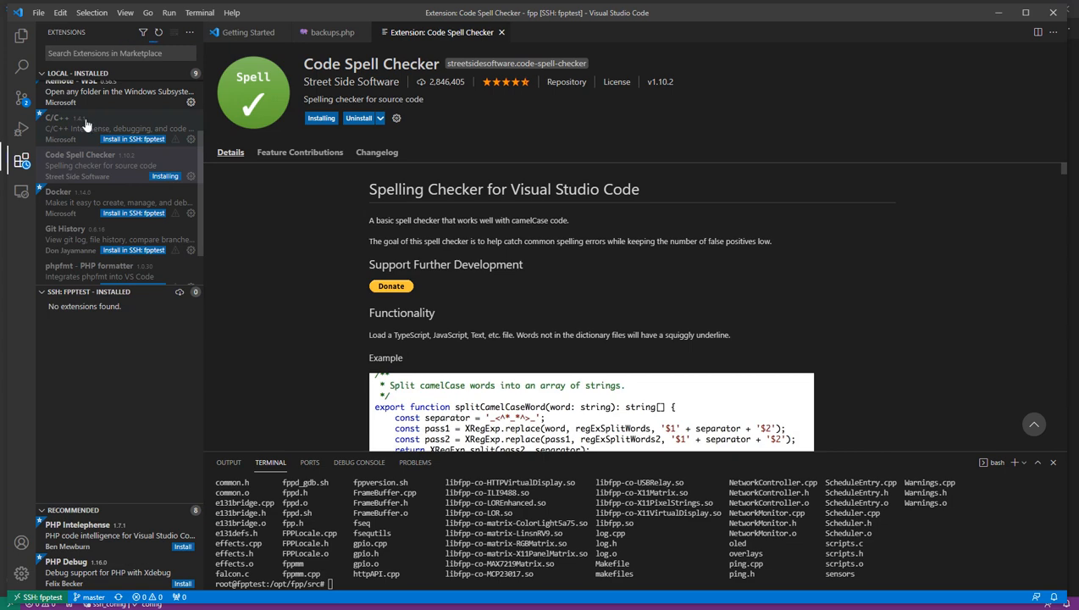
pyautogui.click(102, 127)
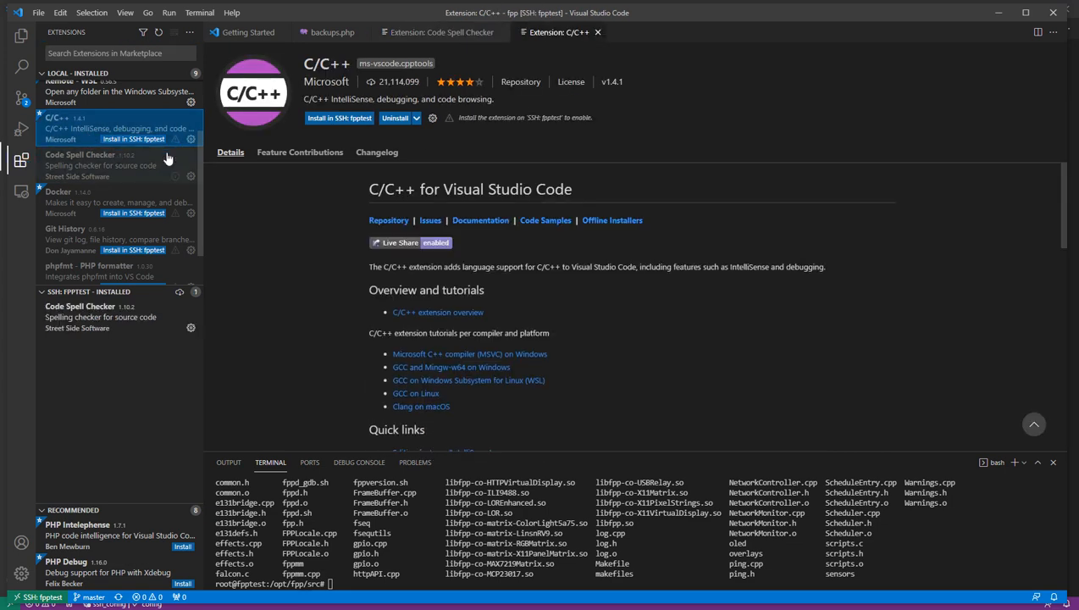
# - Install C/C++ in SSH: fpptest, reload to enable it, and return to the fpp Explorer tree
pyautogui.click(338, 119)
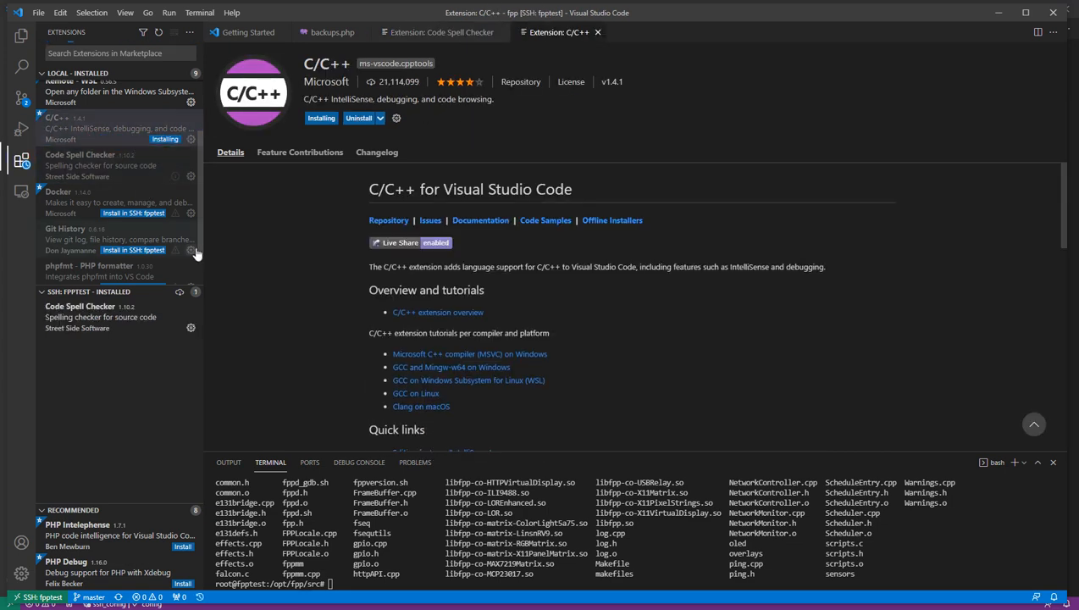
pyautogui.scroll(-3)
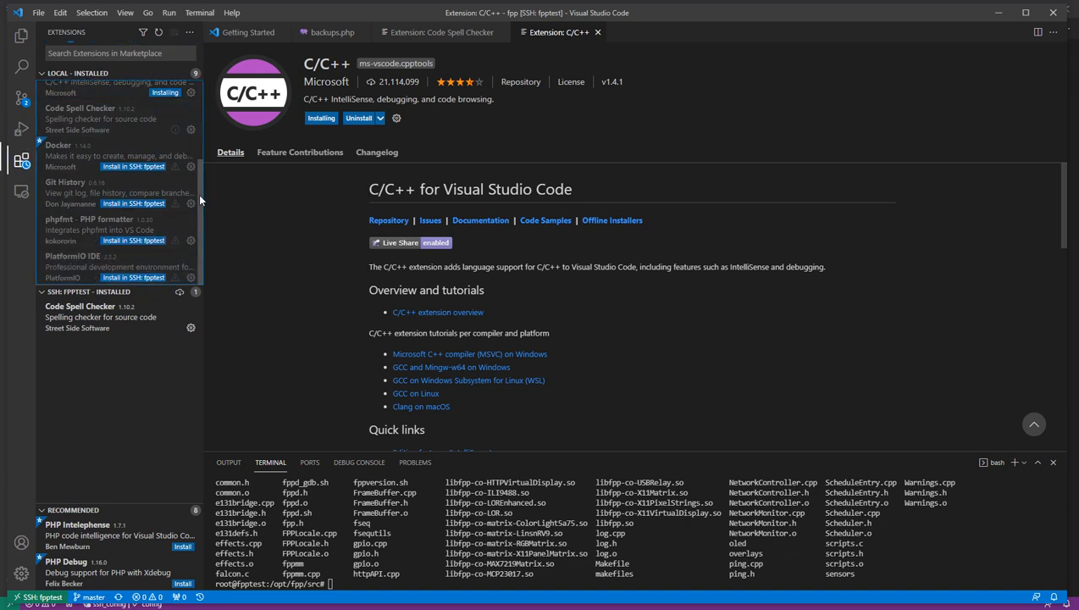
pyautogui.scroll(3)
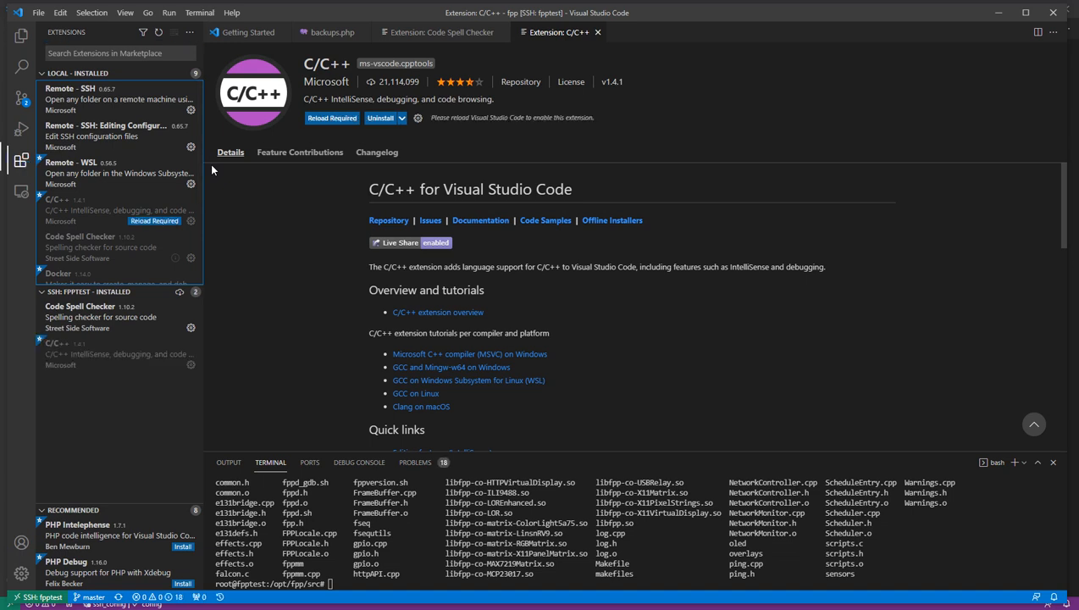
pyautogui.click(332, 119)
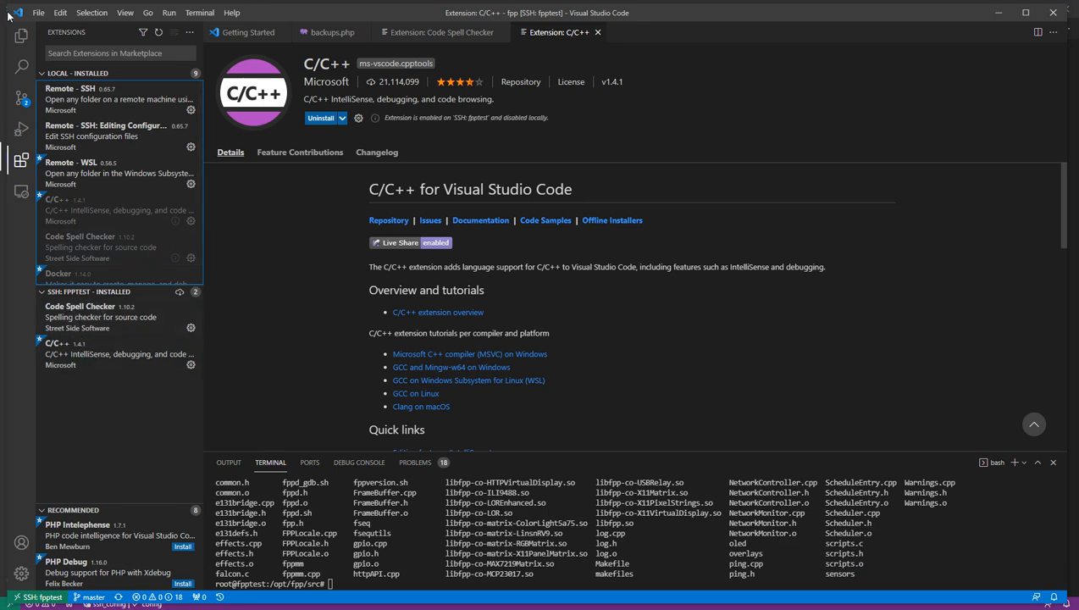
pyautogui.click(20, 36)
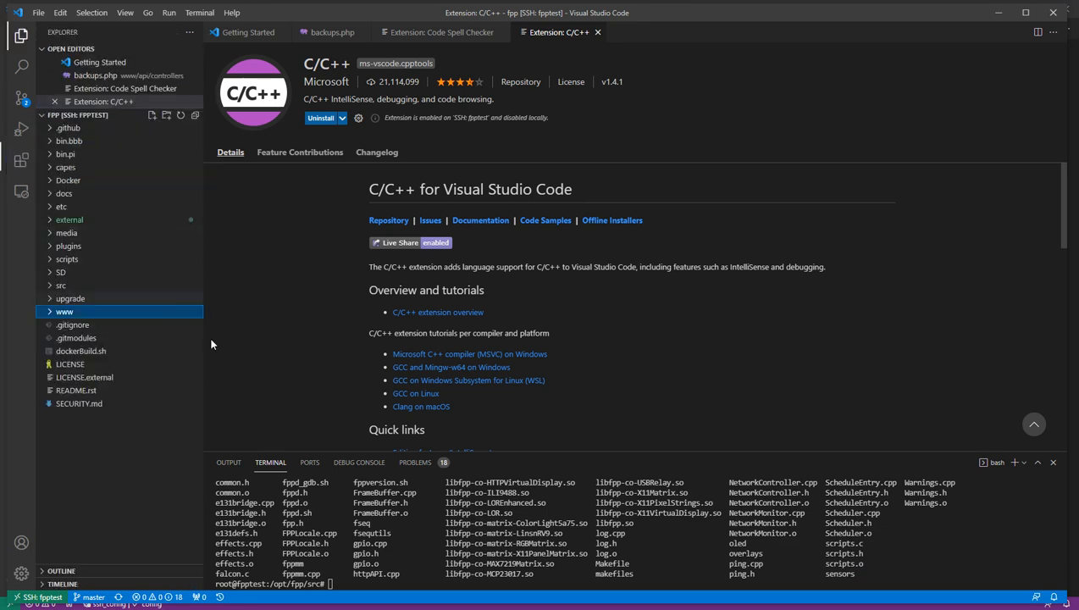